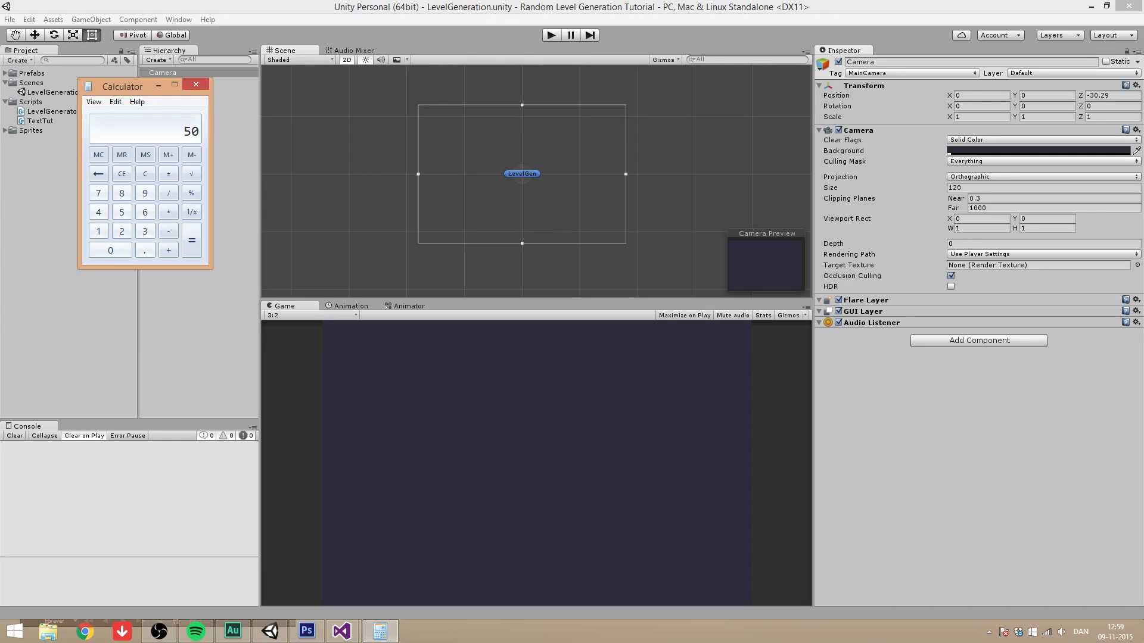
mouse_move(175, 14)
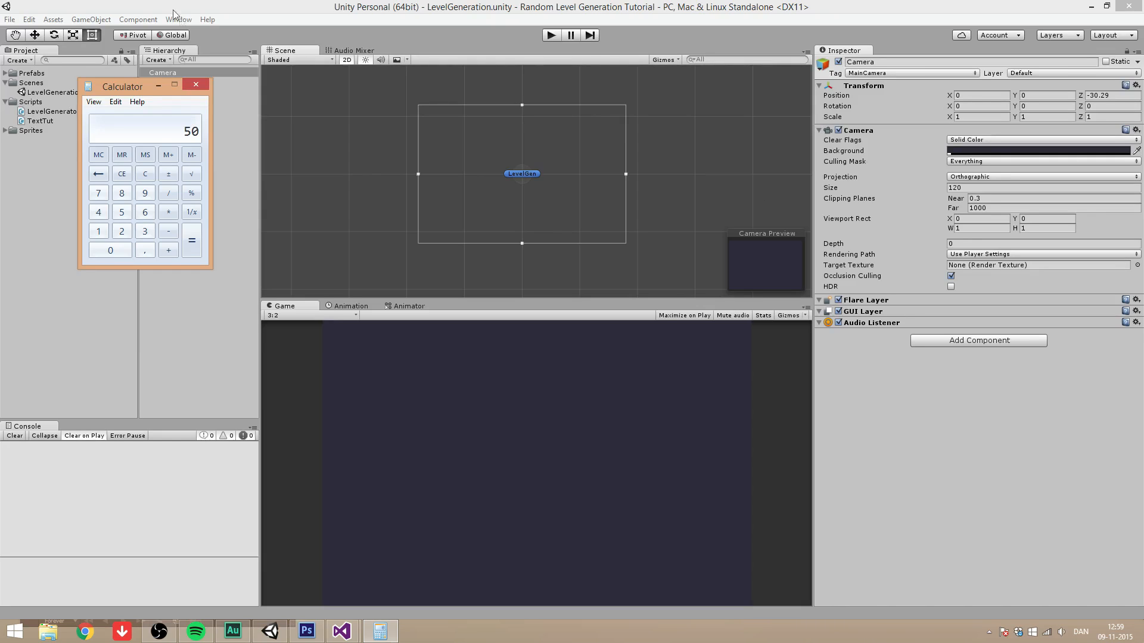
Close the Calculator window to return to the Unity editor
left_click(196, 84)
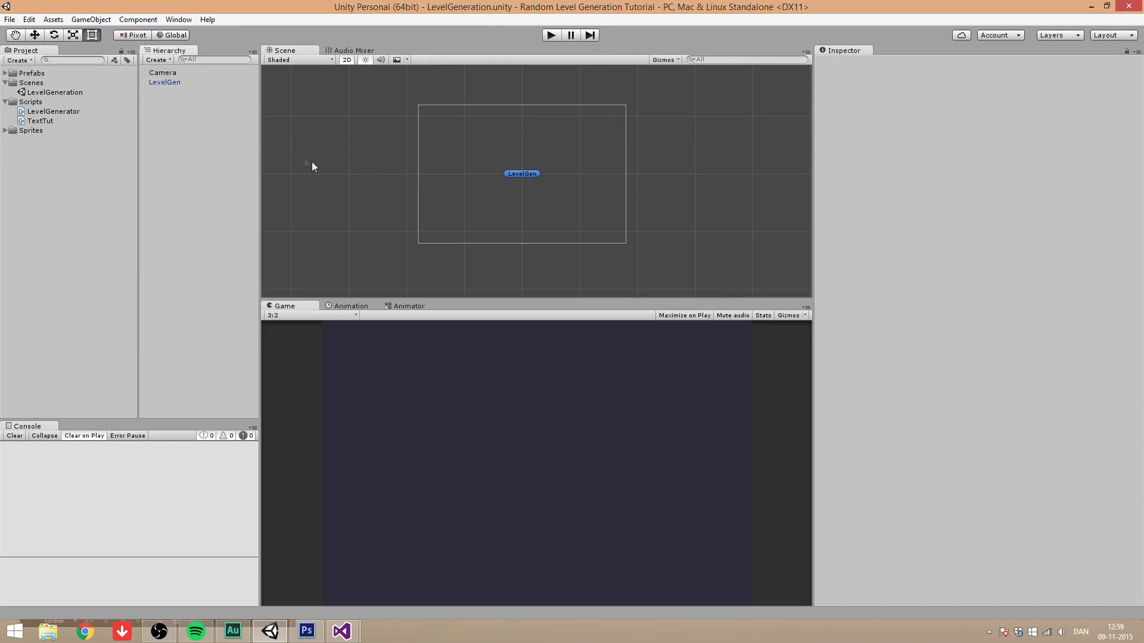
mouse_move(830, 263)
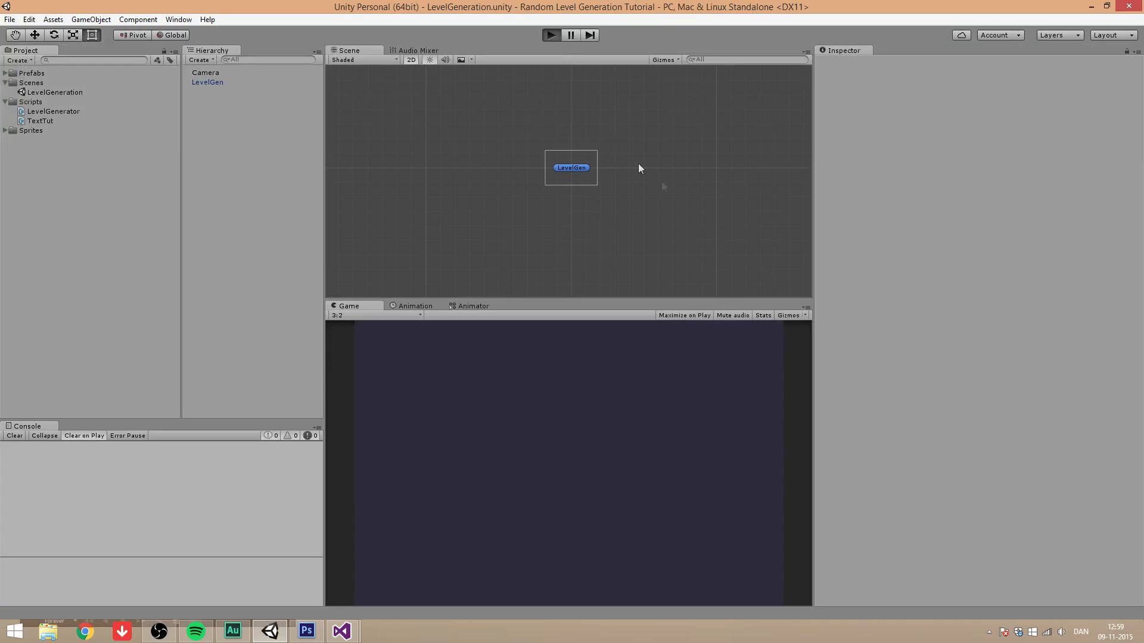
Enter Play mode and pan across the randomly generated dirt FloorTile clones
left_click(550, 35)
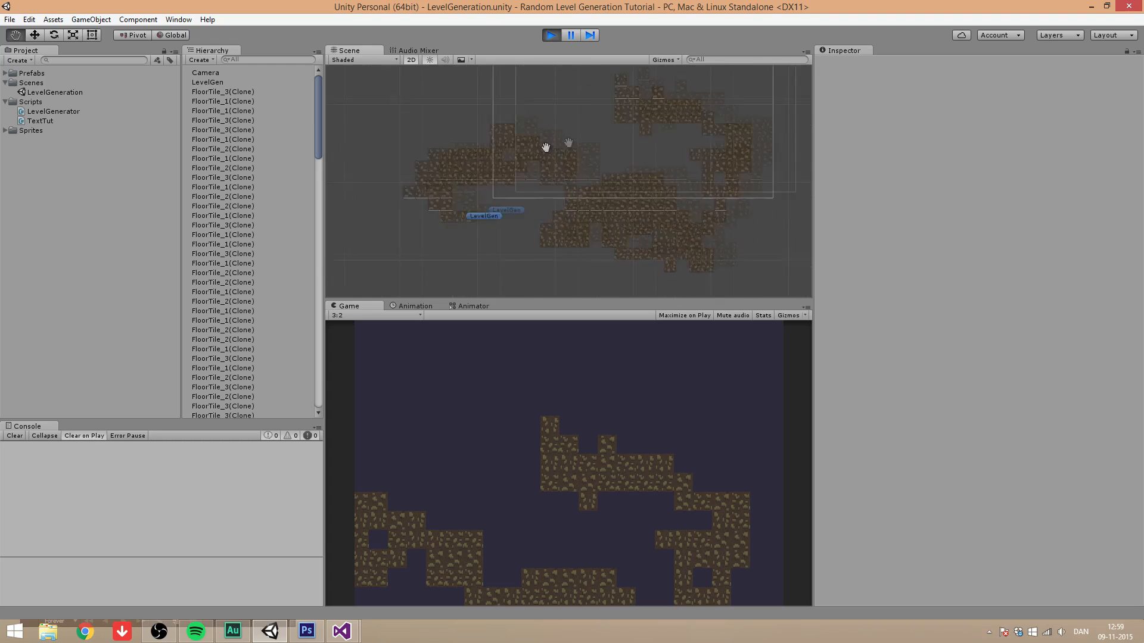
left_click_drag(545, 147, 623, 208)
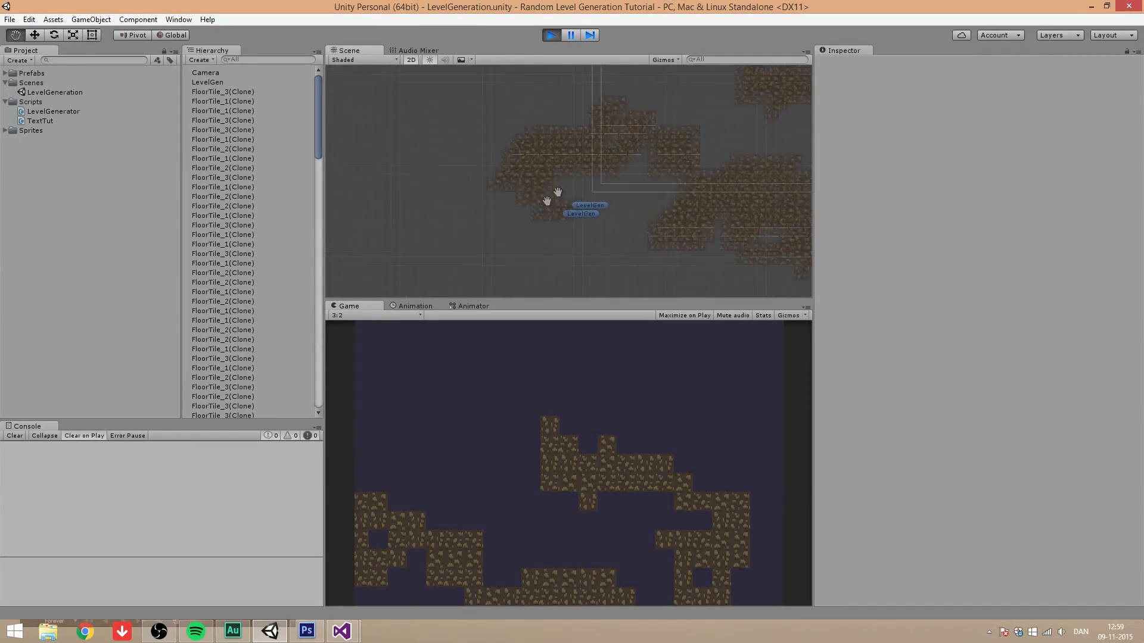
left_click_drag(557, 193, 464, 181)
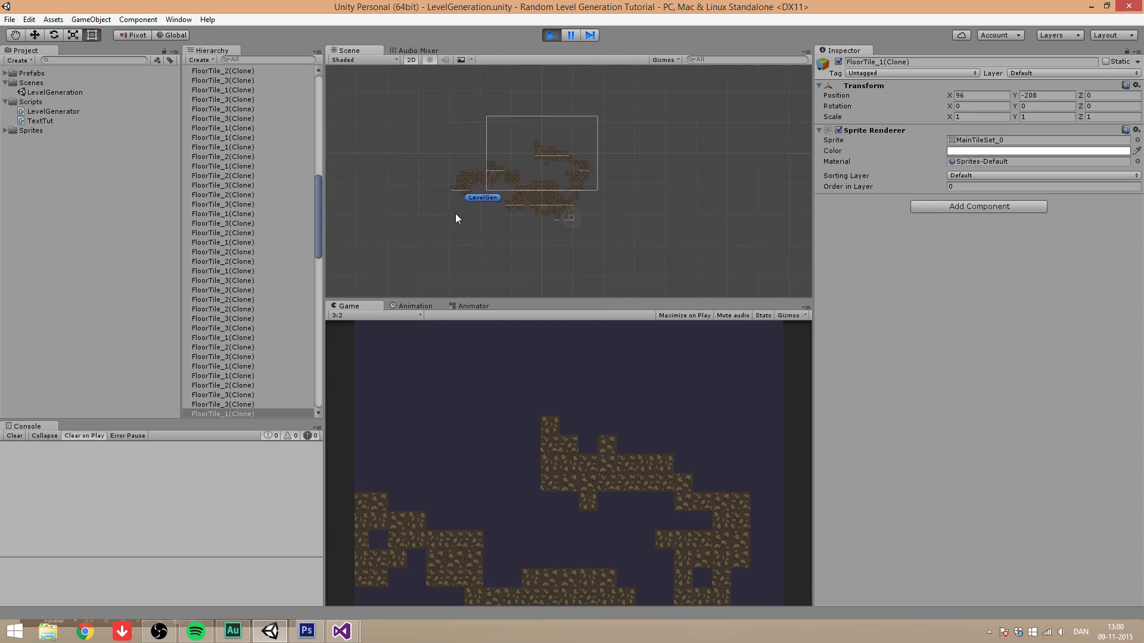
left_click_drag(456, 218, 408, 161)
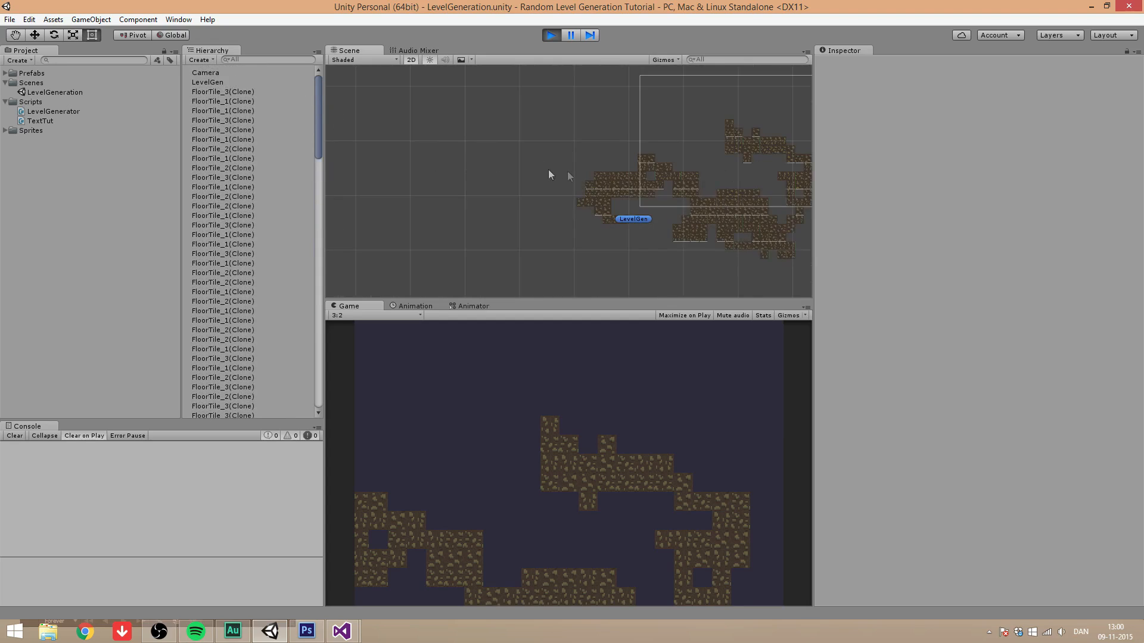
mouse_move(507, 229)
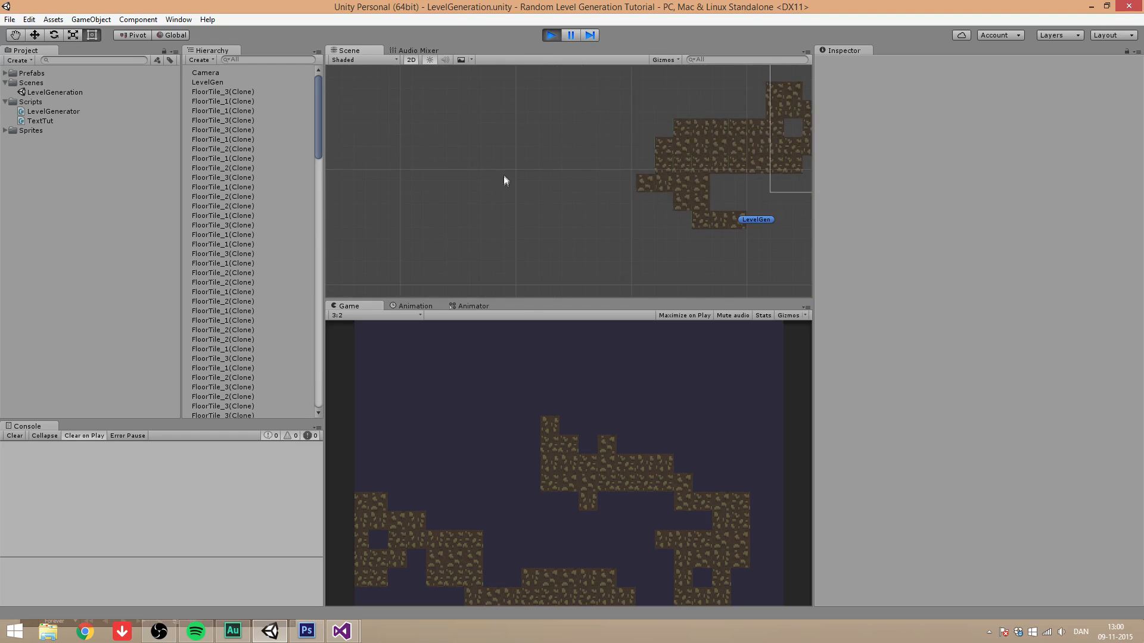
mouse_move(532, 130)
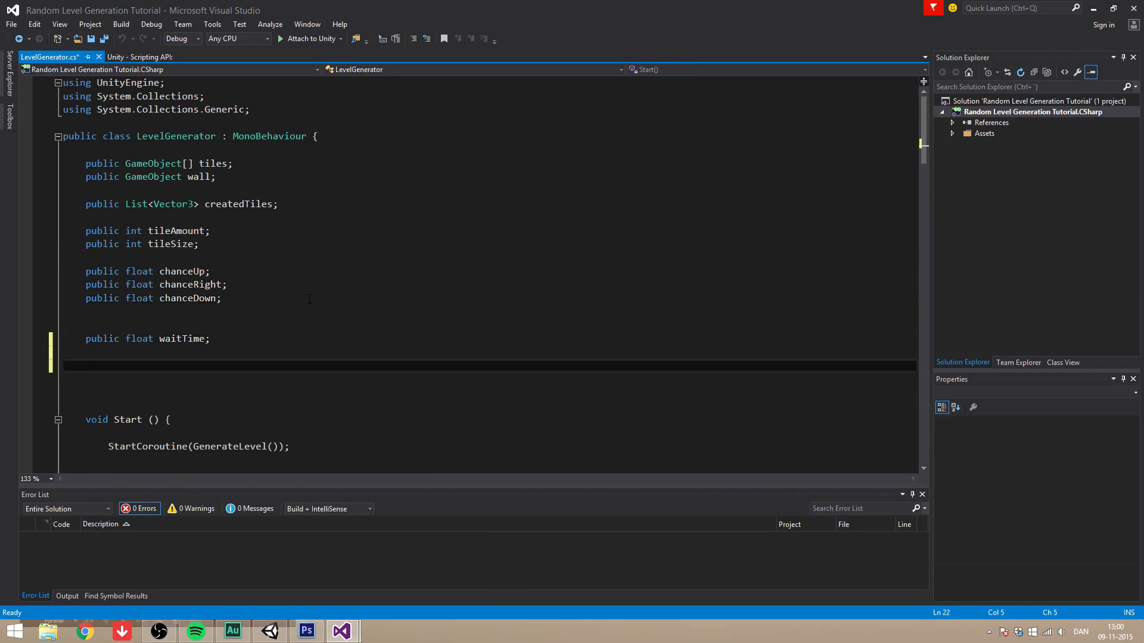
Under a //Wall generation comment, declare floats minY = 999, maxY = 0, minX = 999 and maxX
type("//Wall")
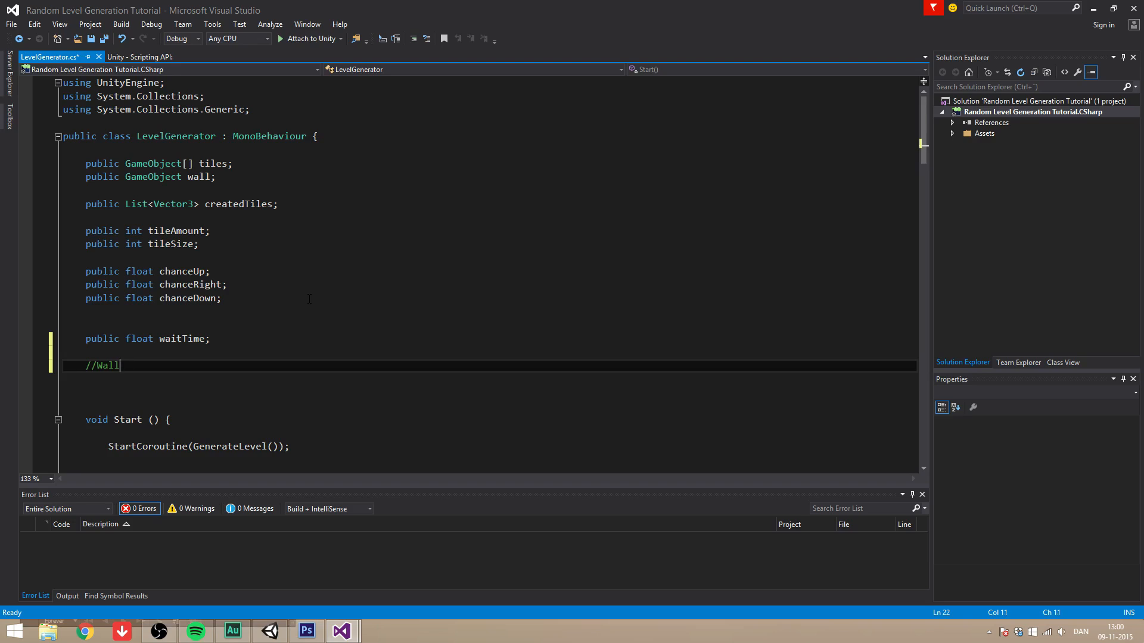
type("generation")
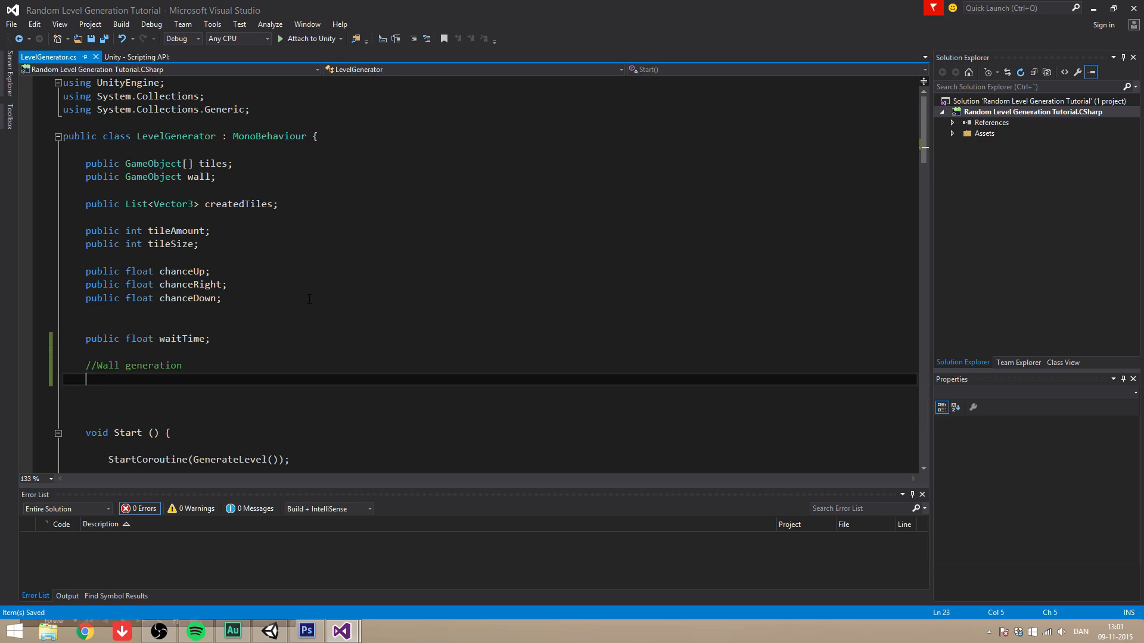
type("public float")
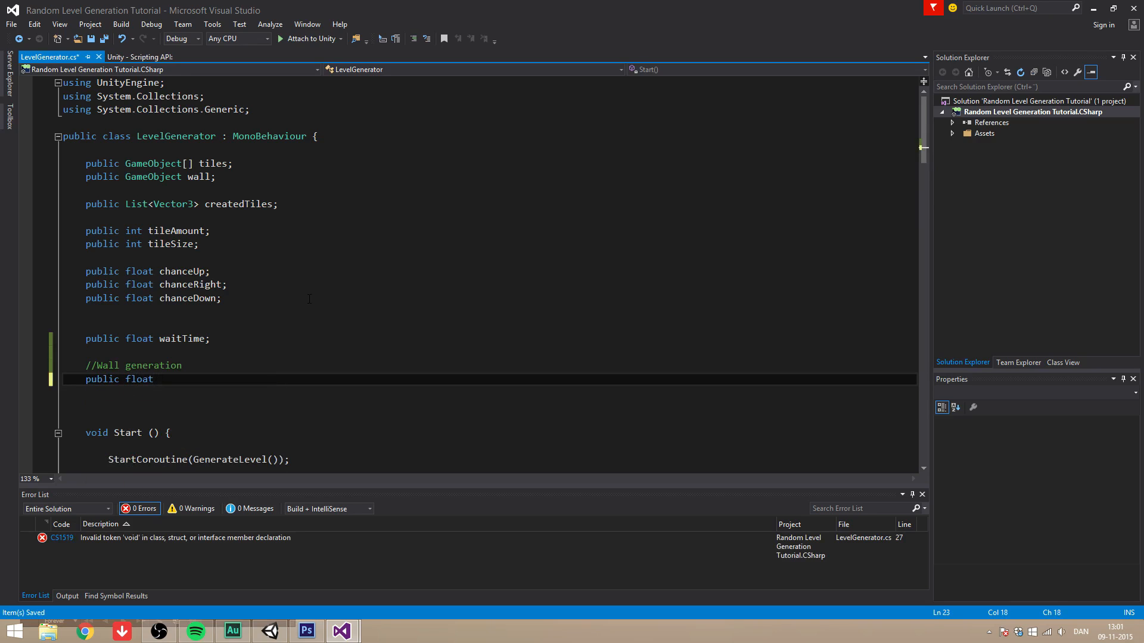
type("minY")
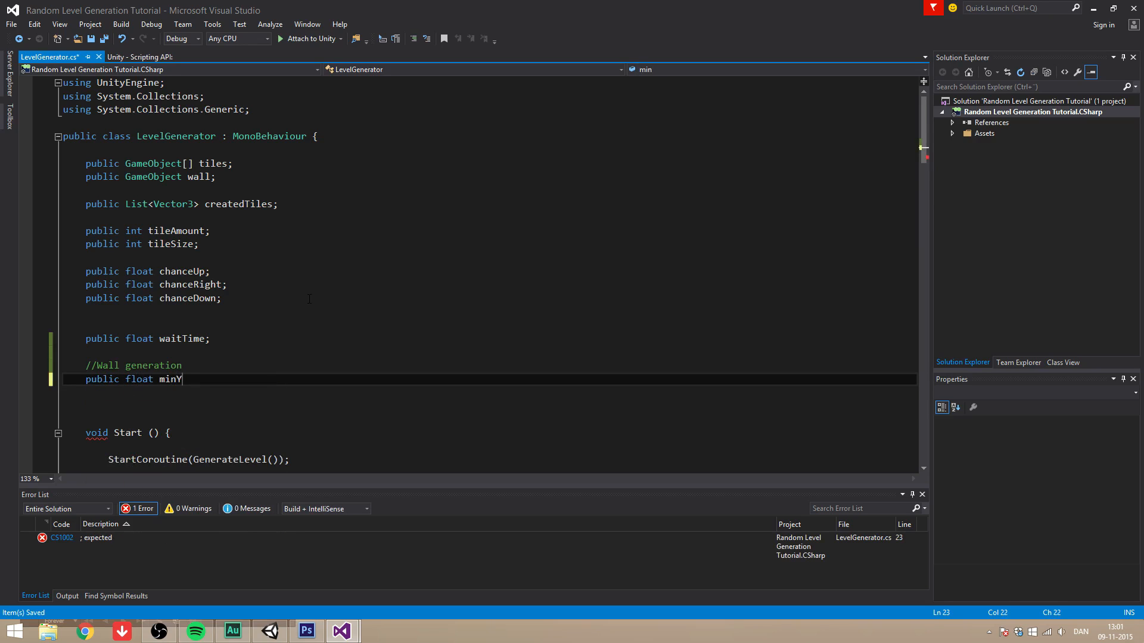
type("= 9999999;")
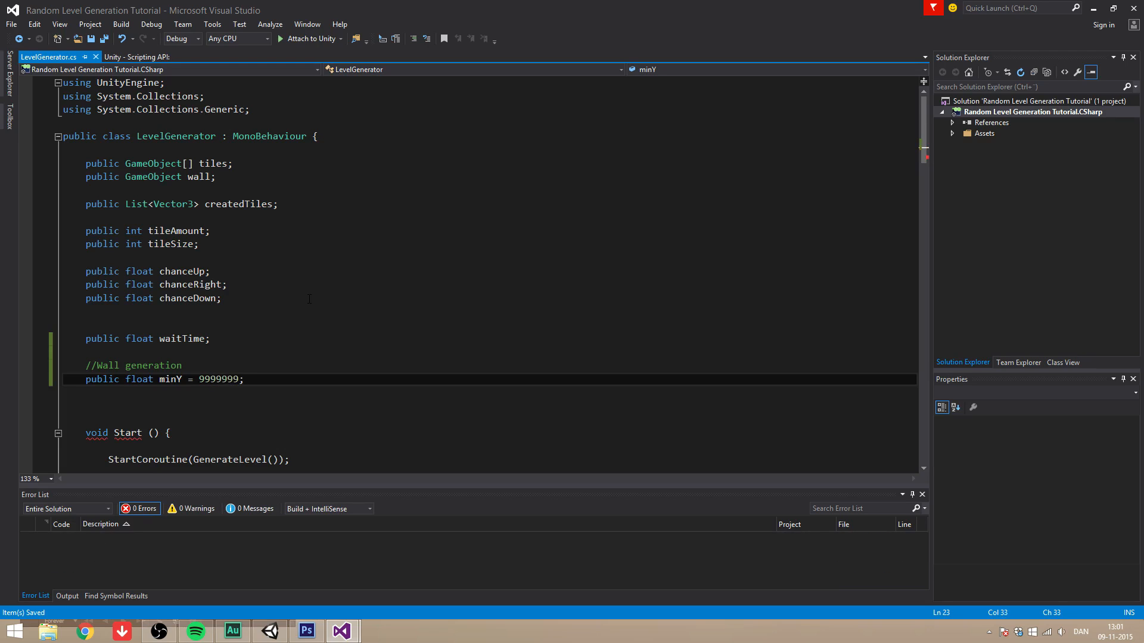
type("pu")
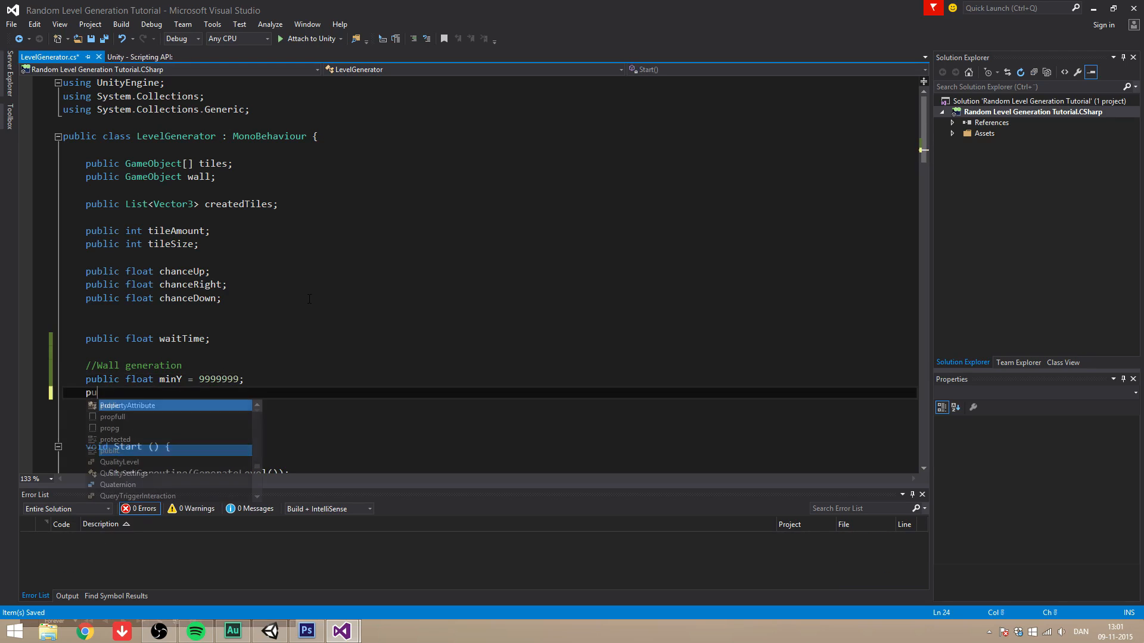
type("blic float")
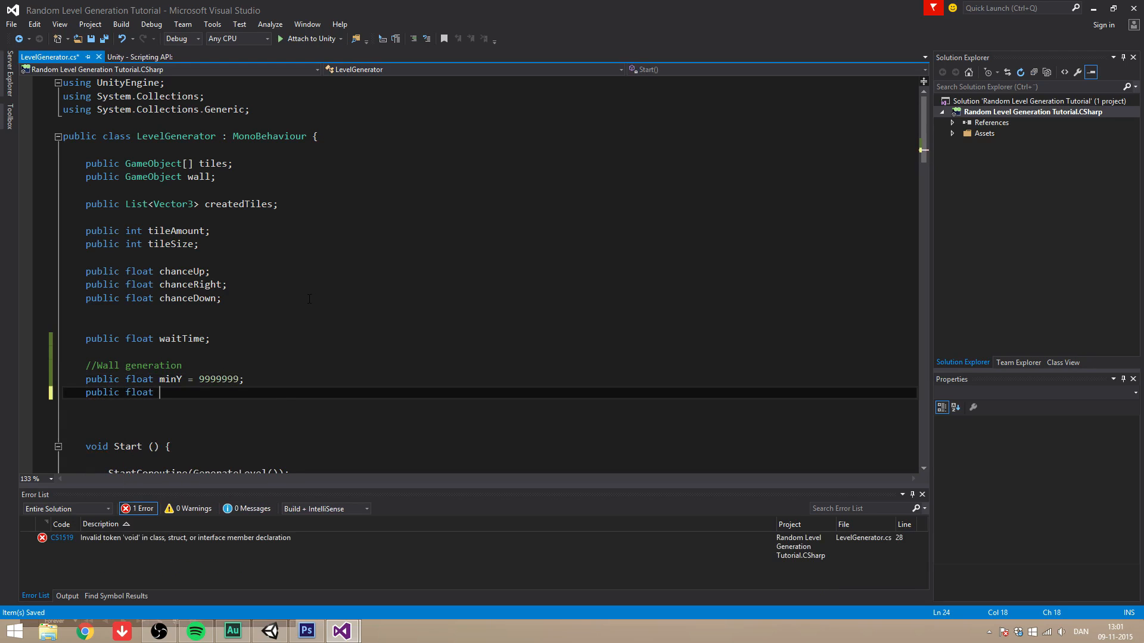
type("maxY =")
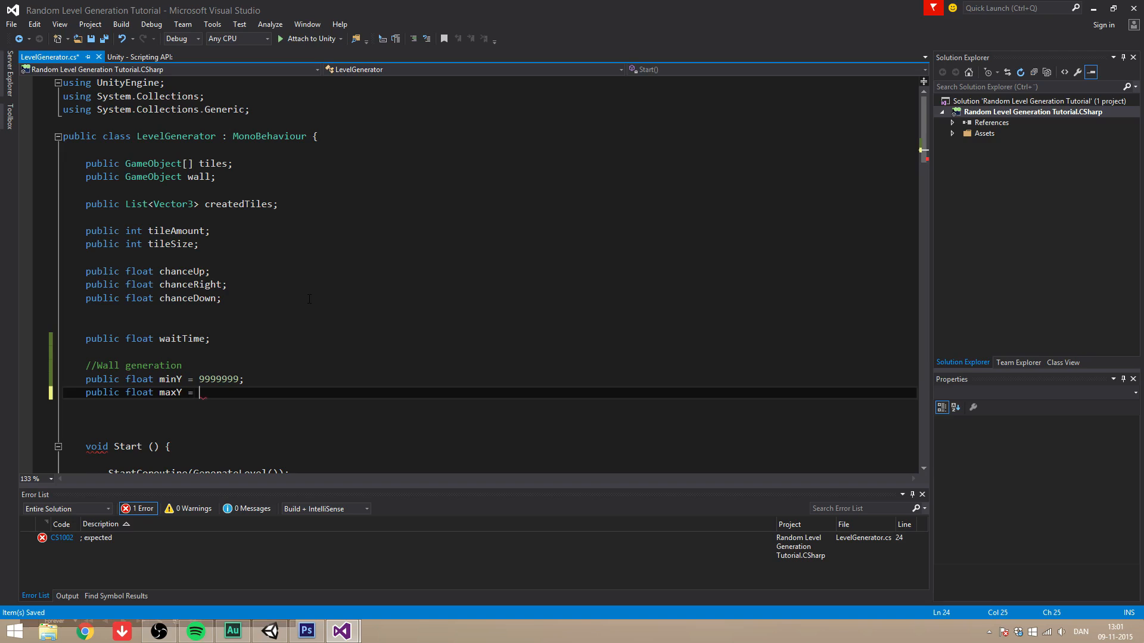
type("0;")
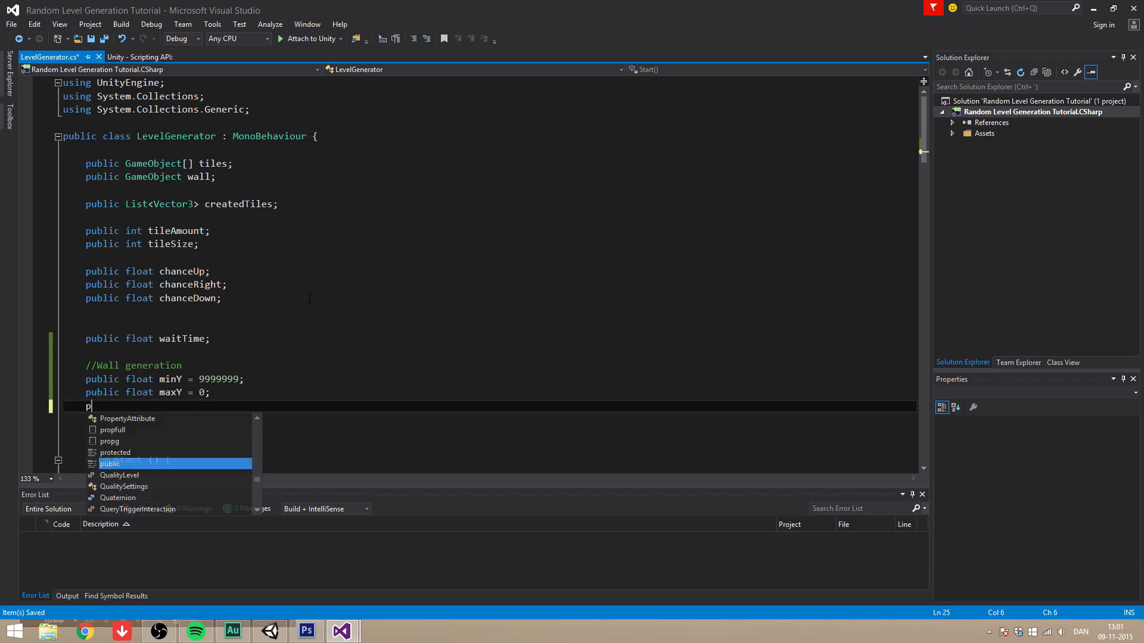
type("ublic float m")
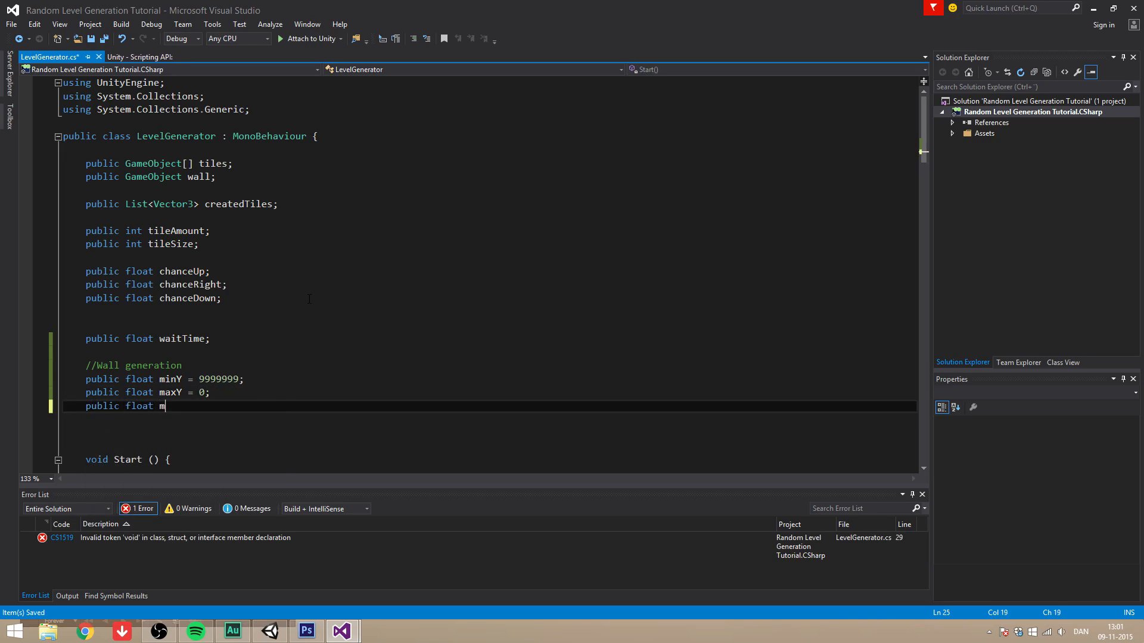
type("inX = 999")
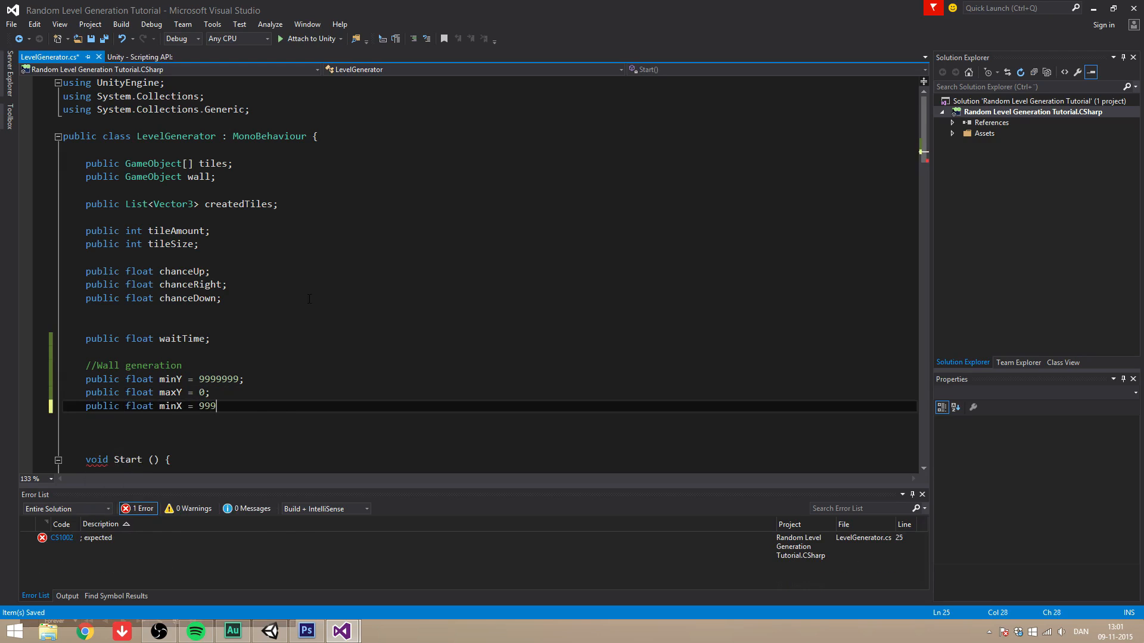
type("999;")
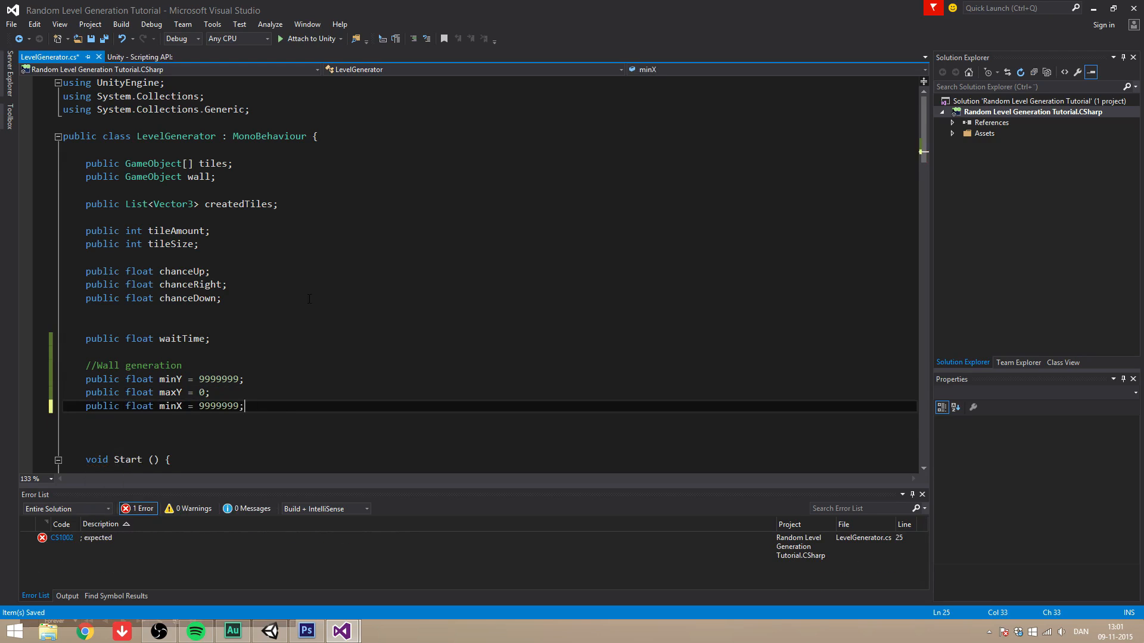
type("public float")
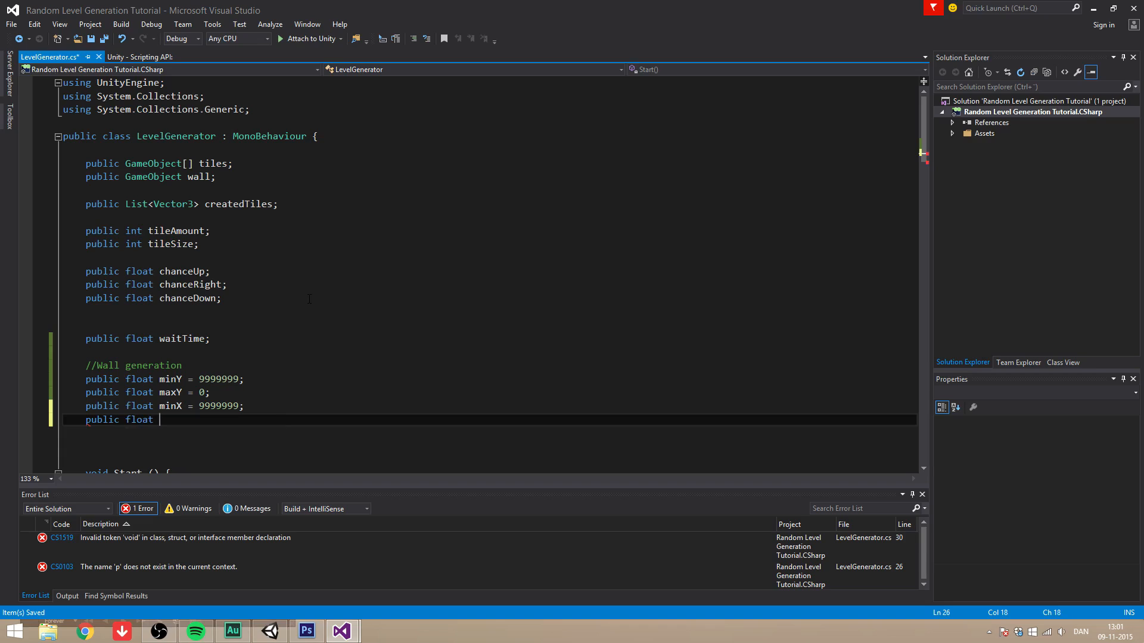
type("maxX = 0")
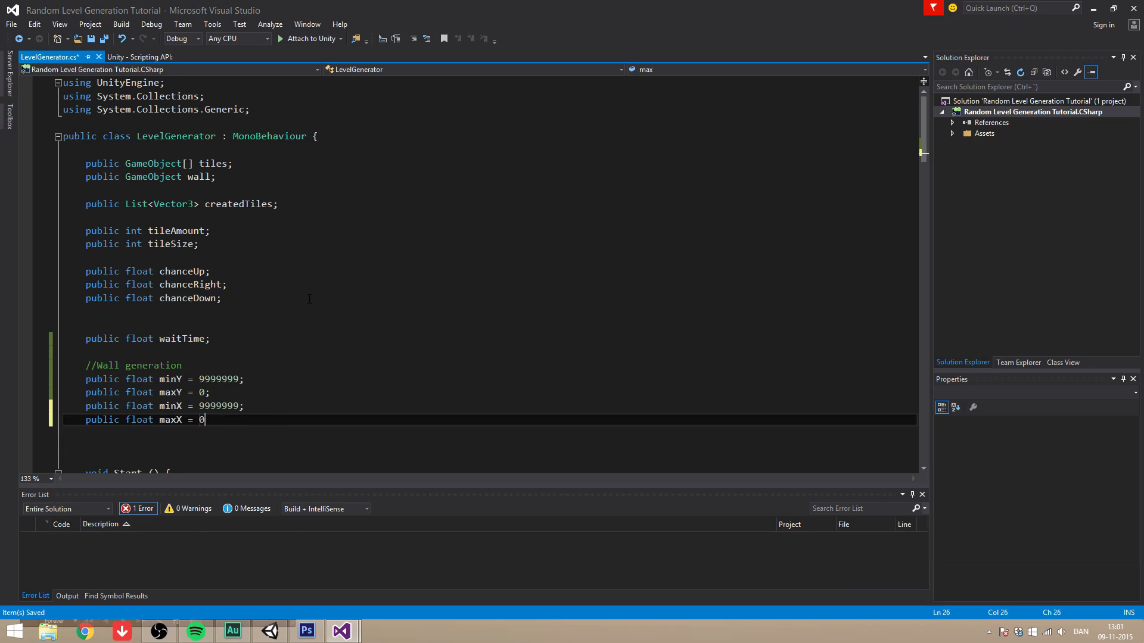
type(";")
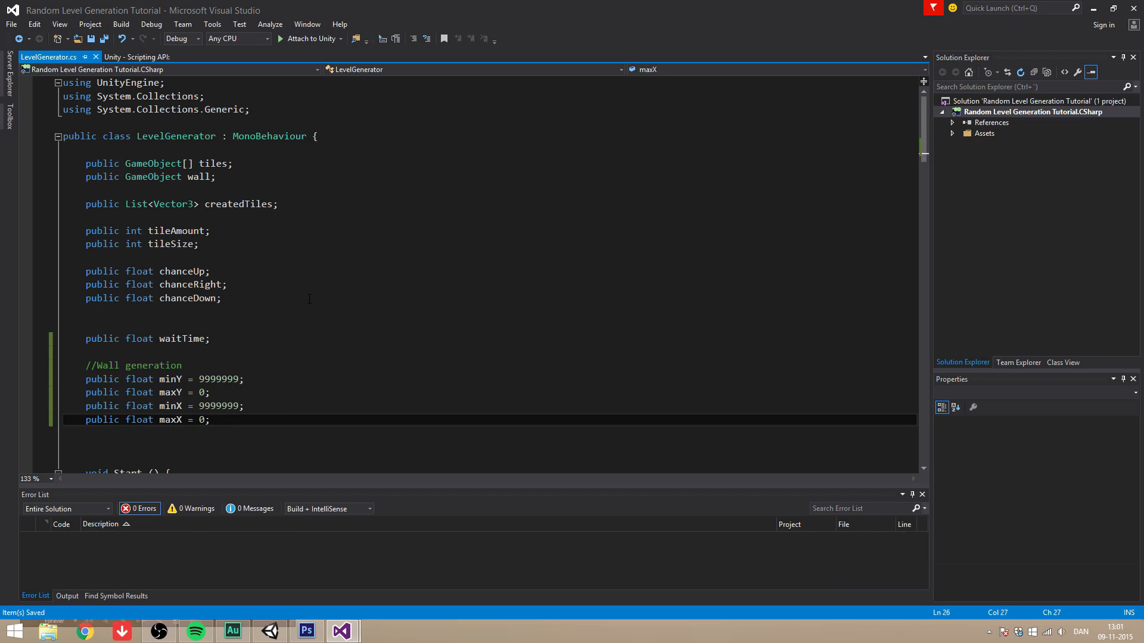
Declare public floats xAmount, yAmount, extraWallX and extraWallY
type("publ")
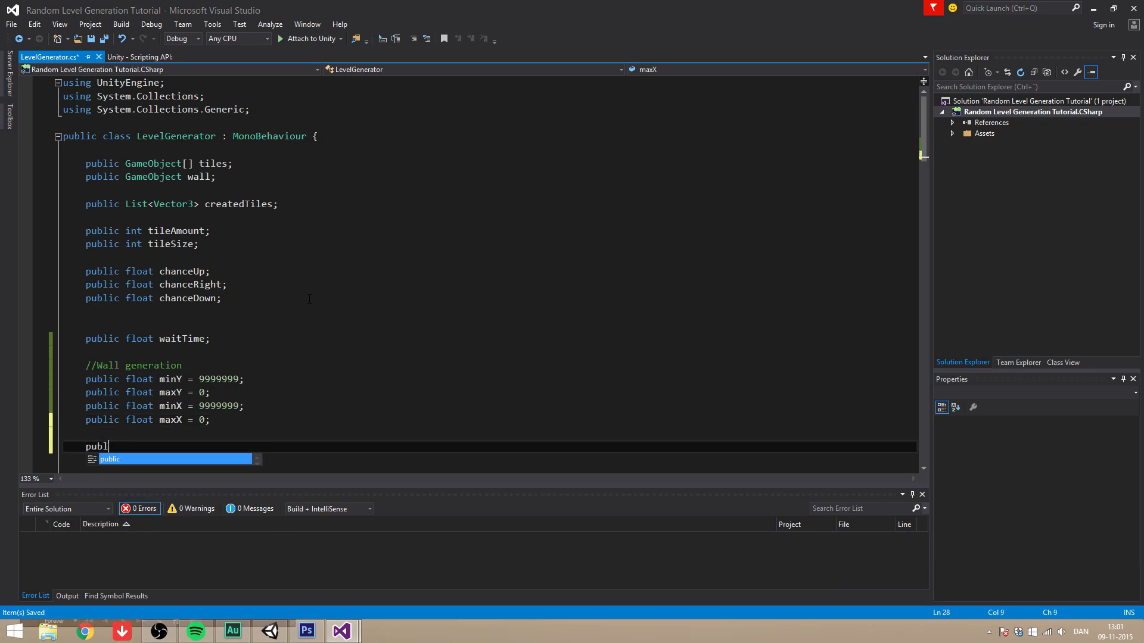
key("BackSpace")
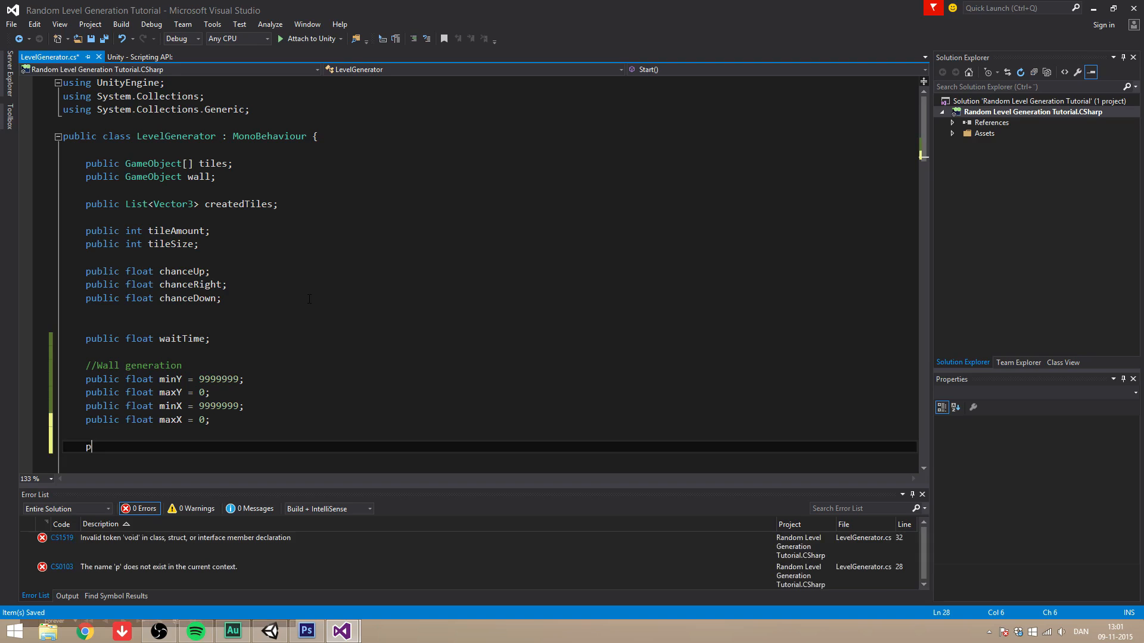
type("ublic")
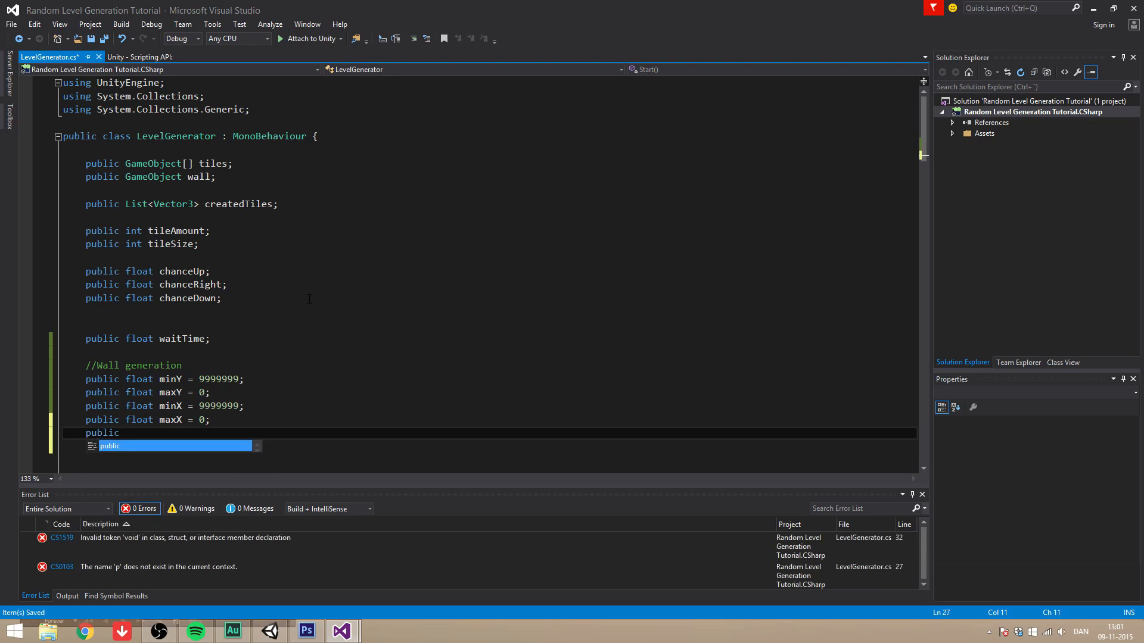
type("float")
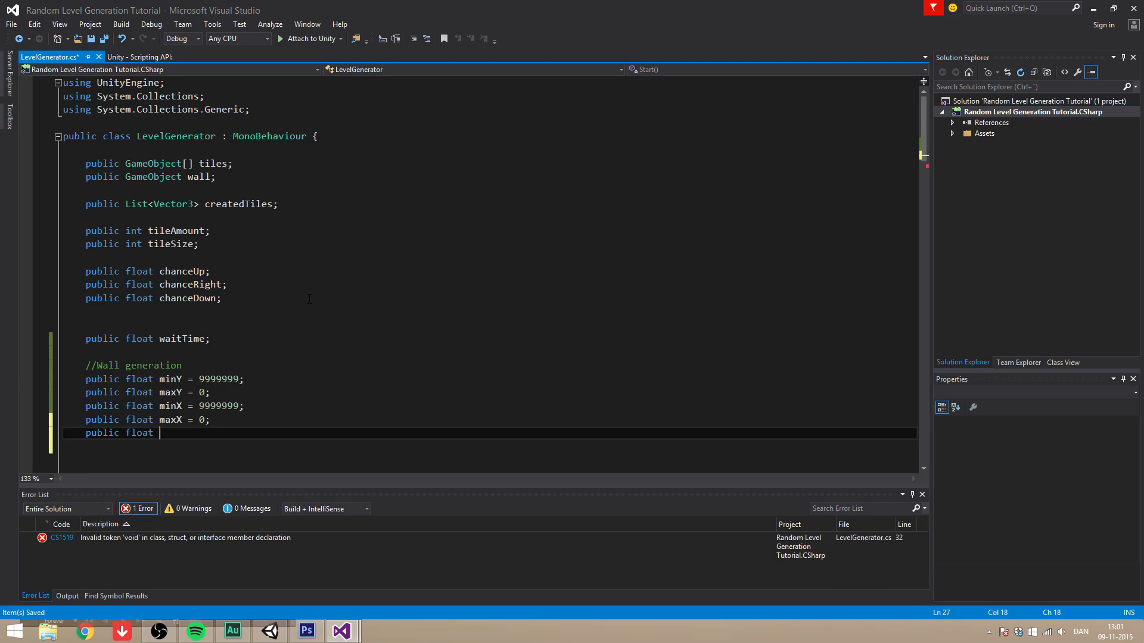
key("backspace")
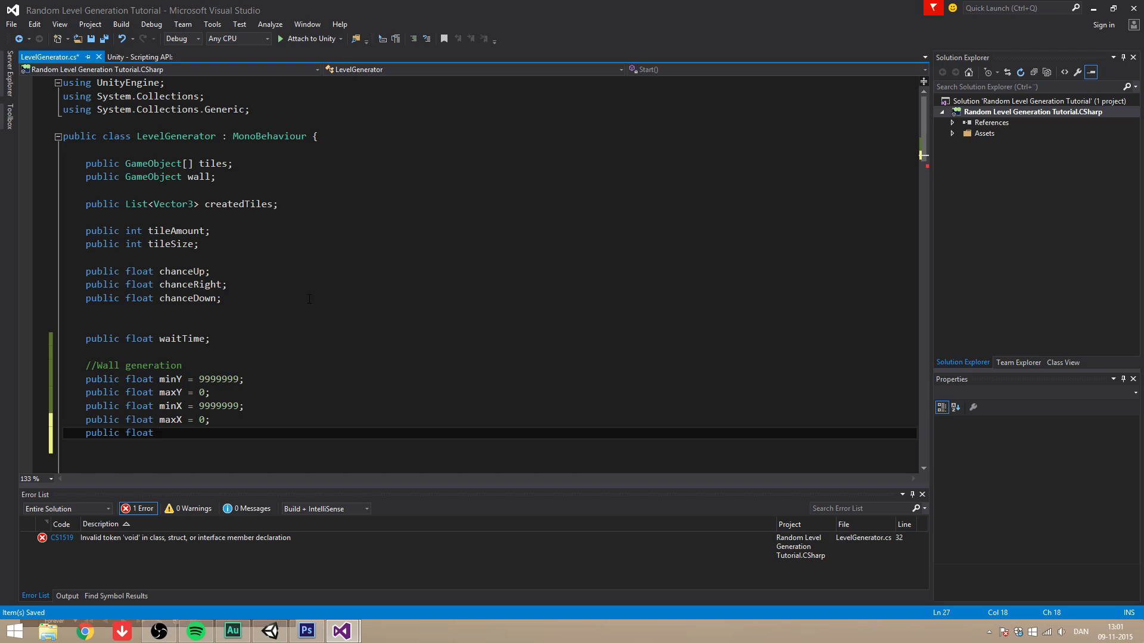
type("xAmou")
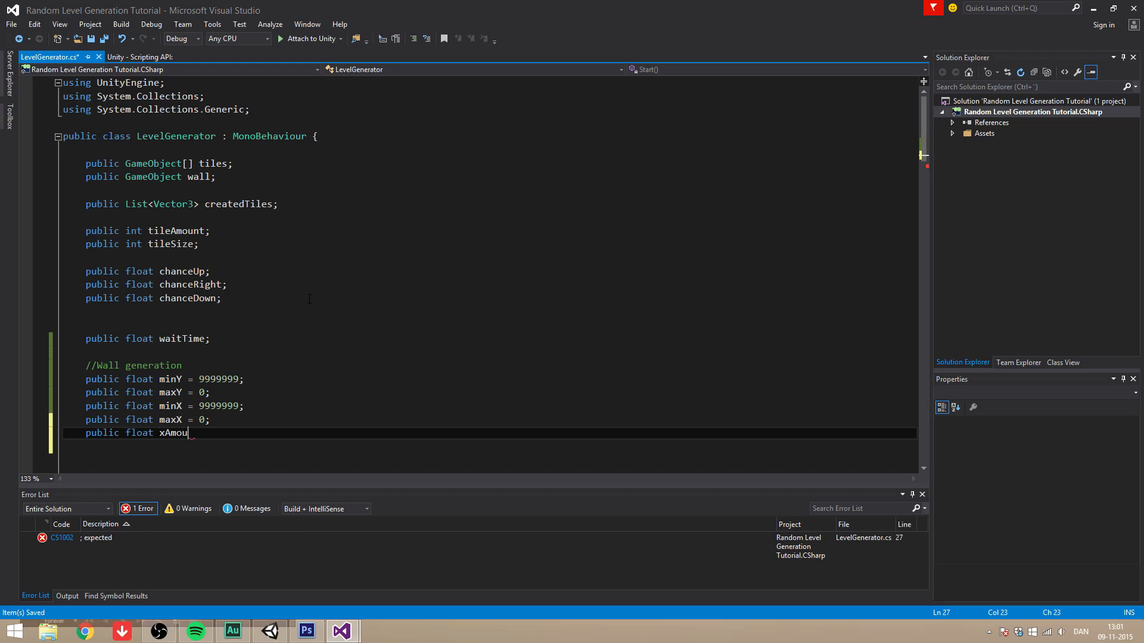
type("nt;")
type("public float extr")
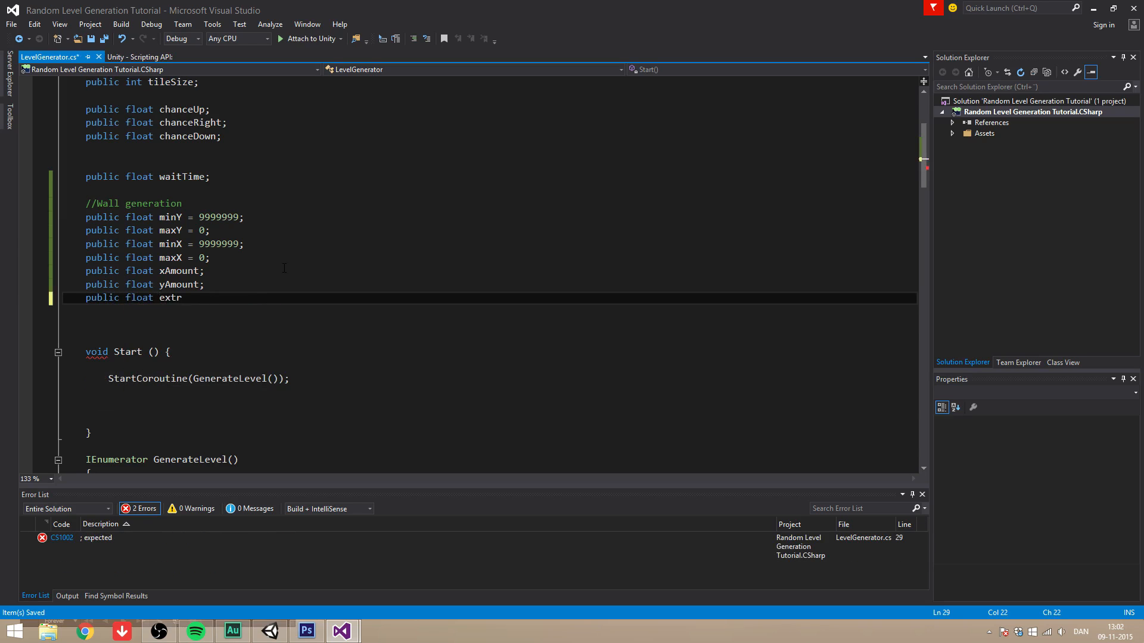
type("aWall")
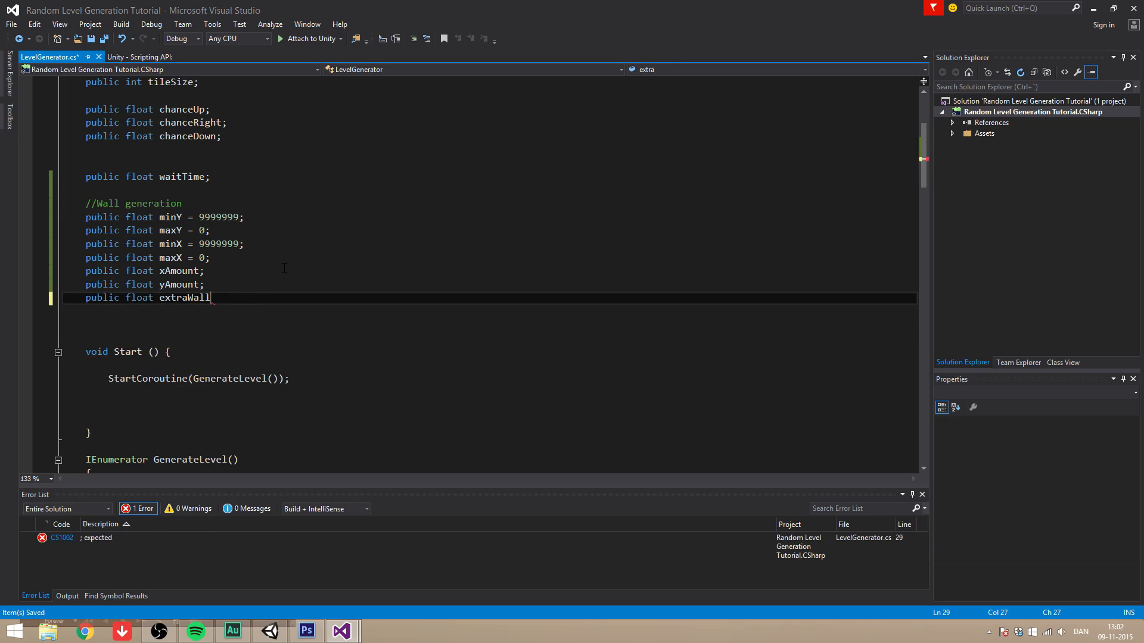
type("X;")
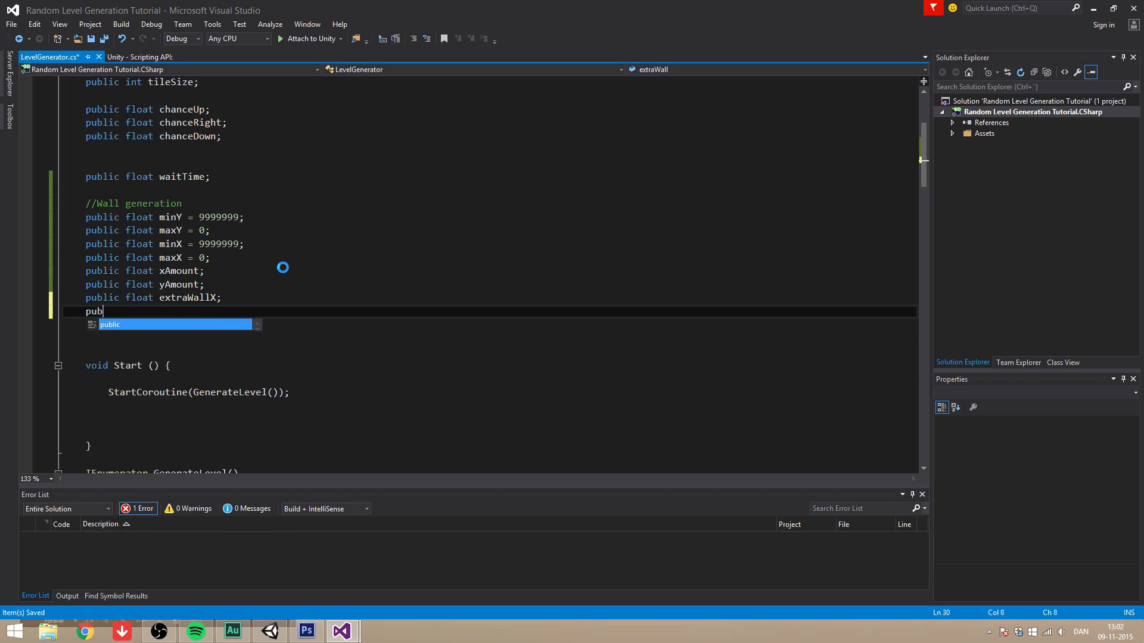
type("lic float extra")
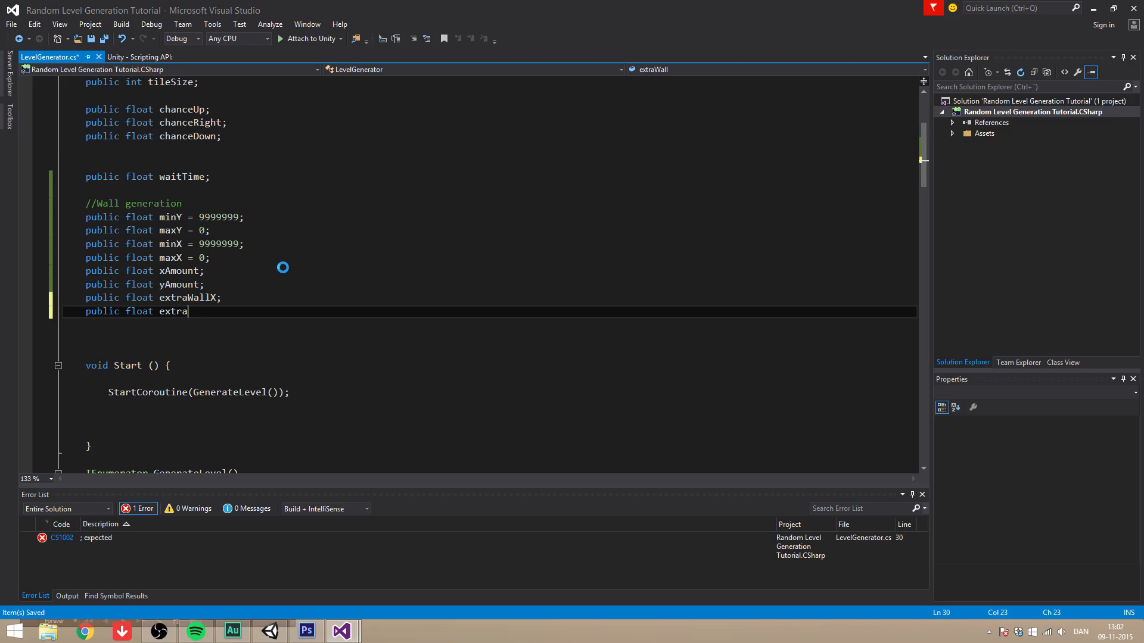
type("WallY;")
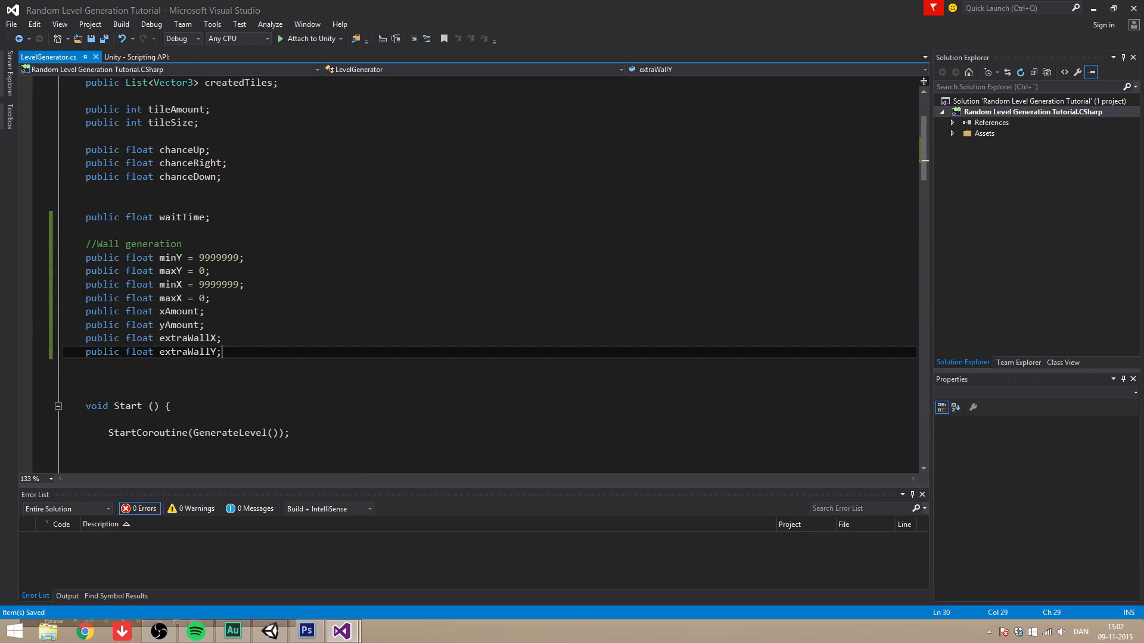
In GenerateLevel's loop, replace the check-if-done comment with if(i == tileAmount - 1)
scroll("down", 3)
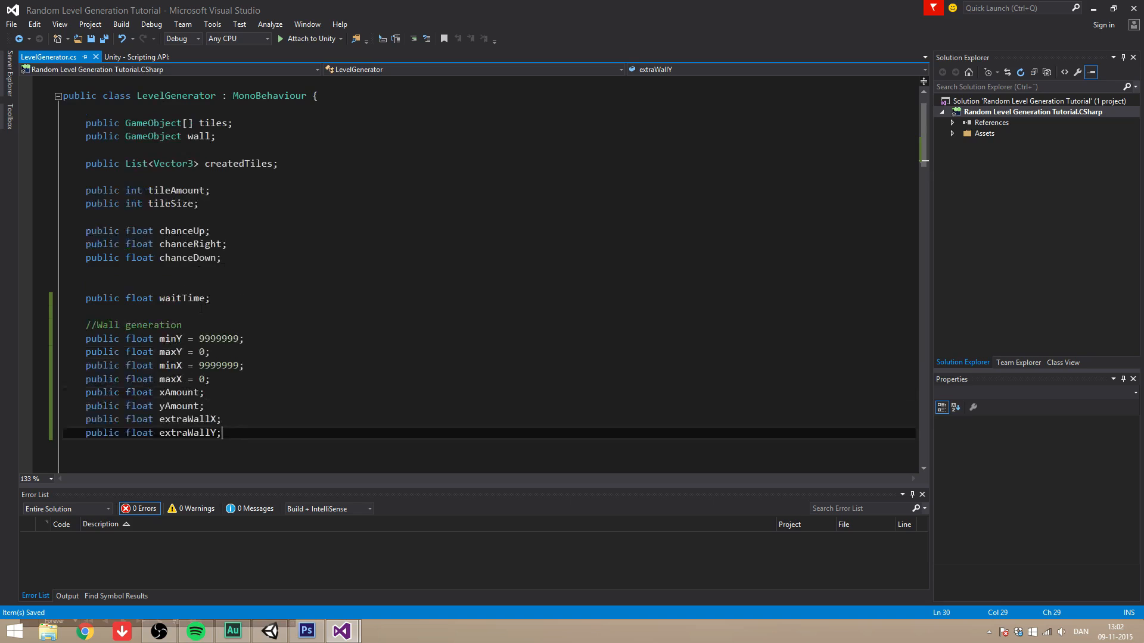
scroll("down", 3)
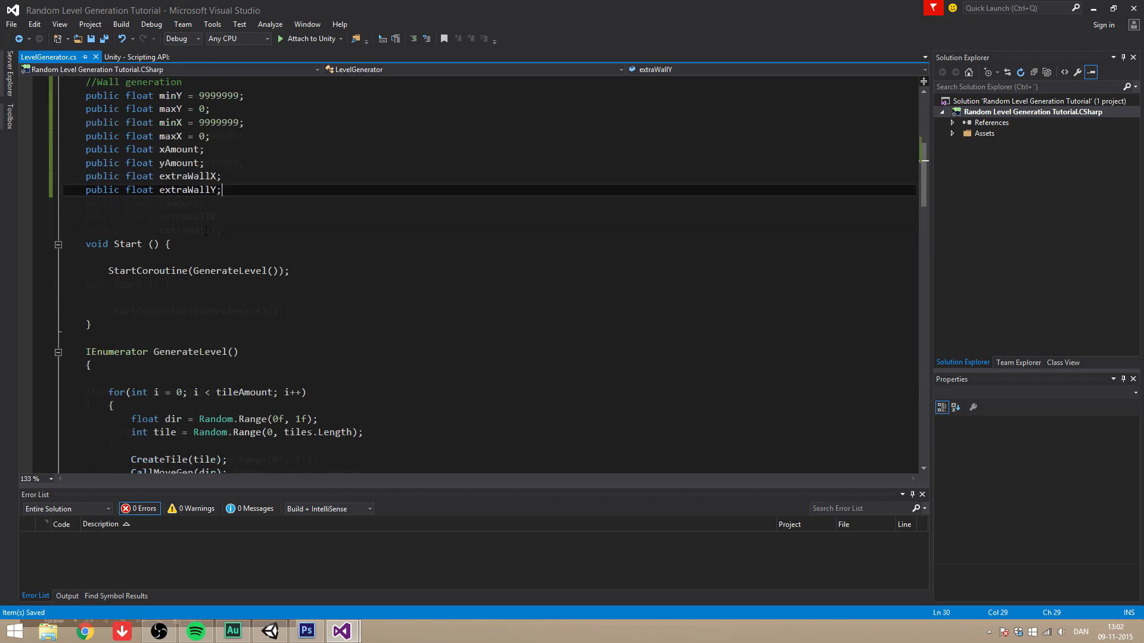
scroll("down", 3)
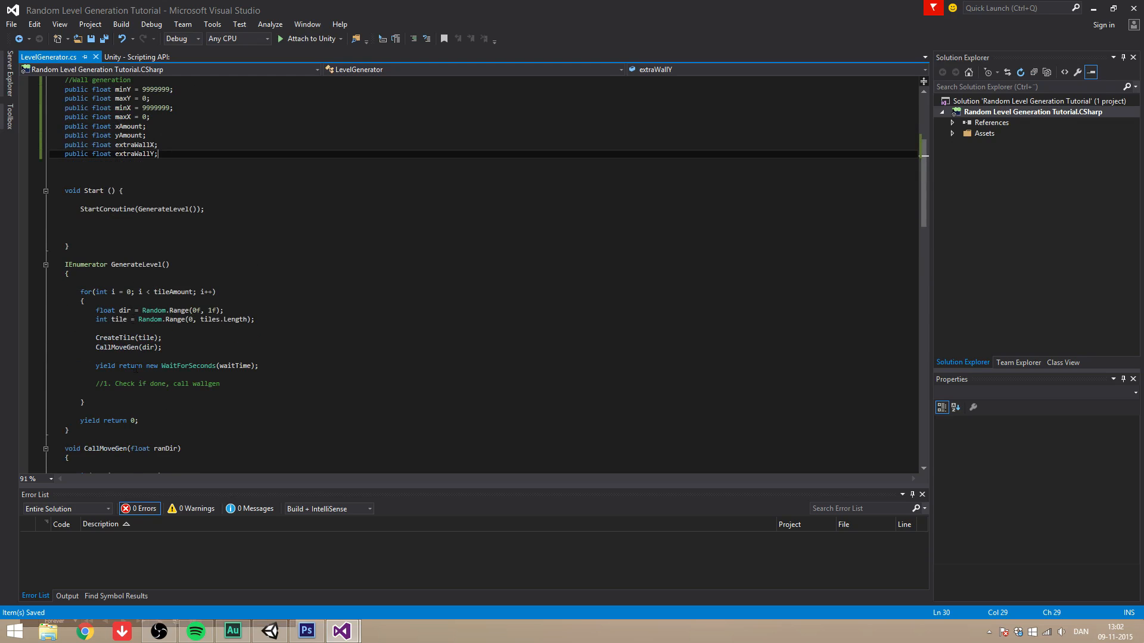
scroll("down", 3)
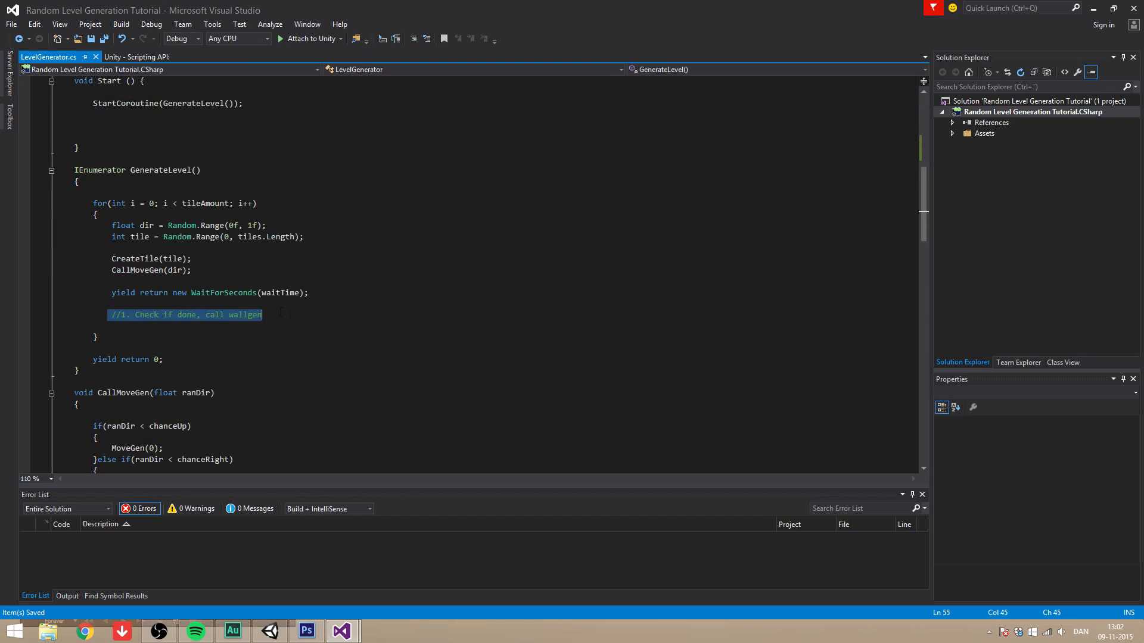
key("Delete")
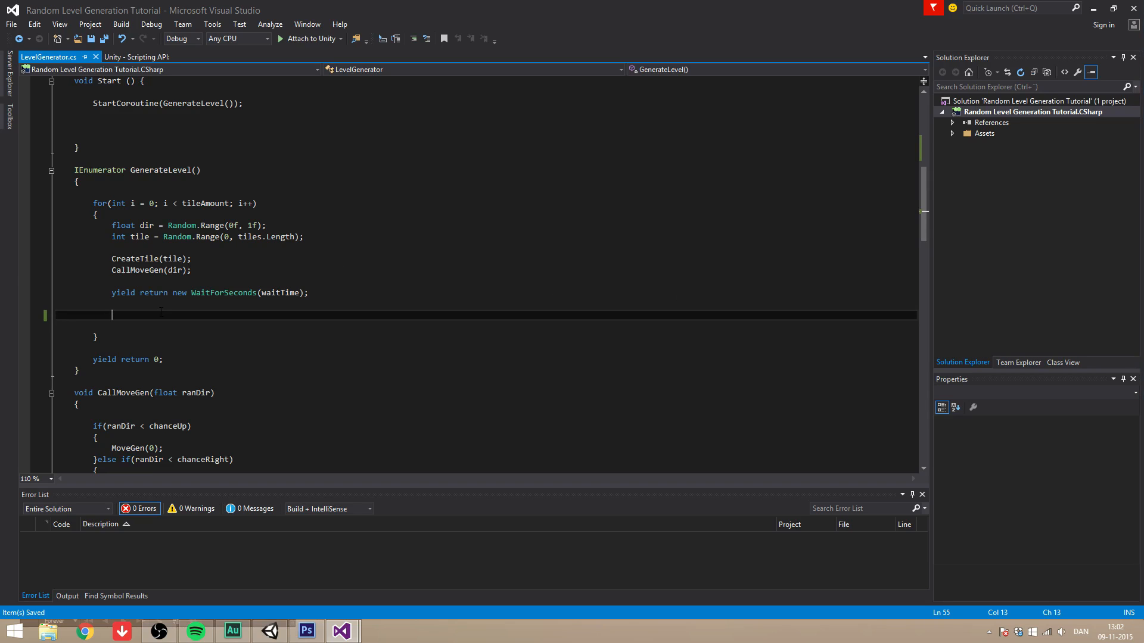
type("if")
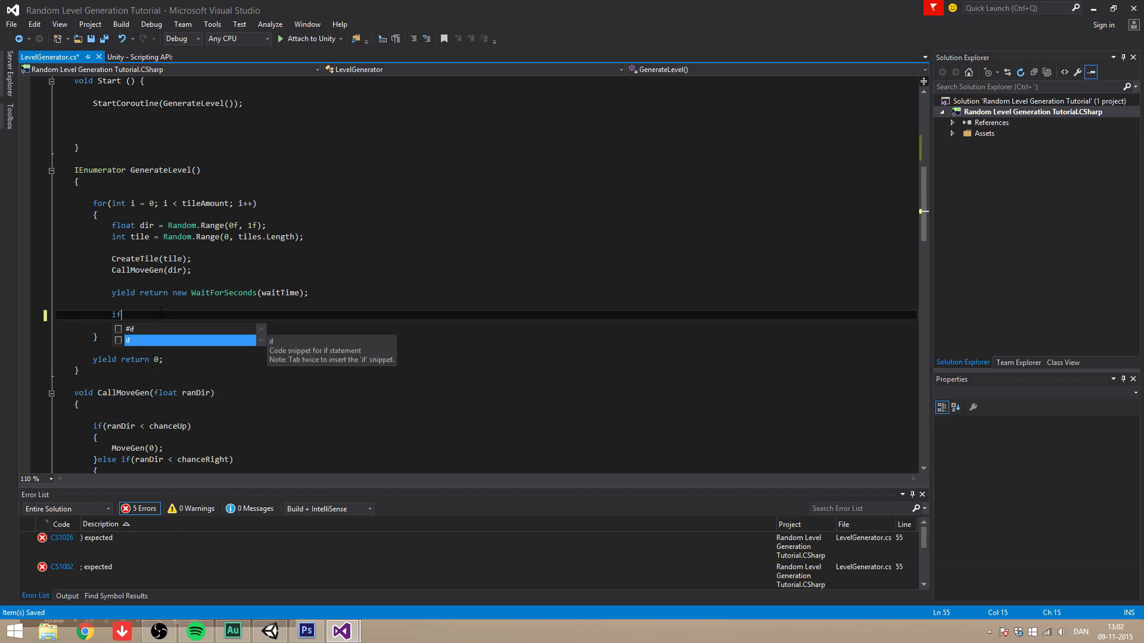
type("(i ==")
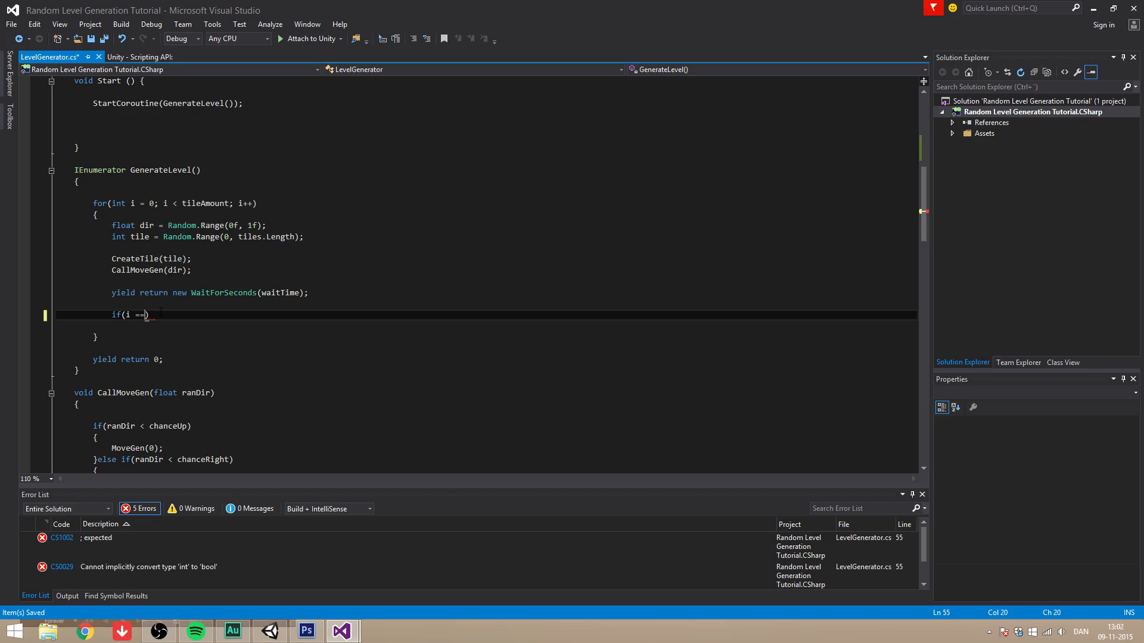
type("tilam")
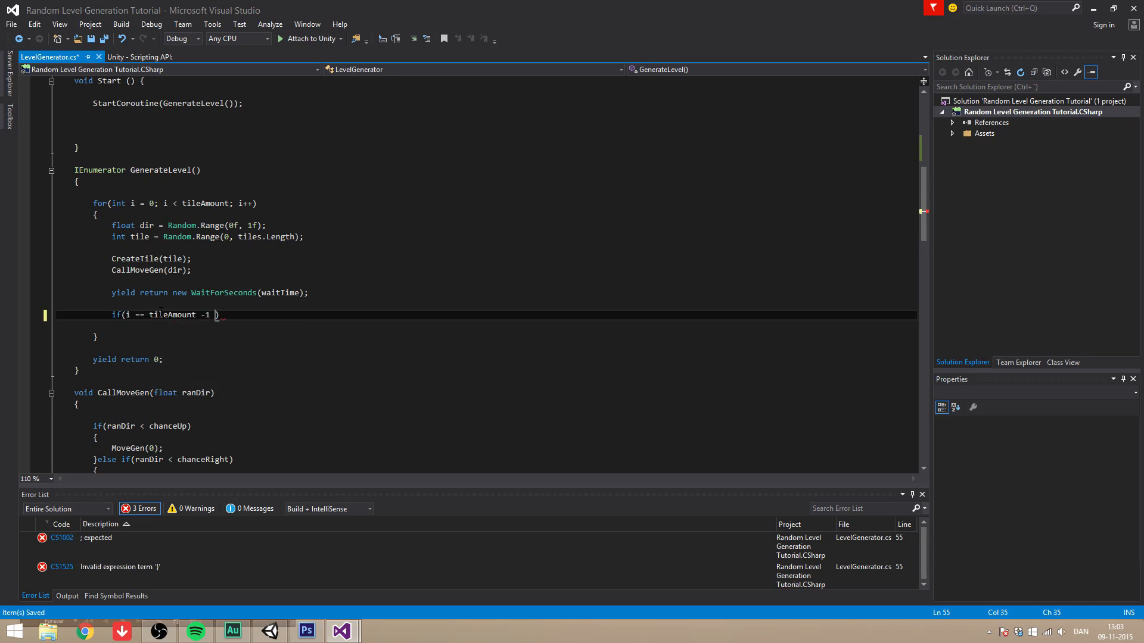
type(")")
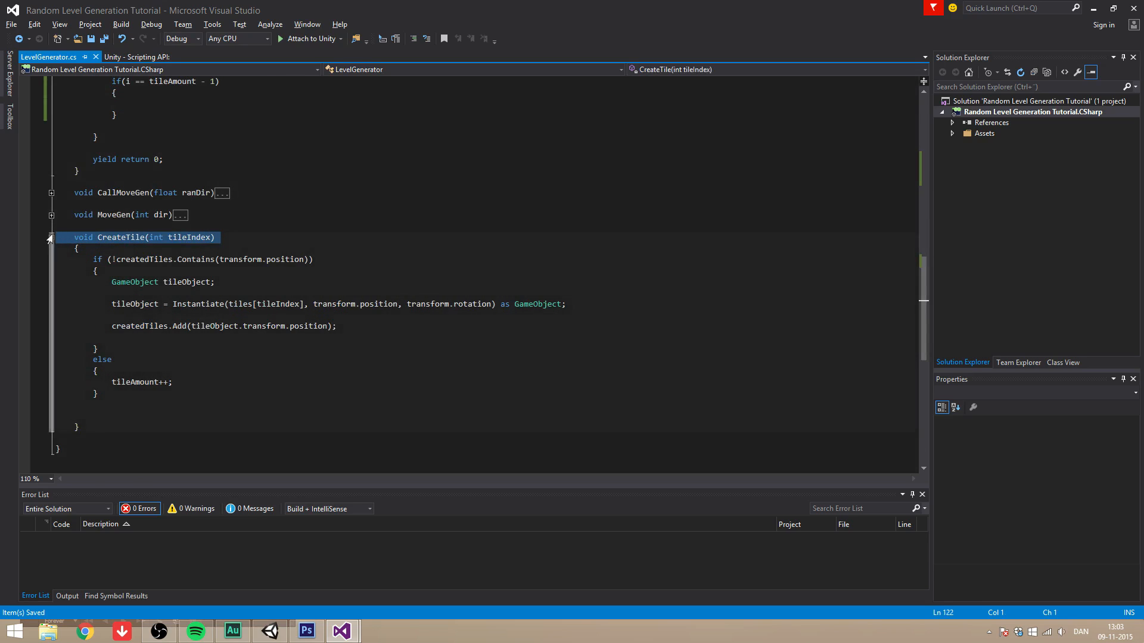
Add an empty void Finish() method below CreateTile and call Finish() from the last-tile if block
left_click(51, 237)
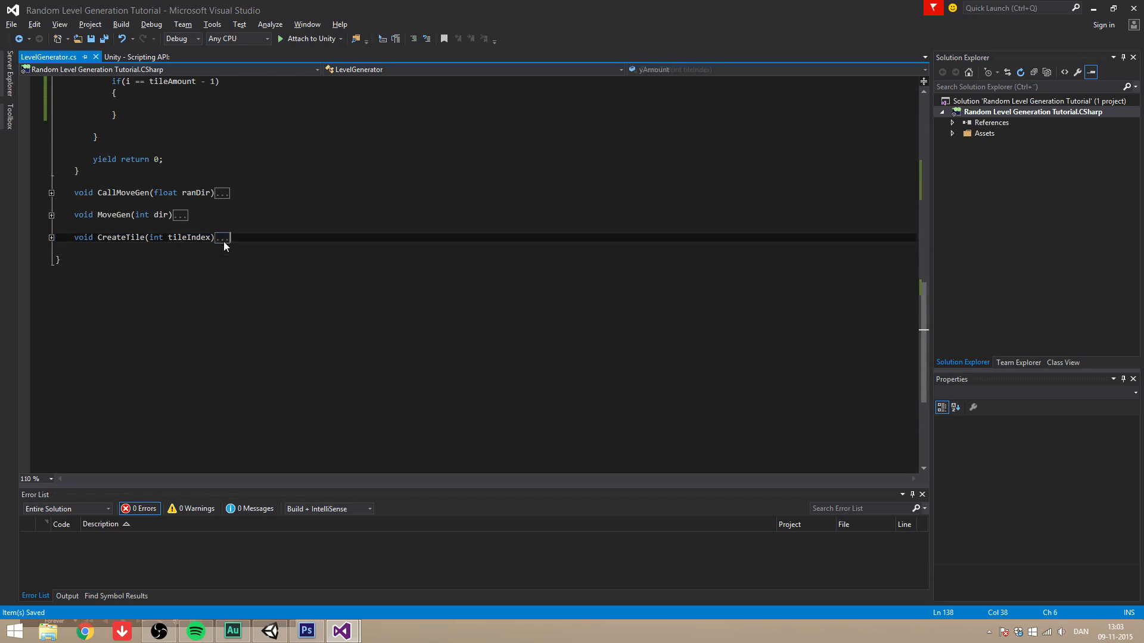
left_click(221, 237)
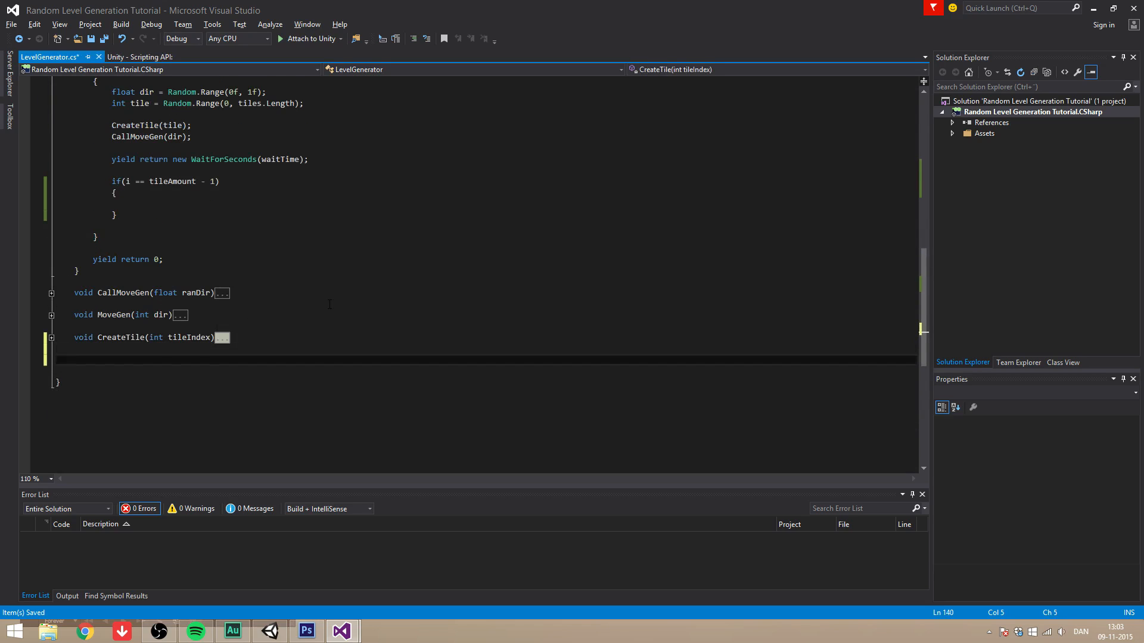
type("void Finish(")
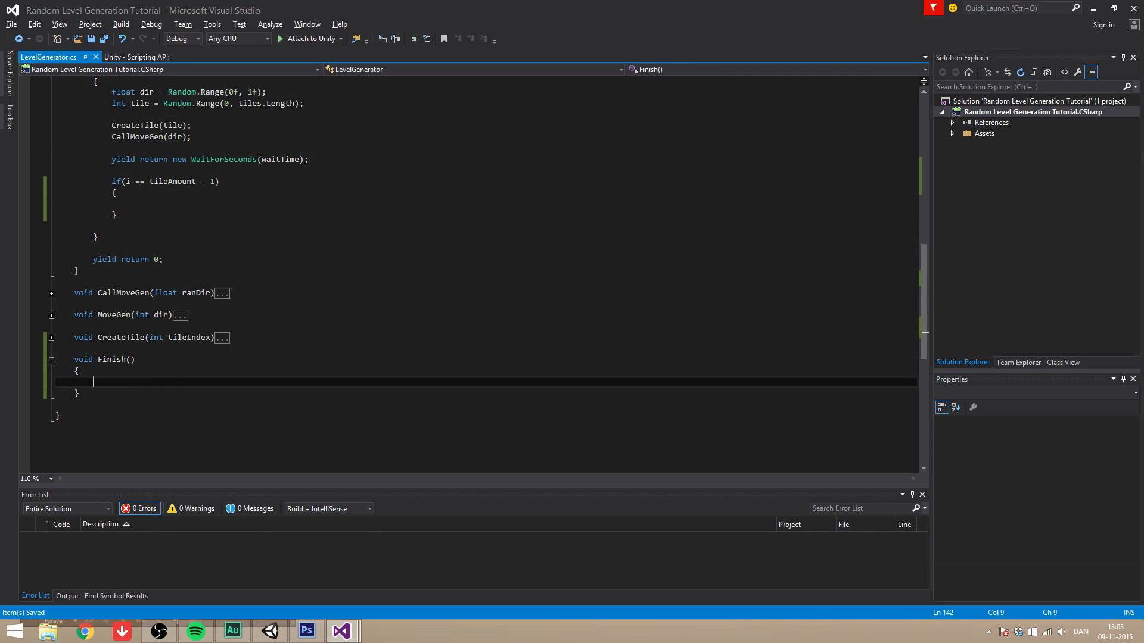
scroll("up", 3)
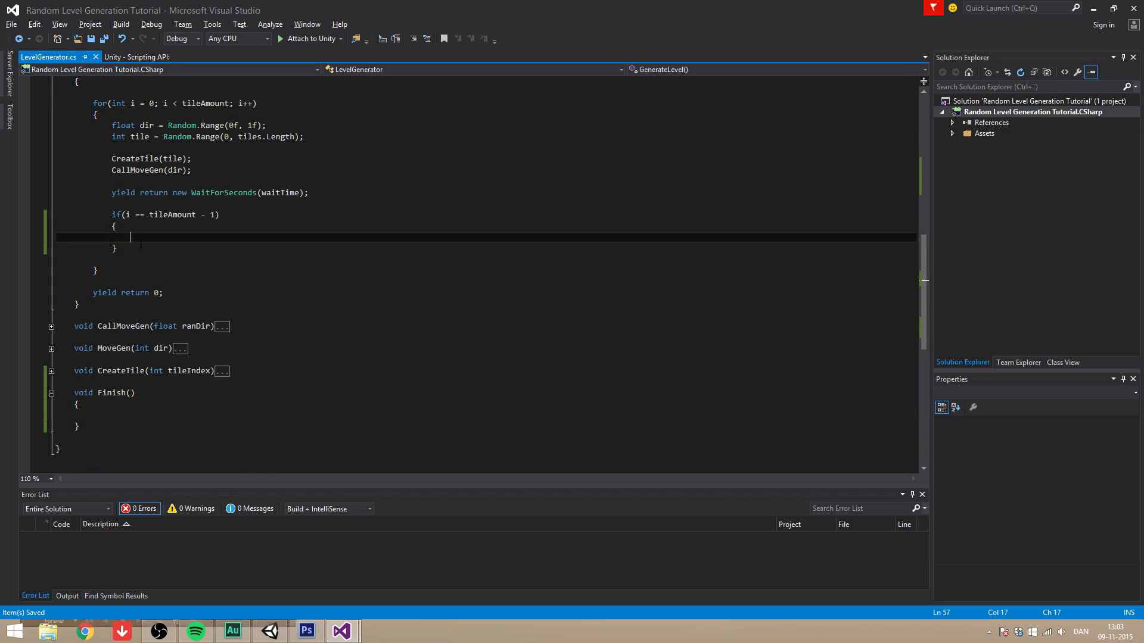
type("Finish")
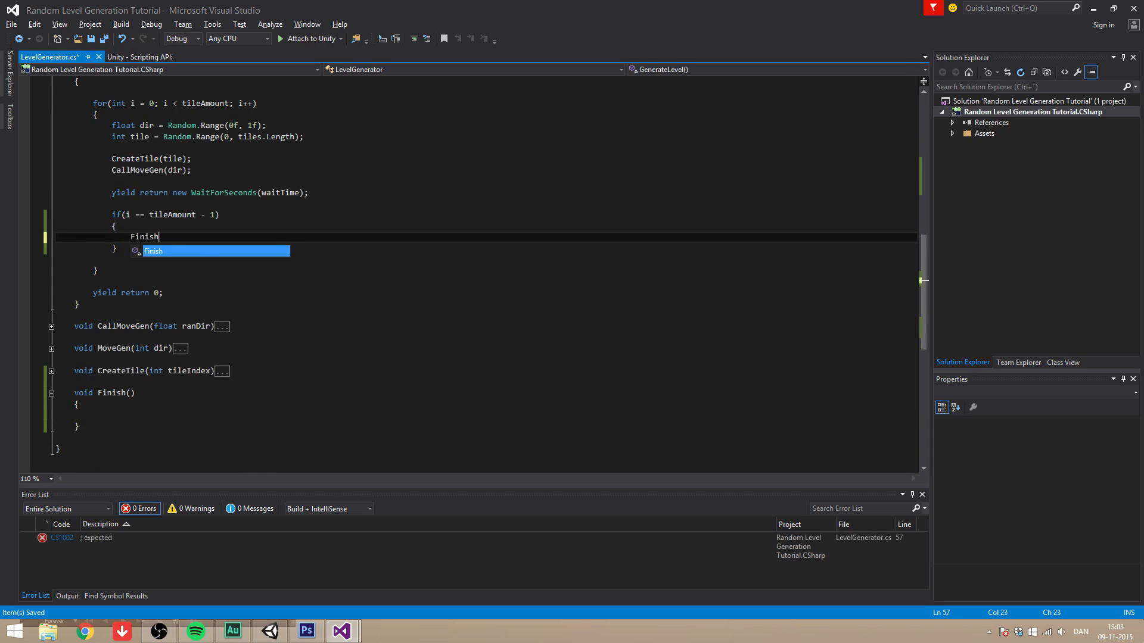
type("();")
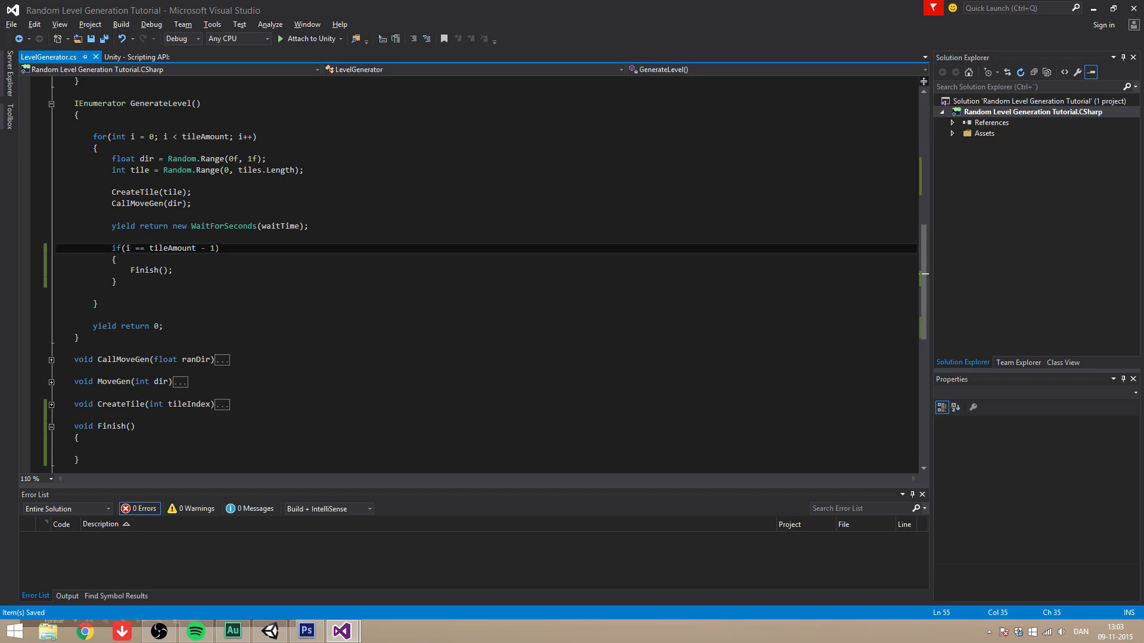
double_click(171, 248)
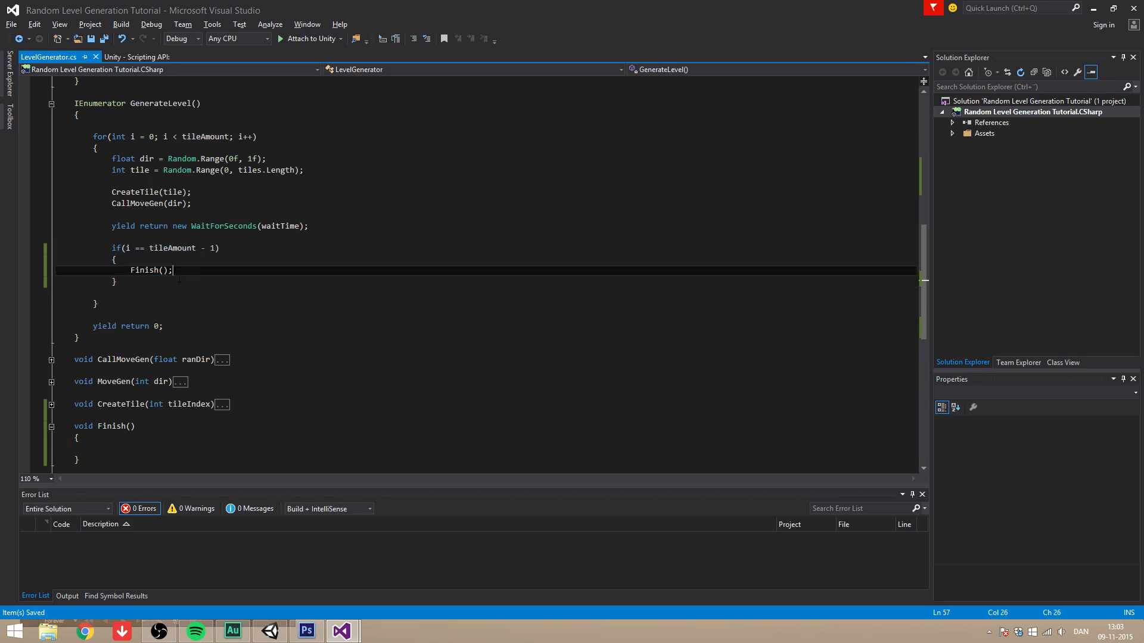
scroll("down", 3)
type("void Create")
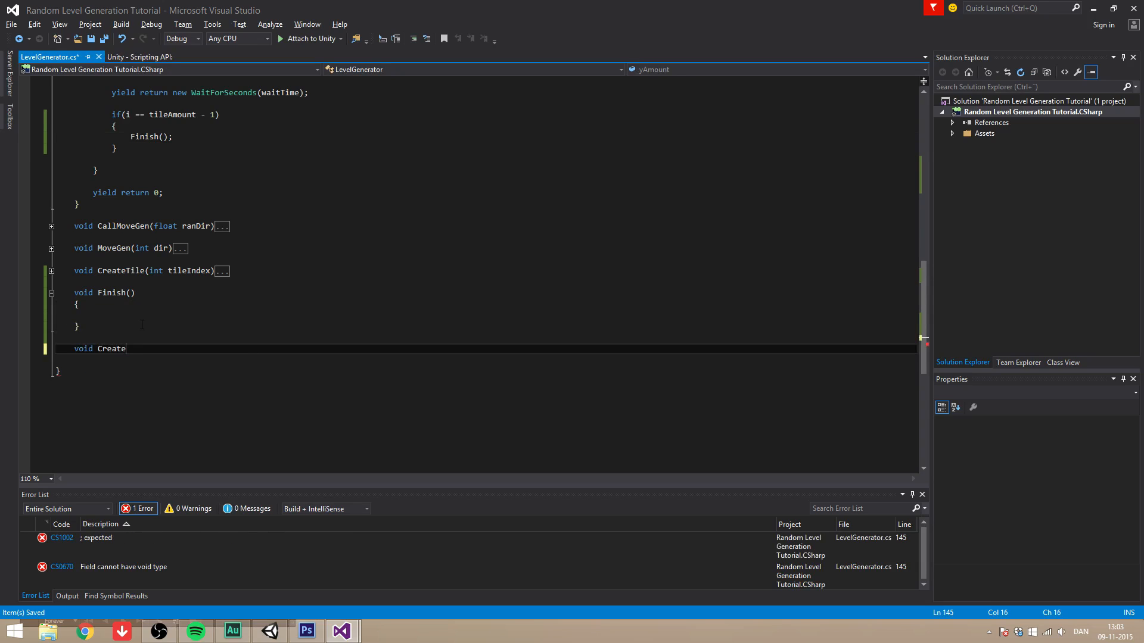
Add empty CreateWallValues() and CreateWalls() methods and call both from Finish()
type("WallValues")
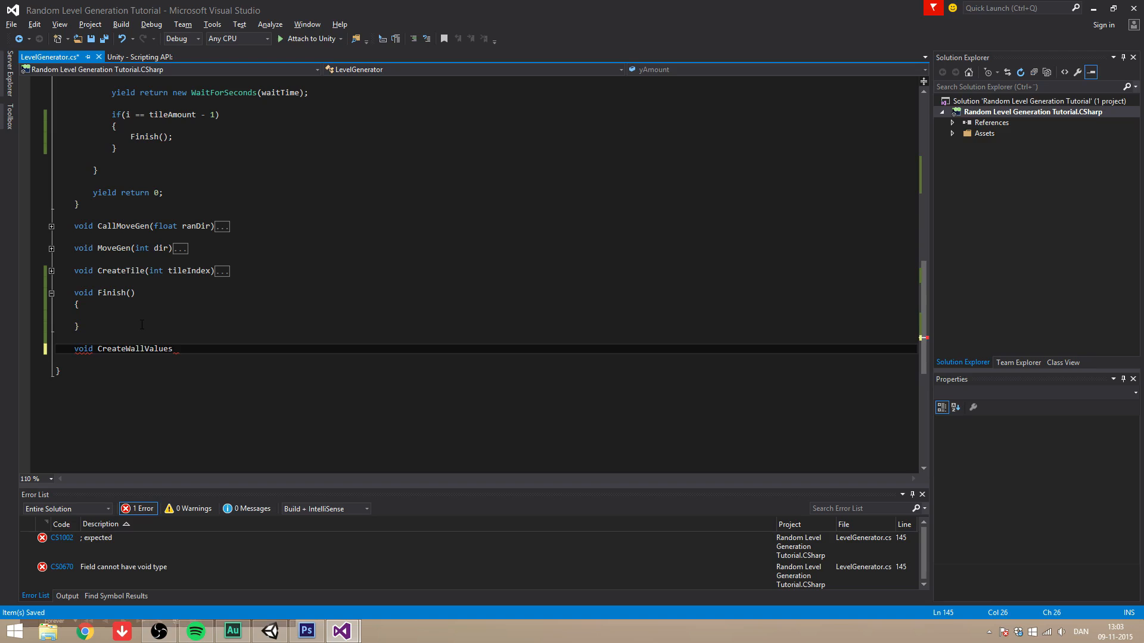
type("()")
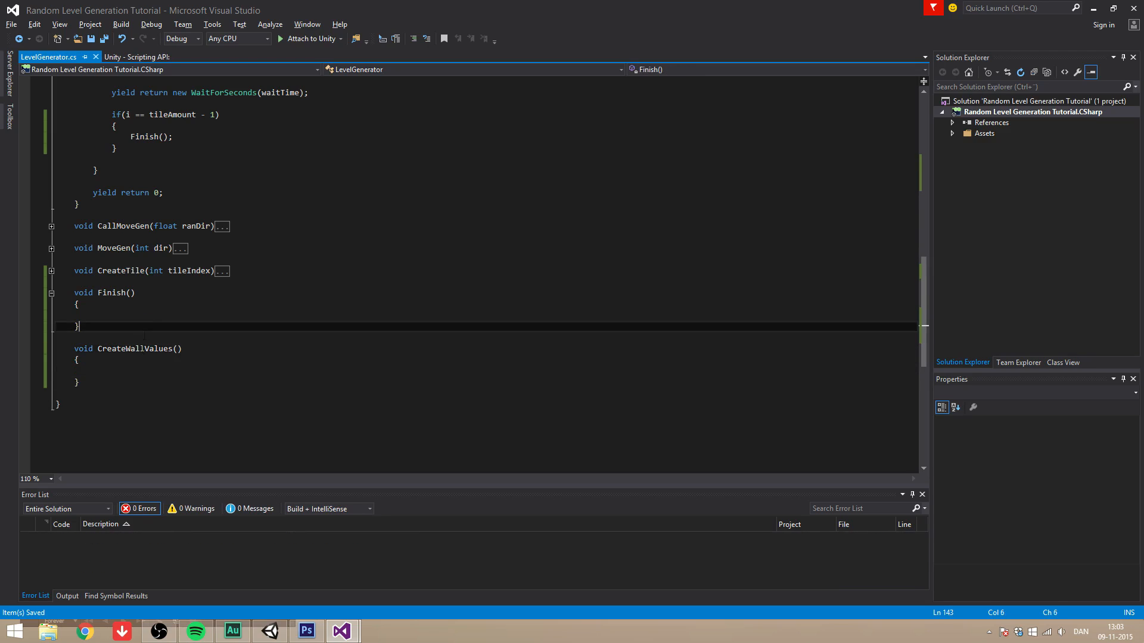
type("void CreateWalls(")
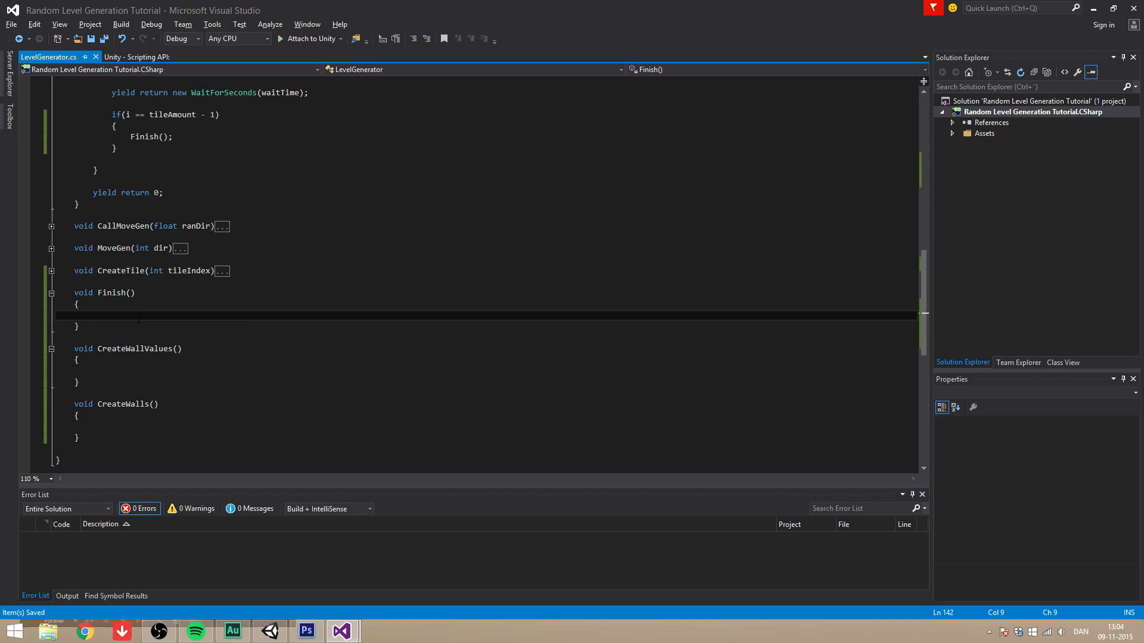
type("CreateWallValues();")
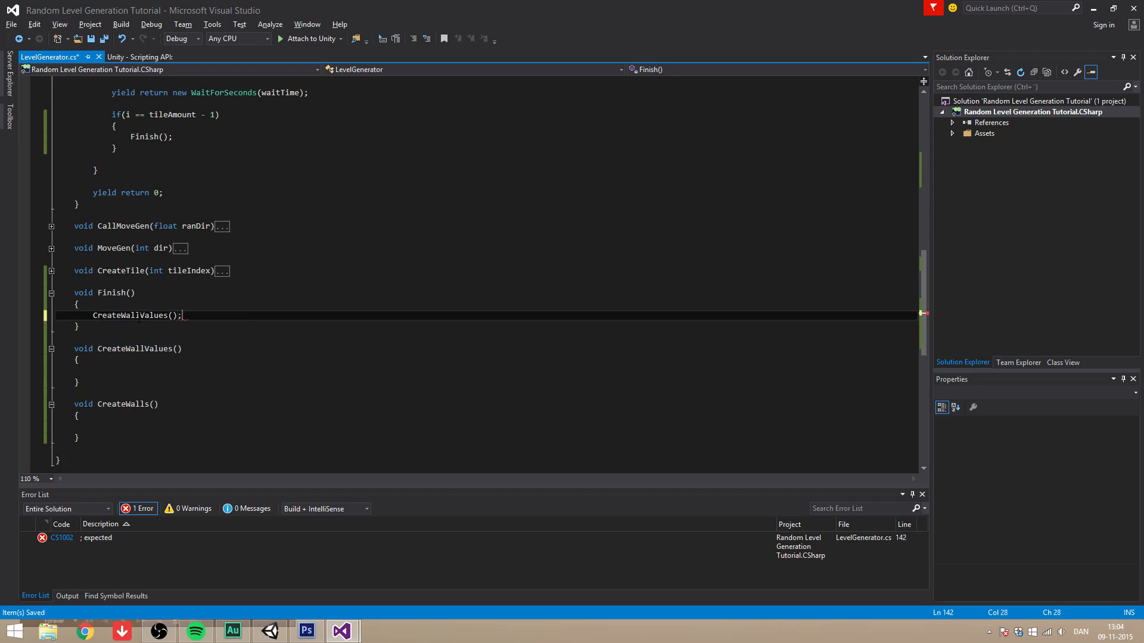
type("create")
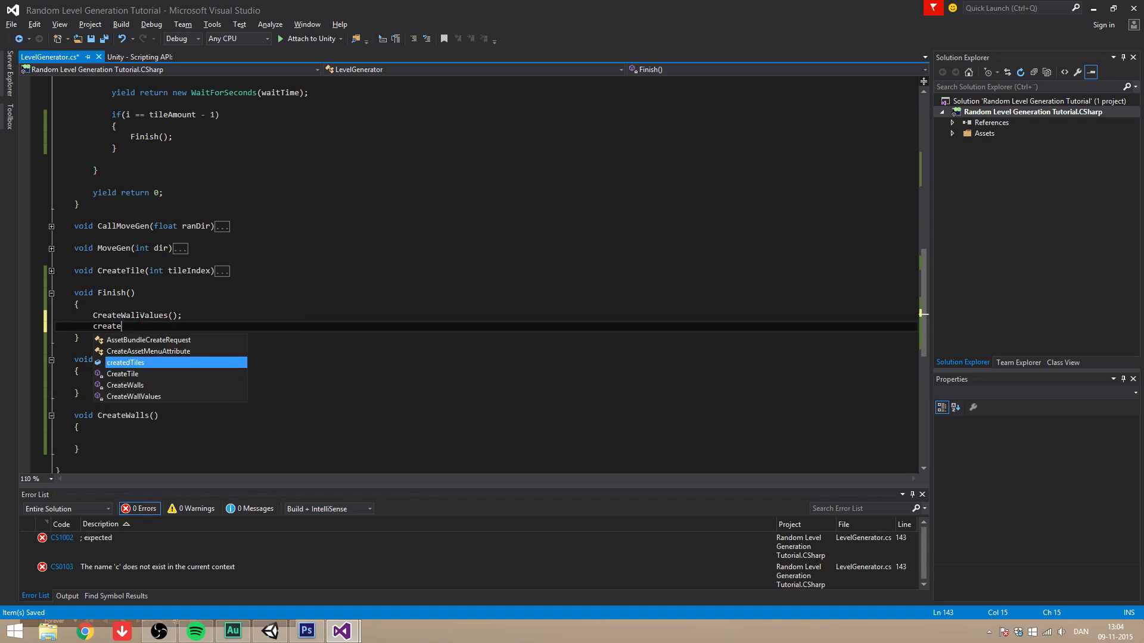
type("Walls")
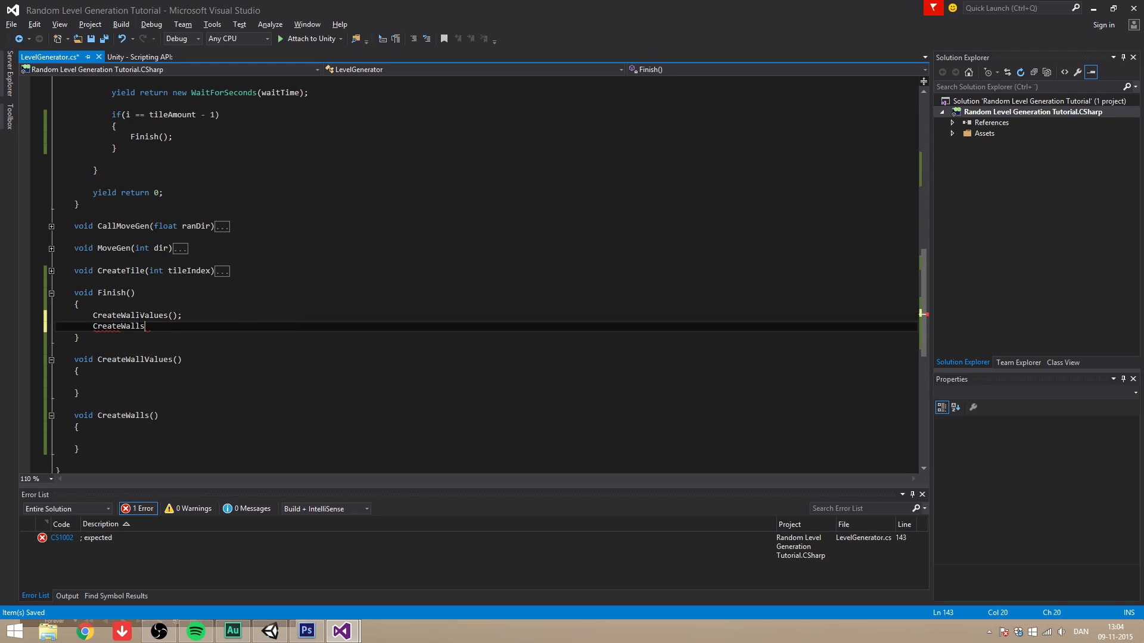
type("();")
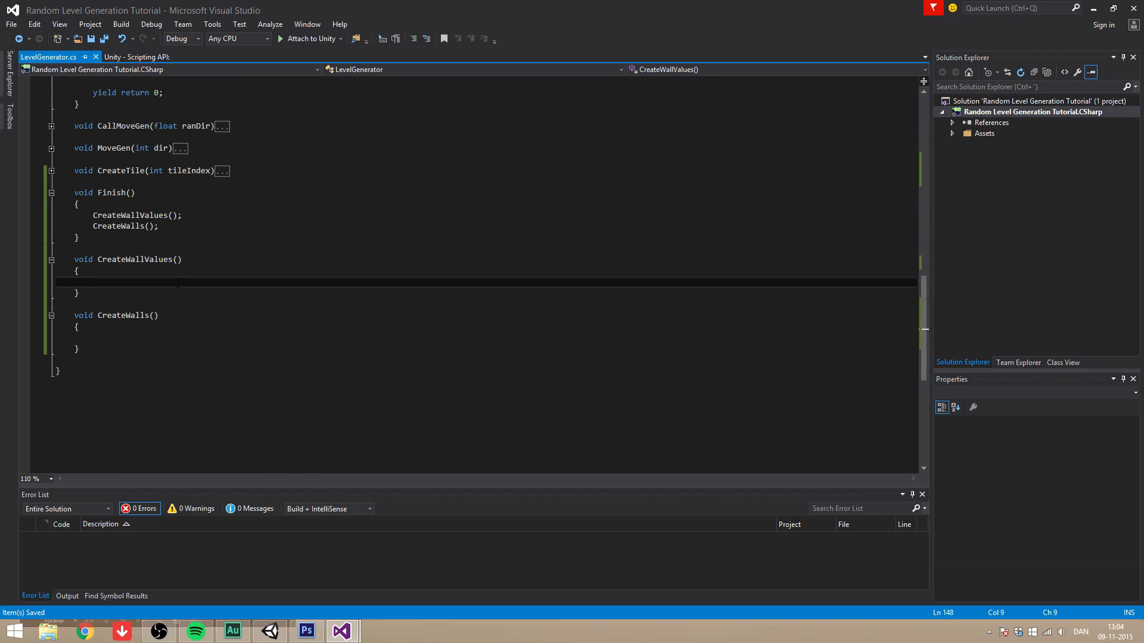
In CreateWallValues, write a for loop from 0 to createdTiles.Count
type("for(")
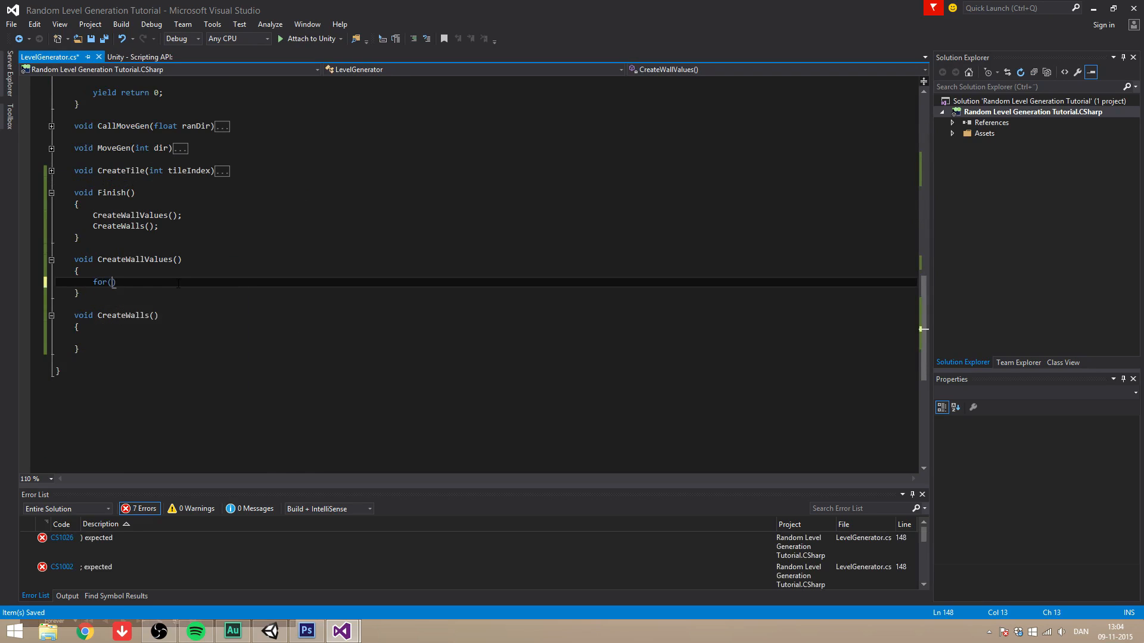
type("int")
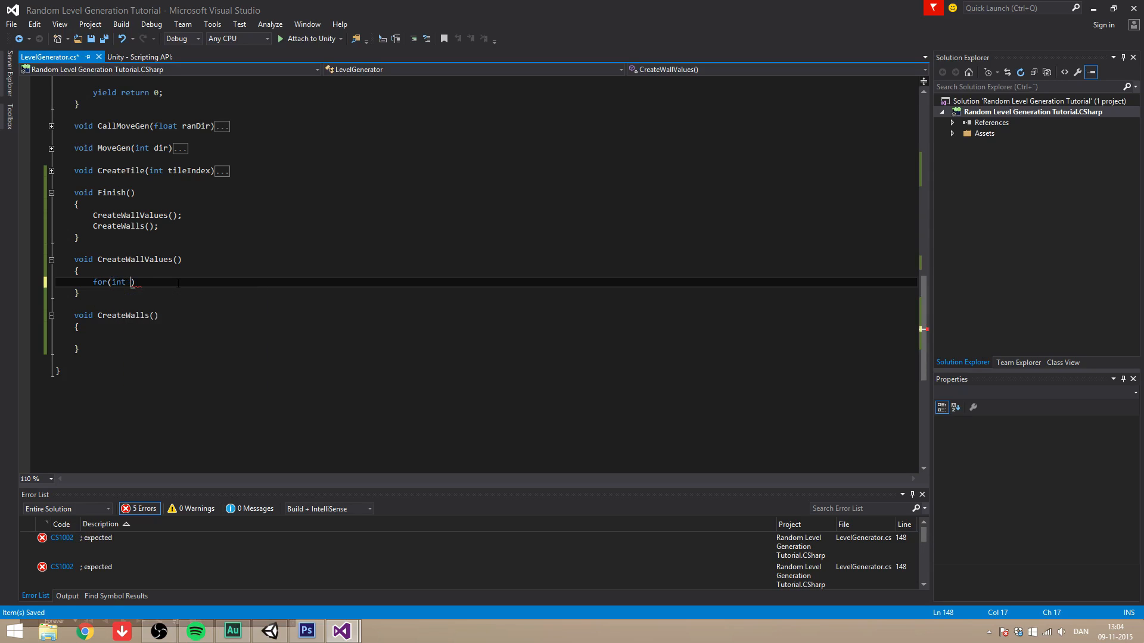
type("i = 0; i < ti")
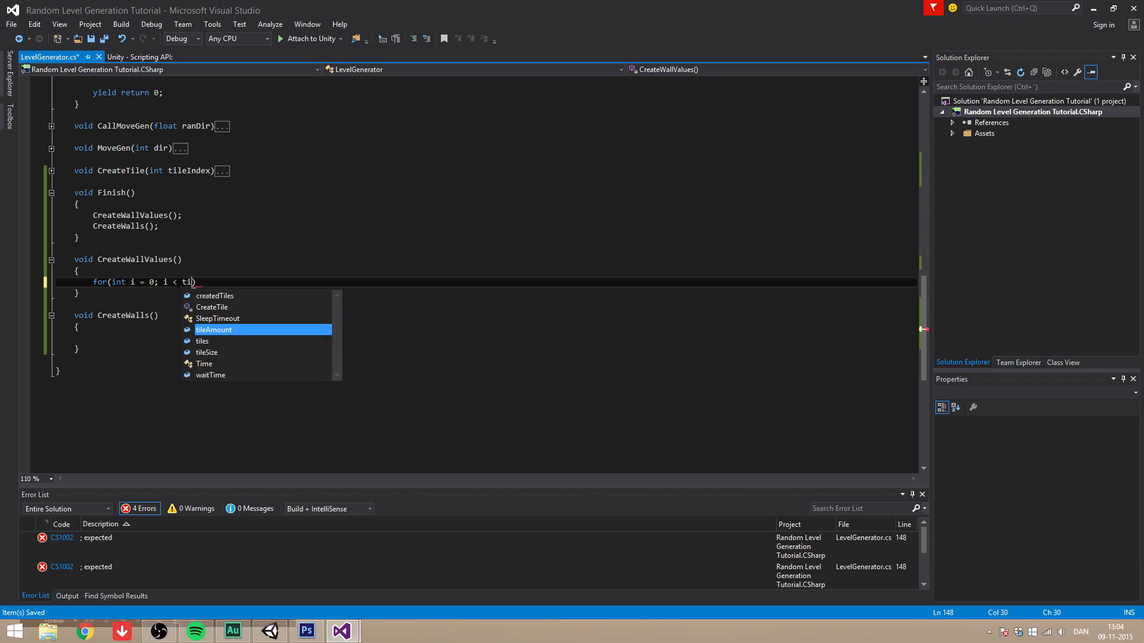
type("le")
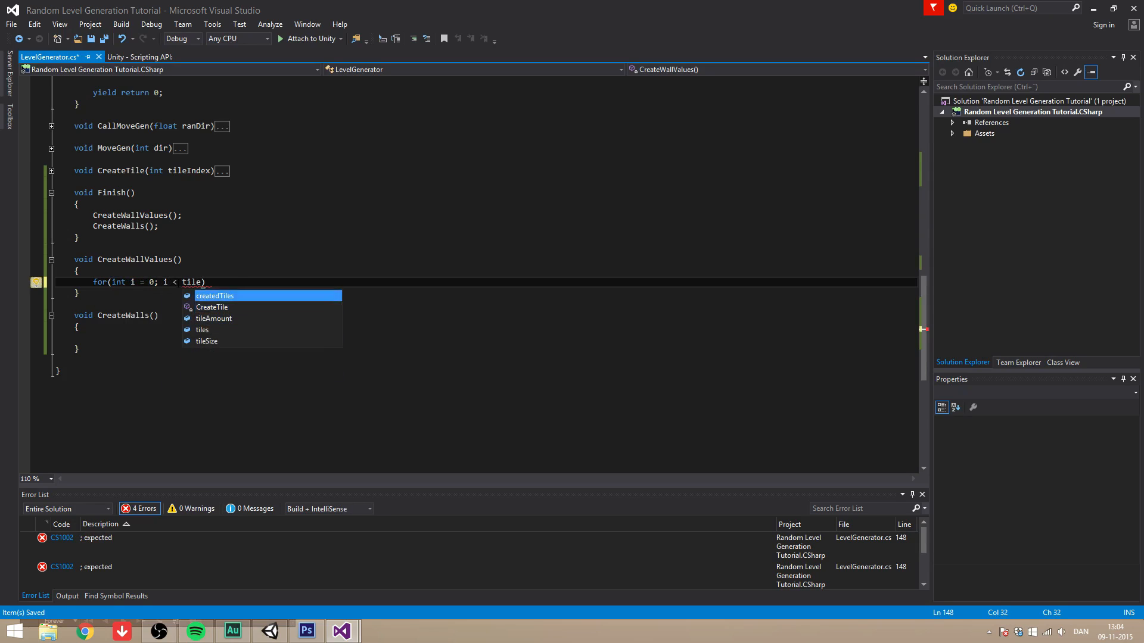
type("createdTiles.Count)")
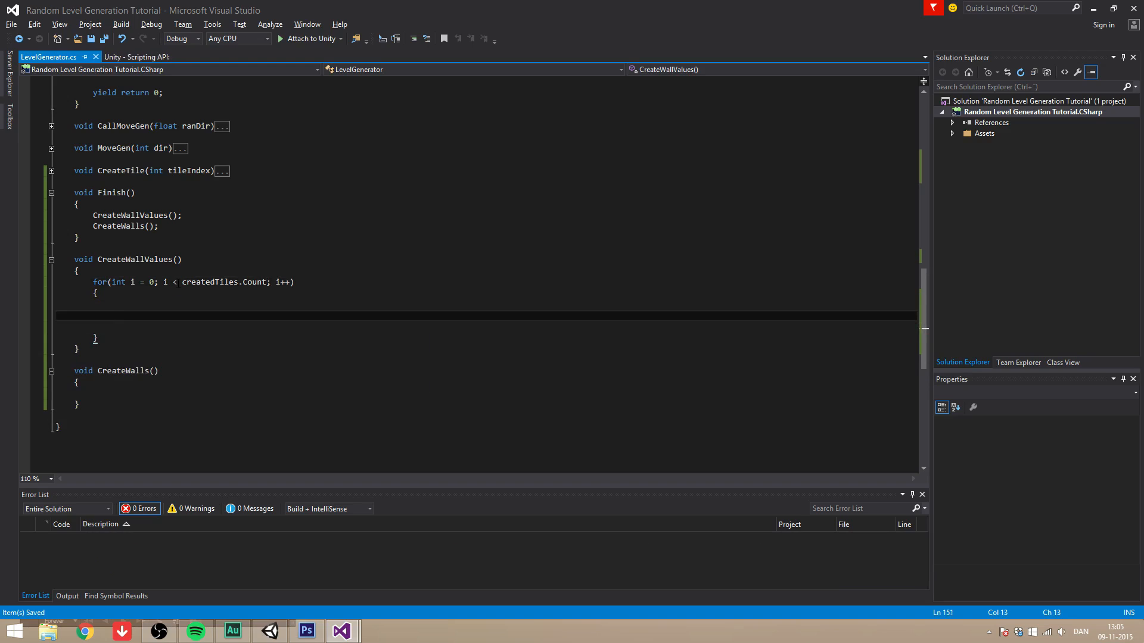
Inside the loop, set minY to createdTiles[i].y whenever it is smaller than minY
type("if(toæ")
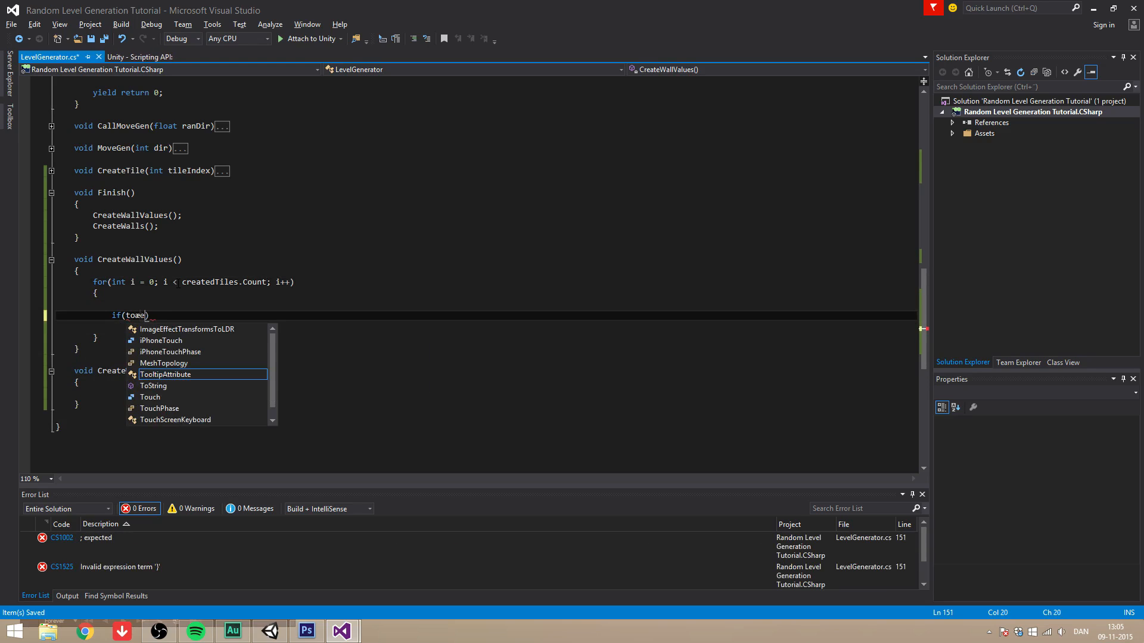
type("createdTiles")
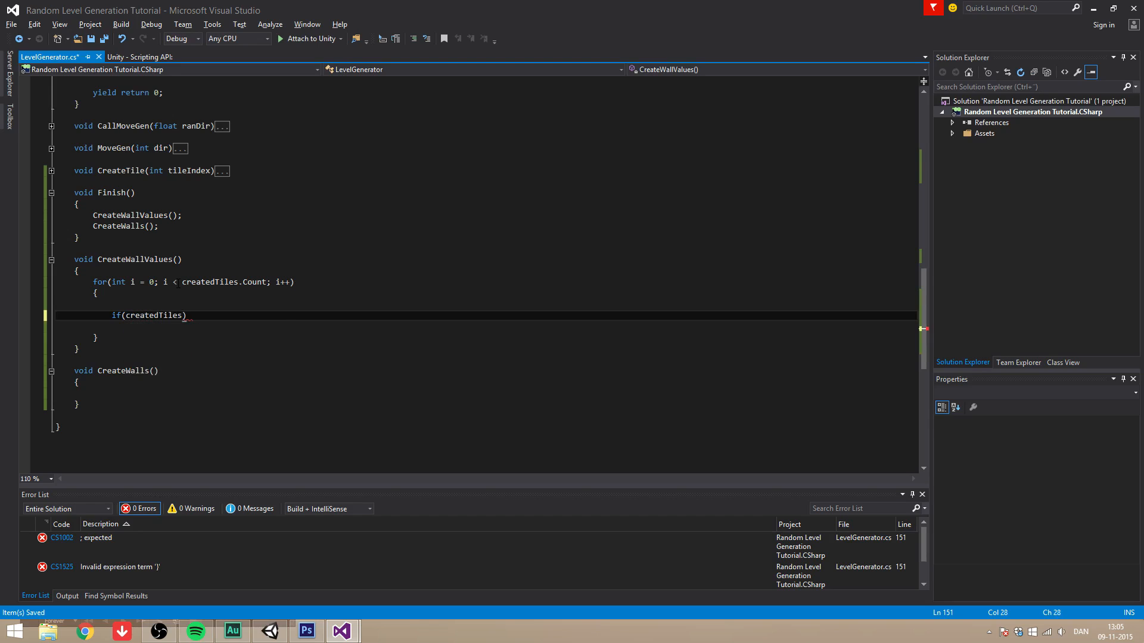
type("[i]")
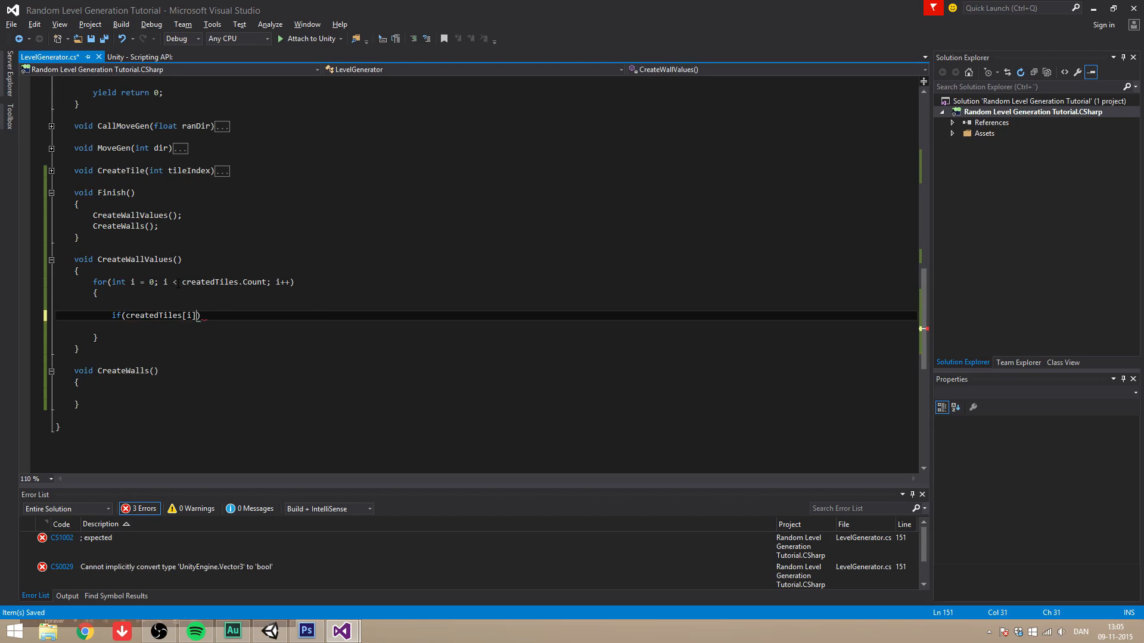
type(".y")
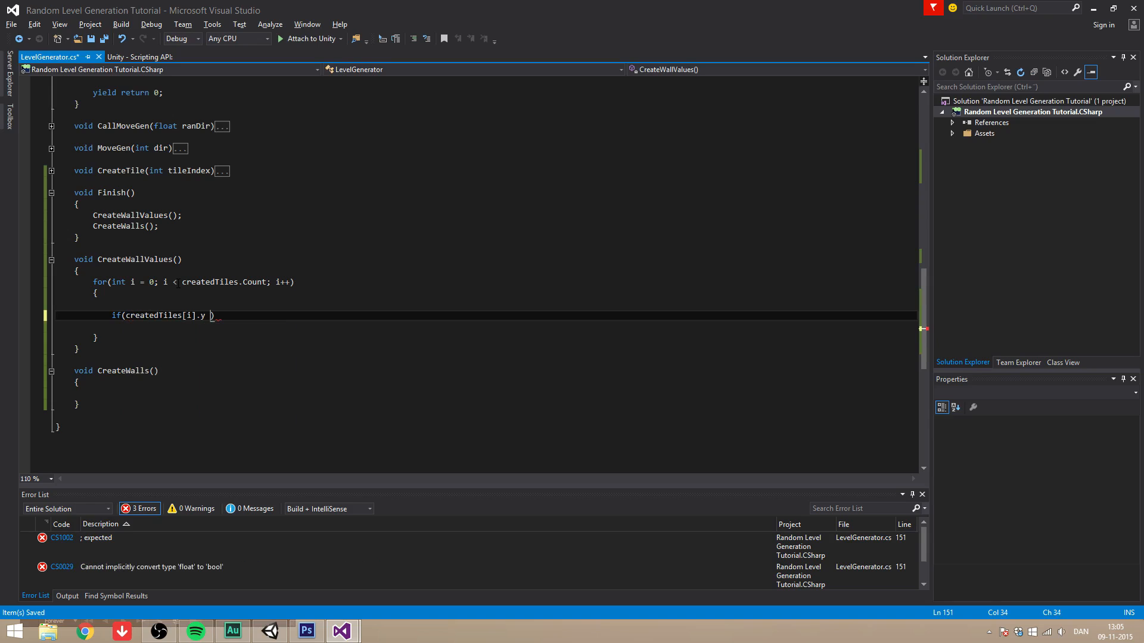
type("< mi")
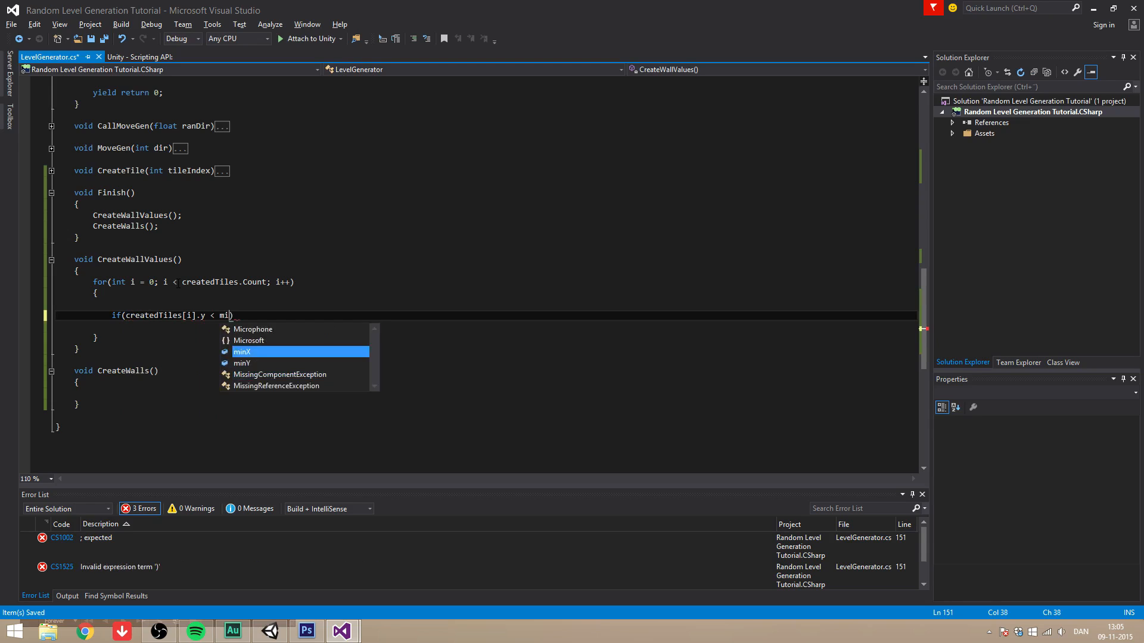
type("nY)")
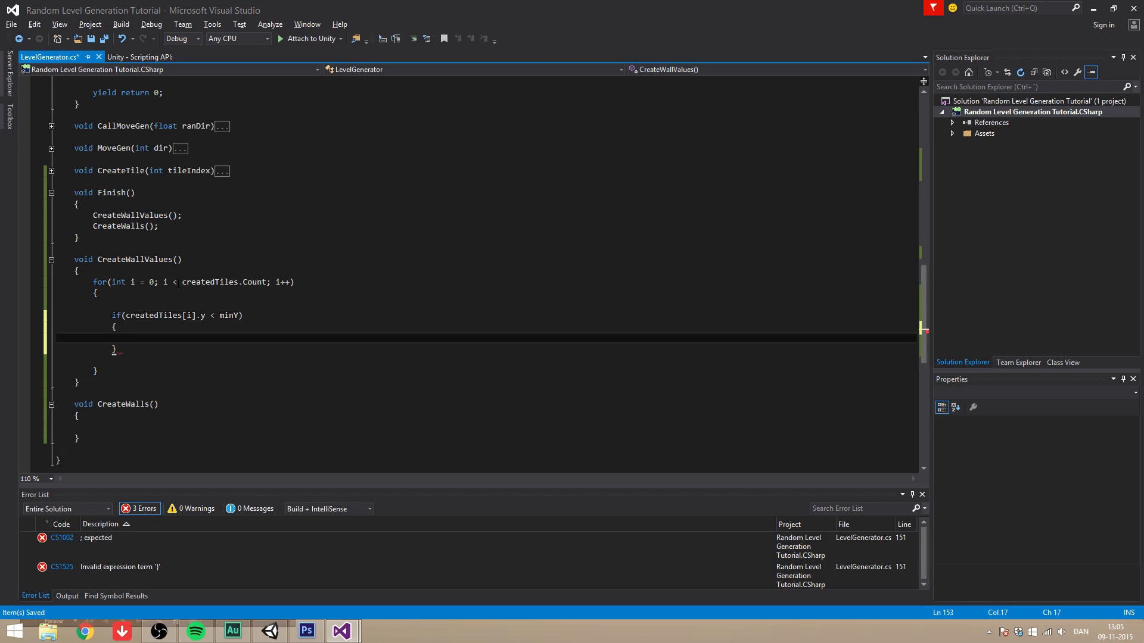
type("minY")
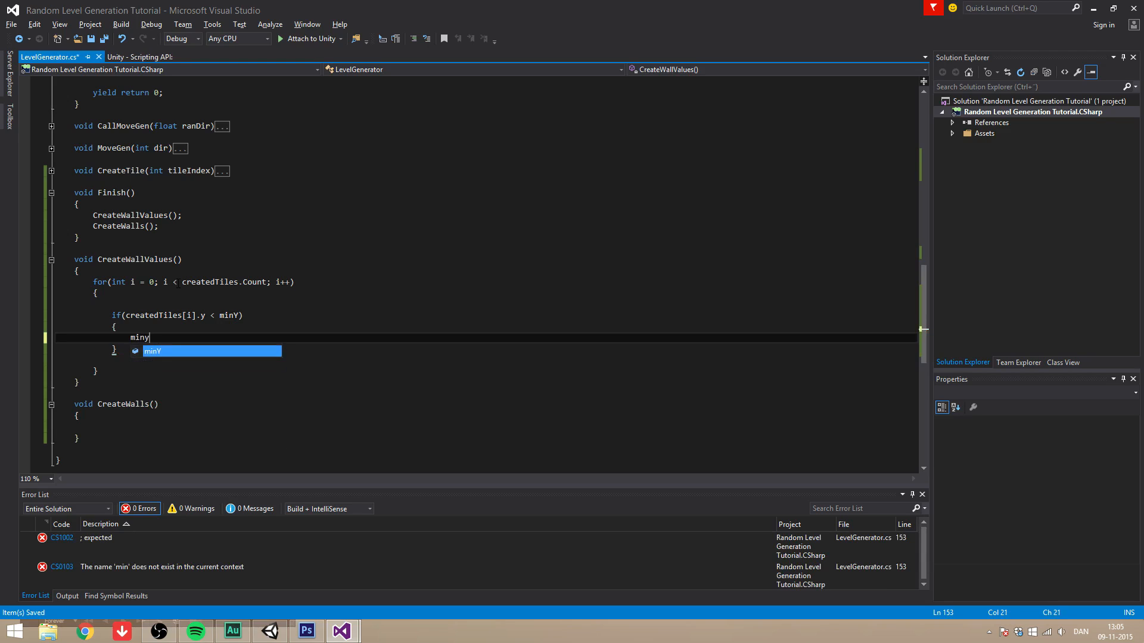
type("= createdTiles[i")
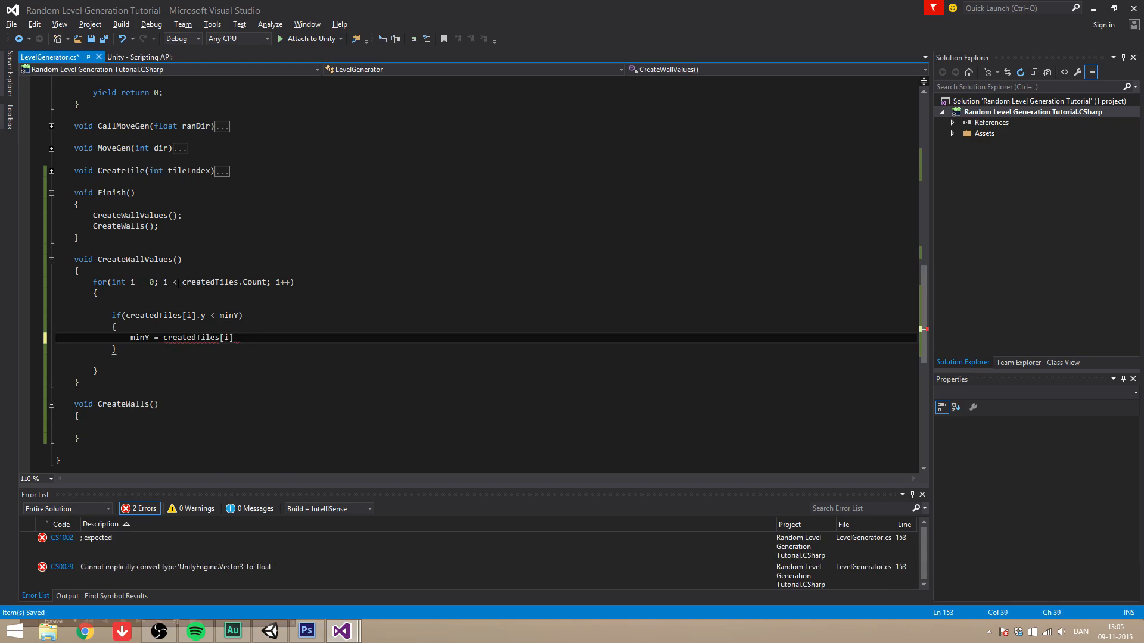
type(".y;")
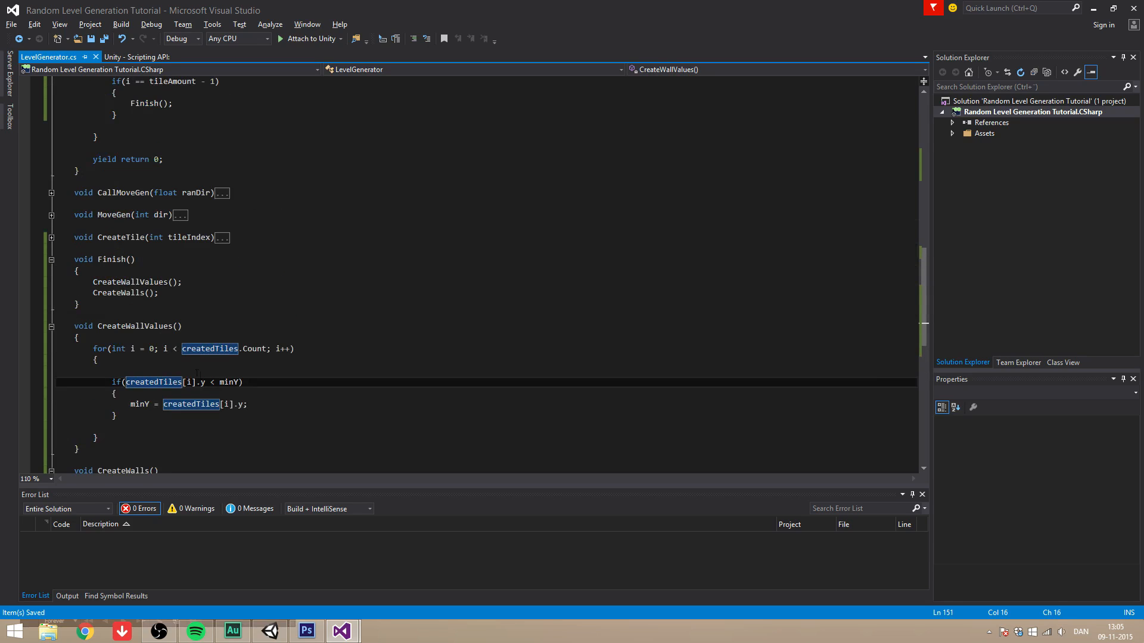
Add a check setting maxY to createdTiles[i].y whenever it is larger than maxY
scroll("down", 3)
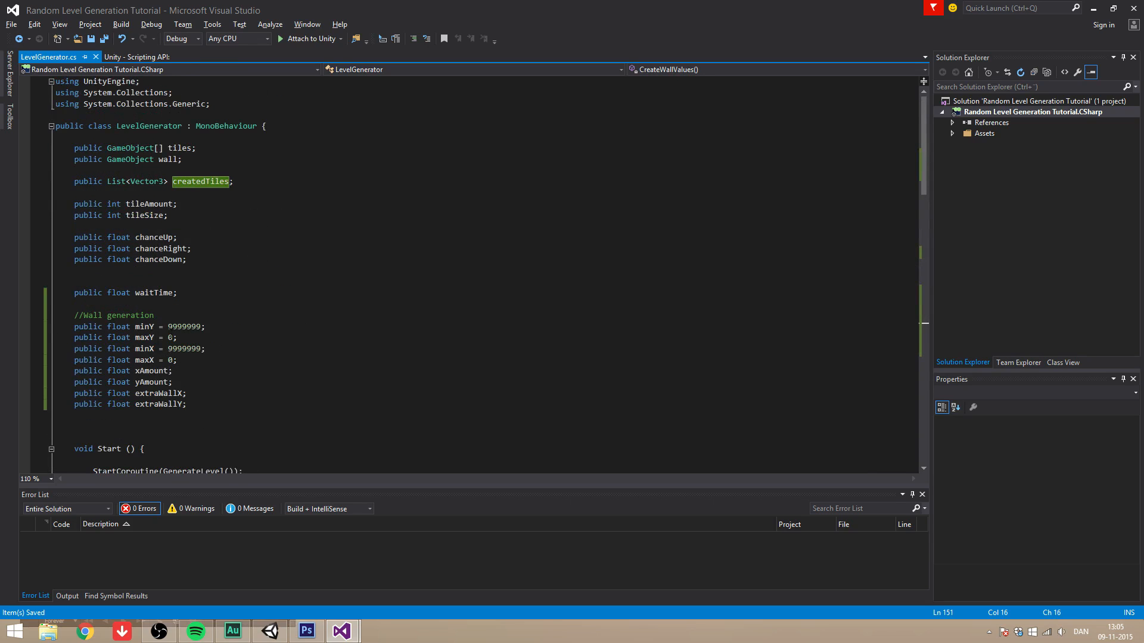
scroll("down", 3)
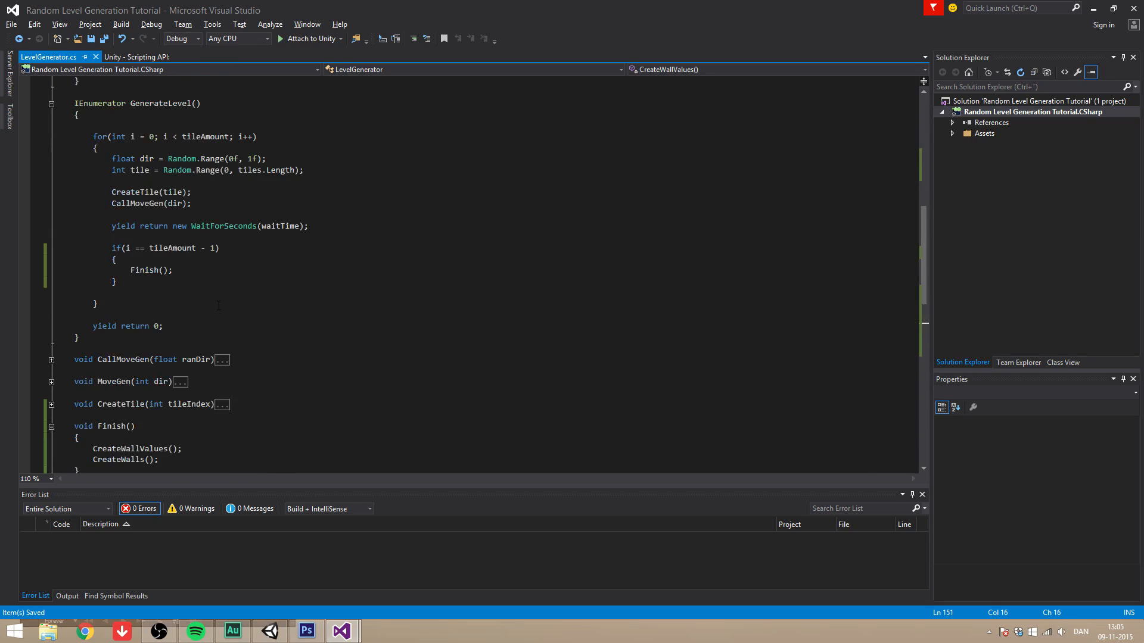
scroll("down", 3)
type("minY = createdTiles[i].y;")
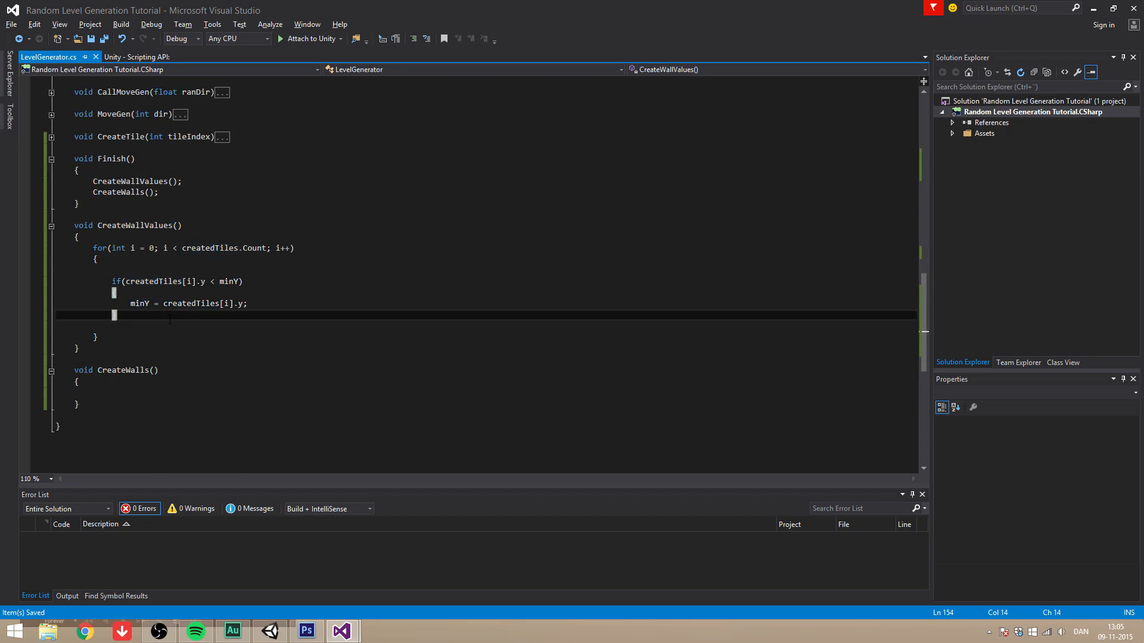
type("if()")
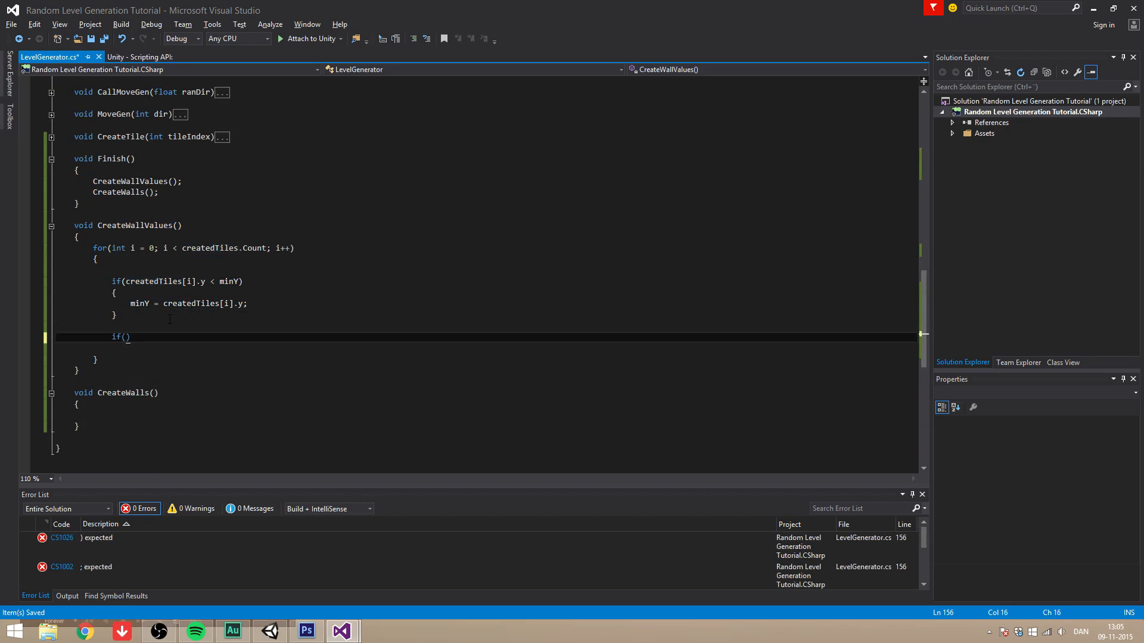
type("t")
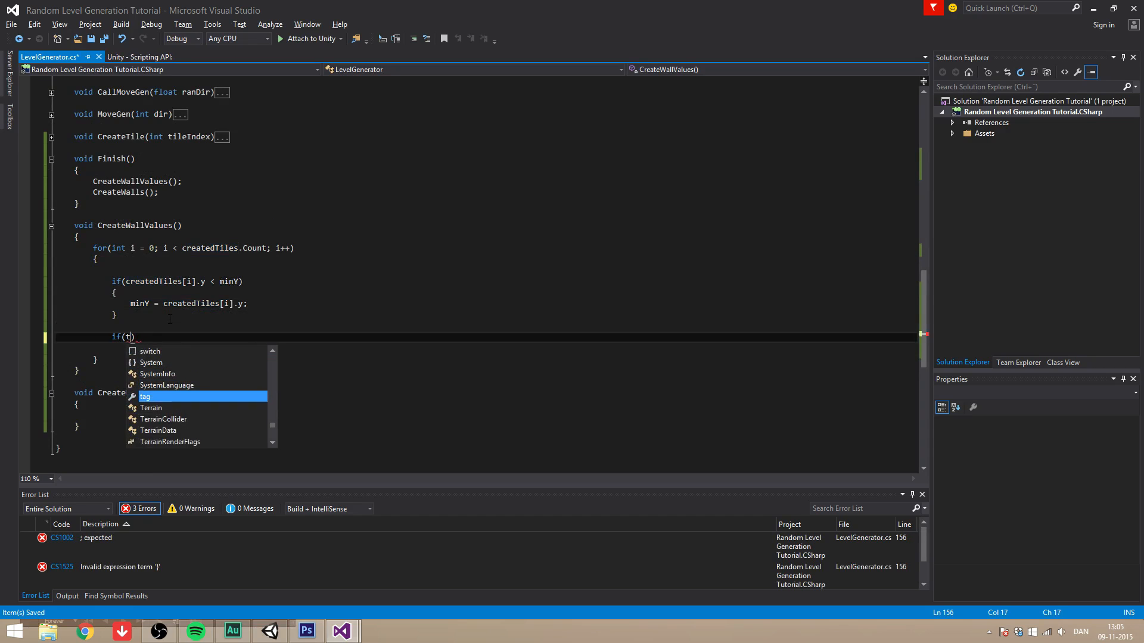
type("createdTiles[i]")
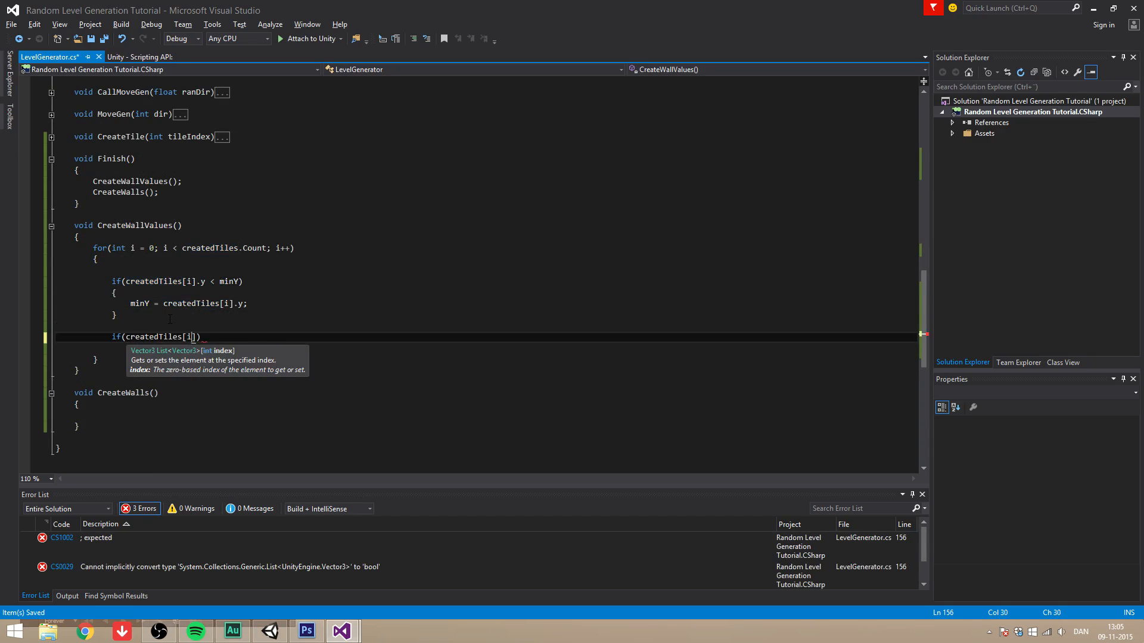
type(".y > maxY")
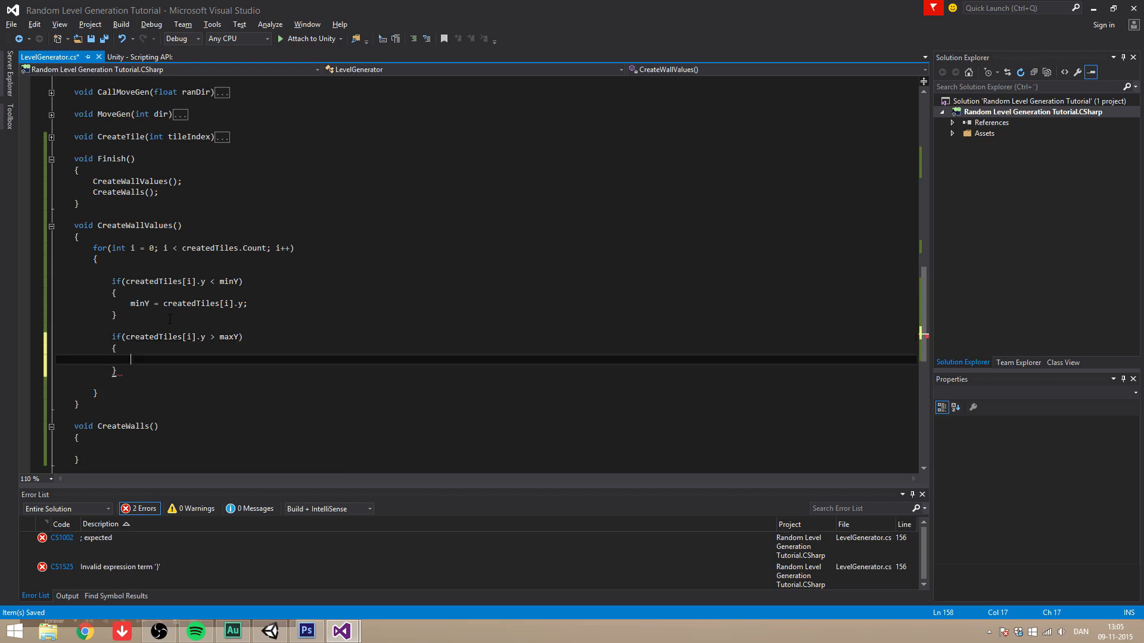
type("maxX")
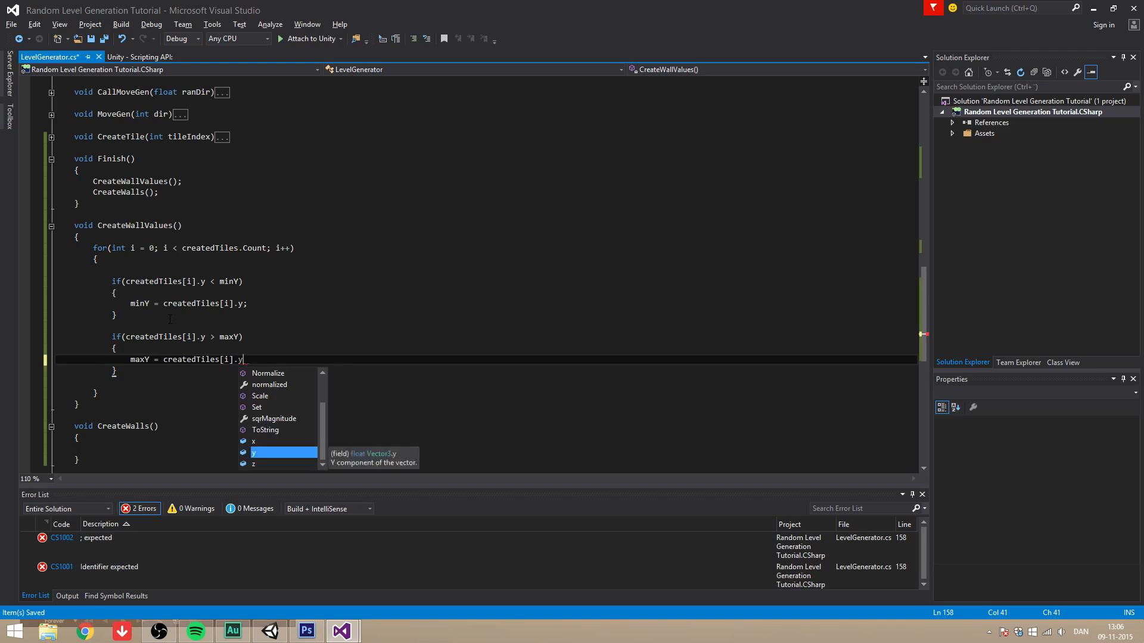
type(";")
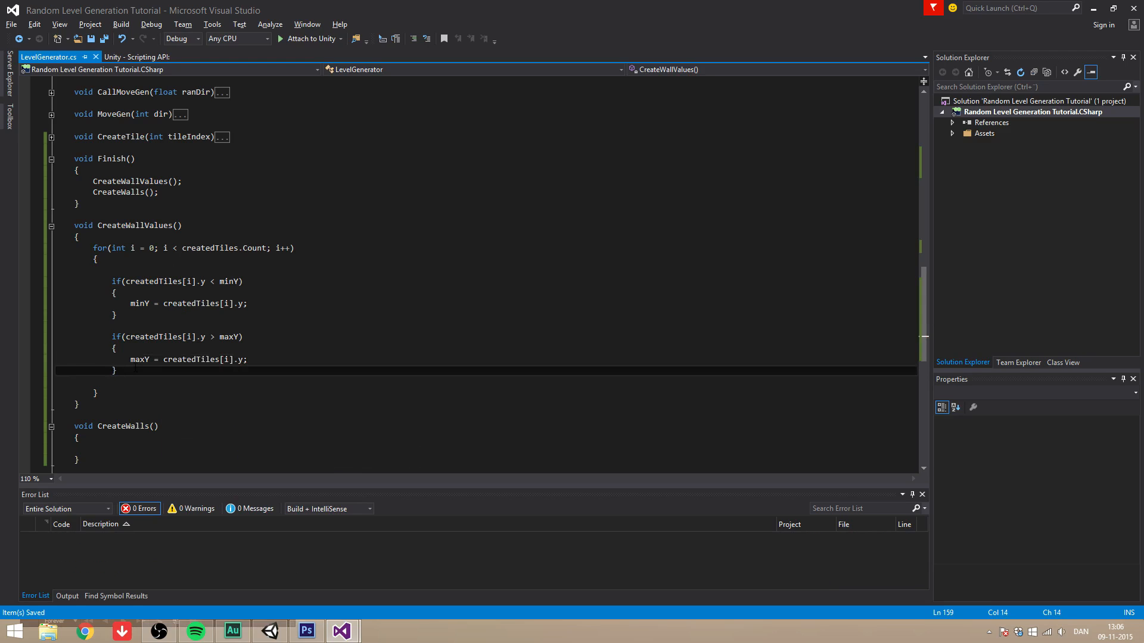
Add checks updating minX and maxX from createdTiles[i].x, finishing with the missing semicolons
type("if")
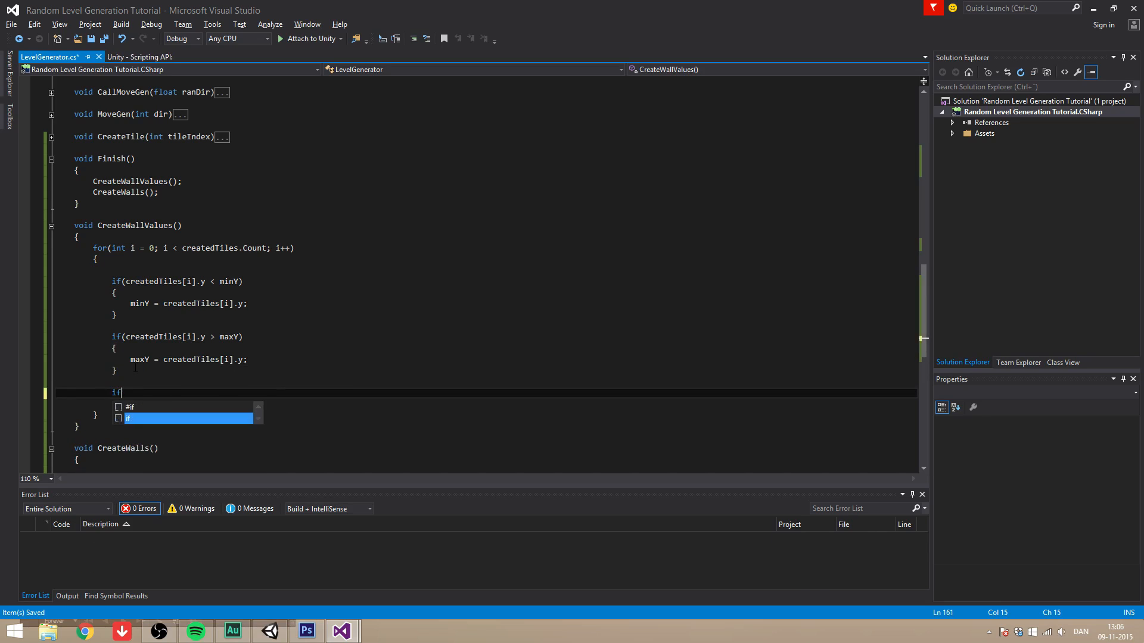
type("(creta")
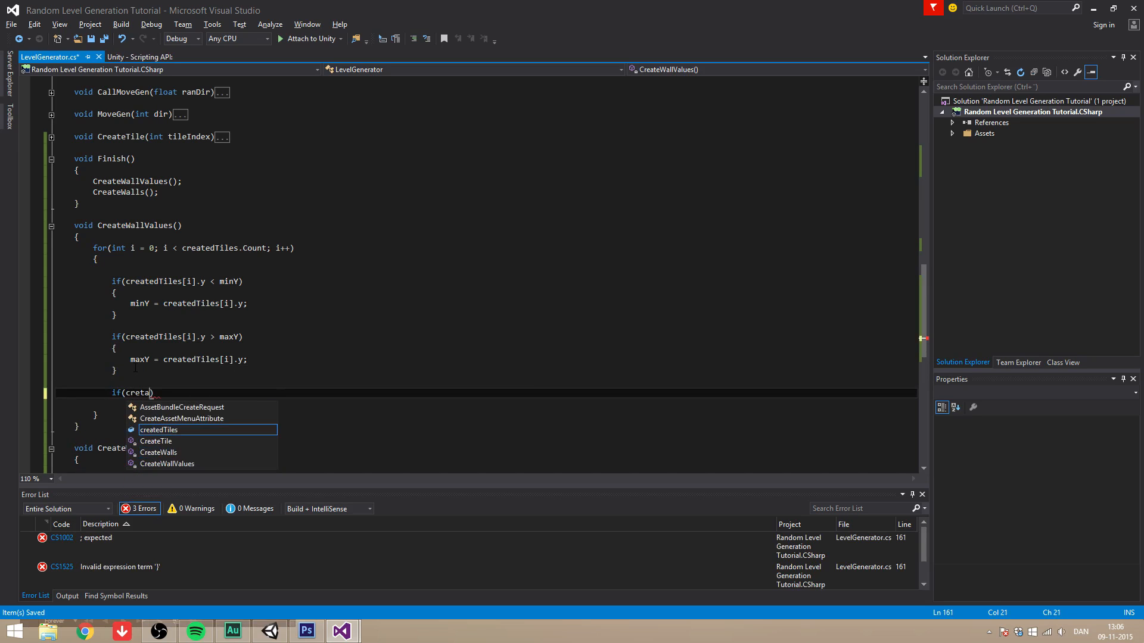
key("Tab")
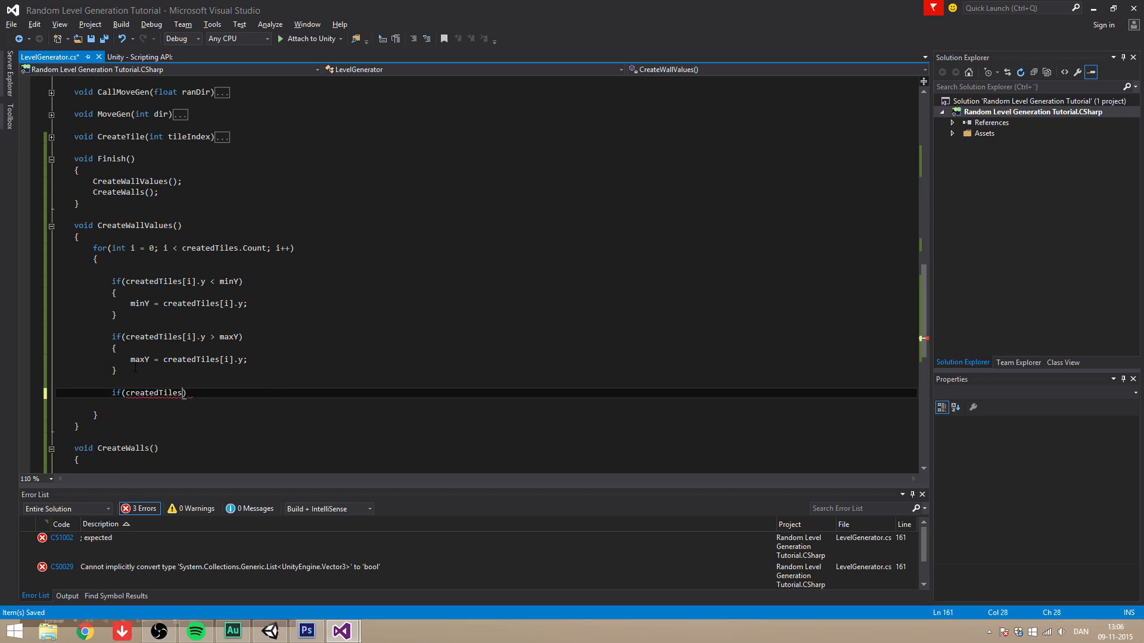
type(".x < minX")
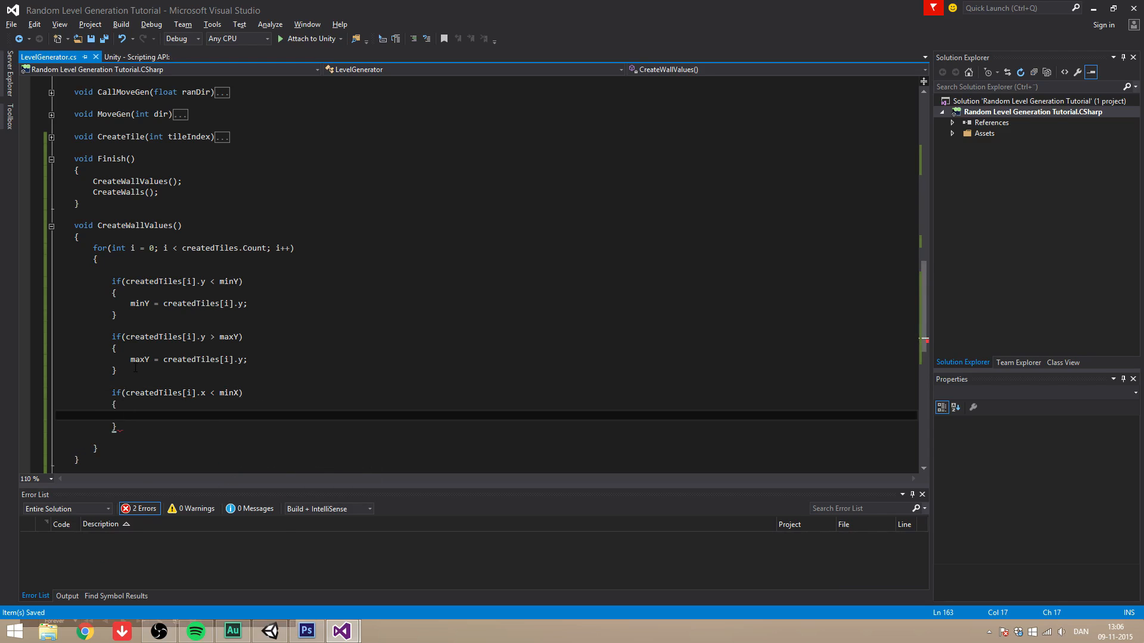
type("createdTiles")
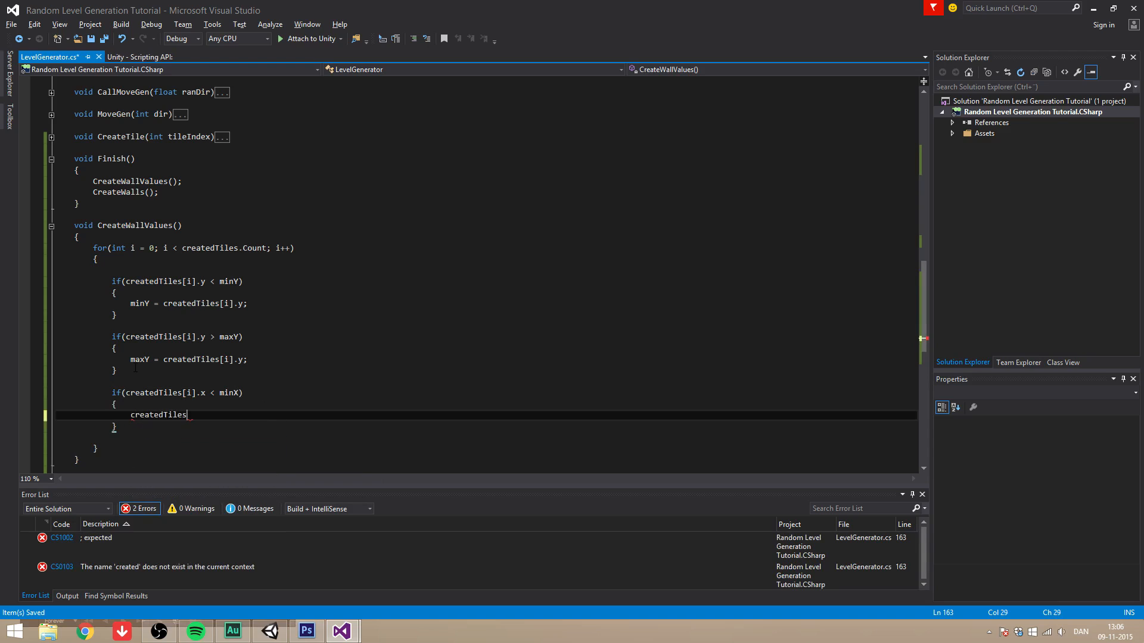
type("[i].x")
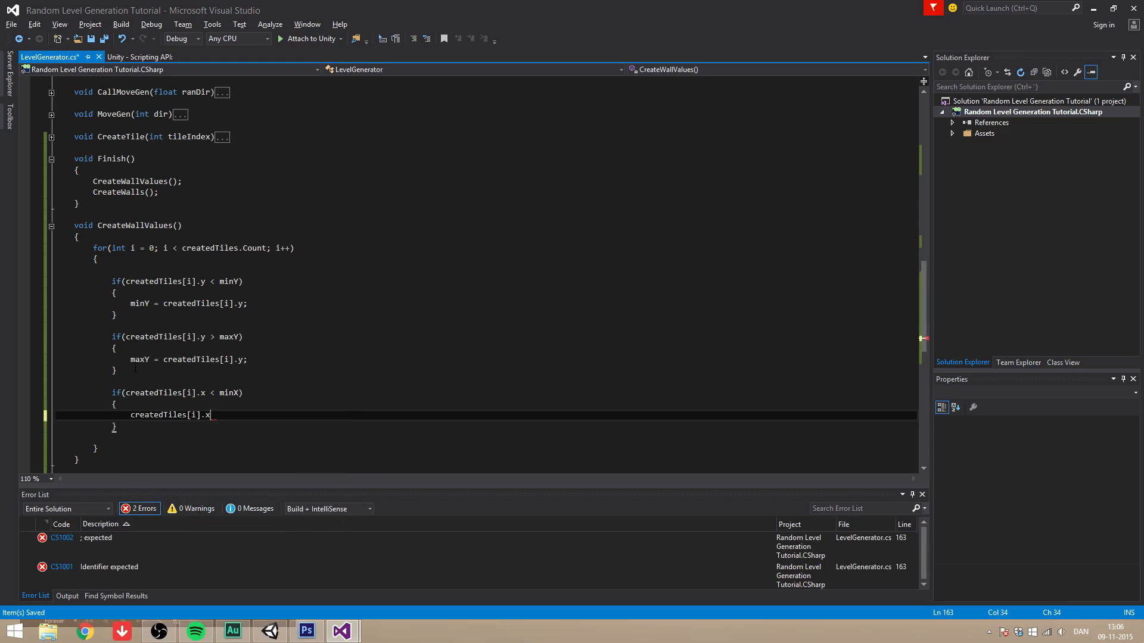
type("= minX;")
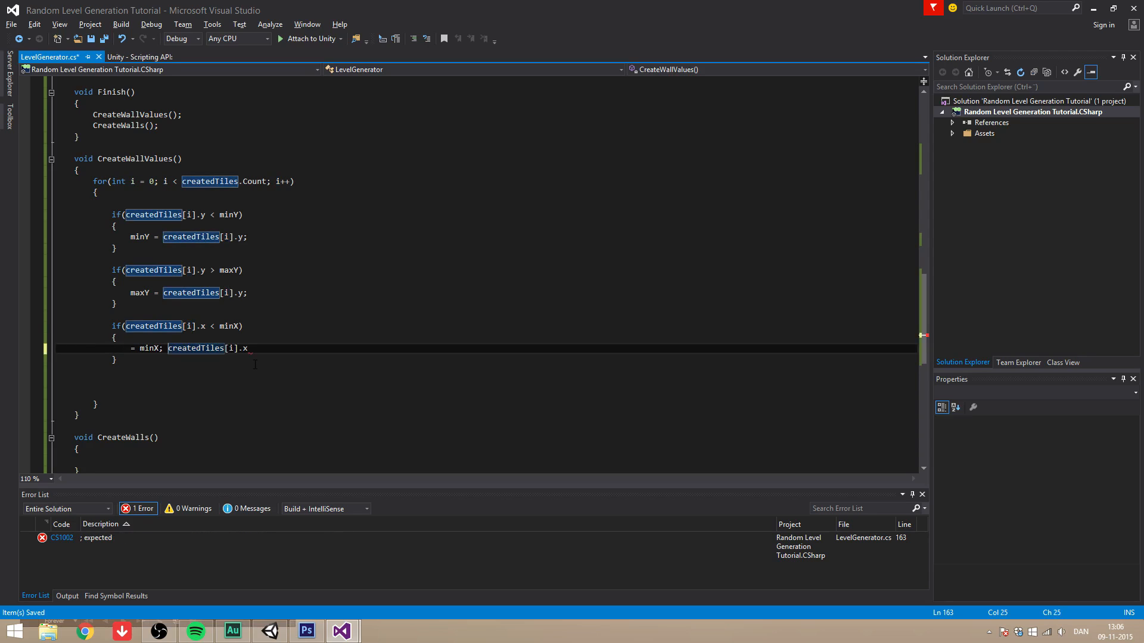
type("xx")
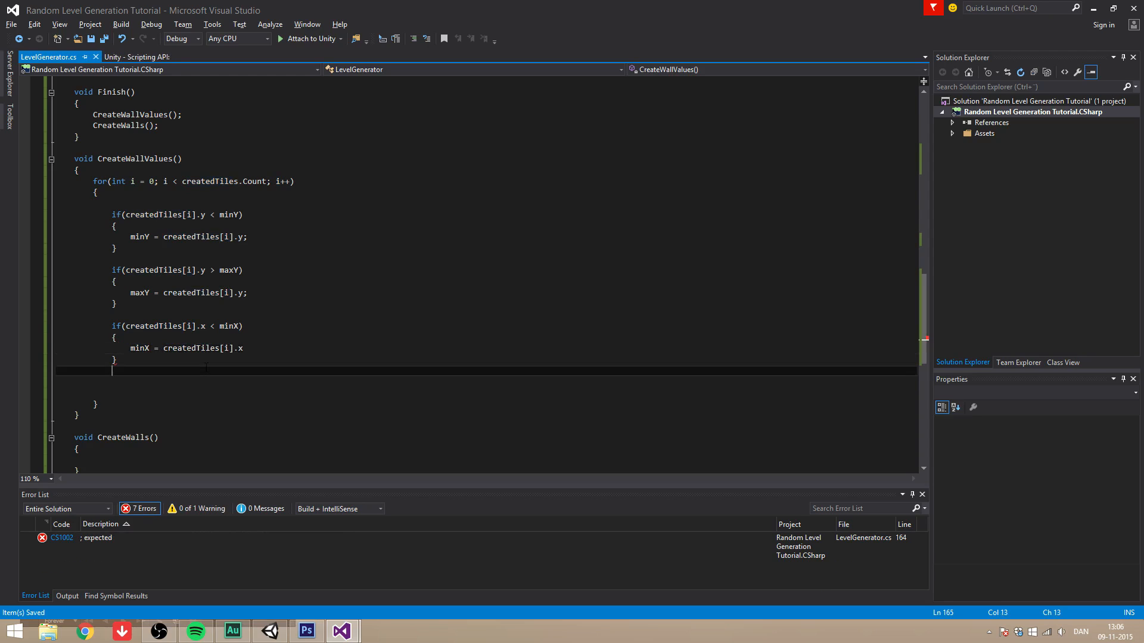
type("if()")
type("maxX = createdTiles[i].x")
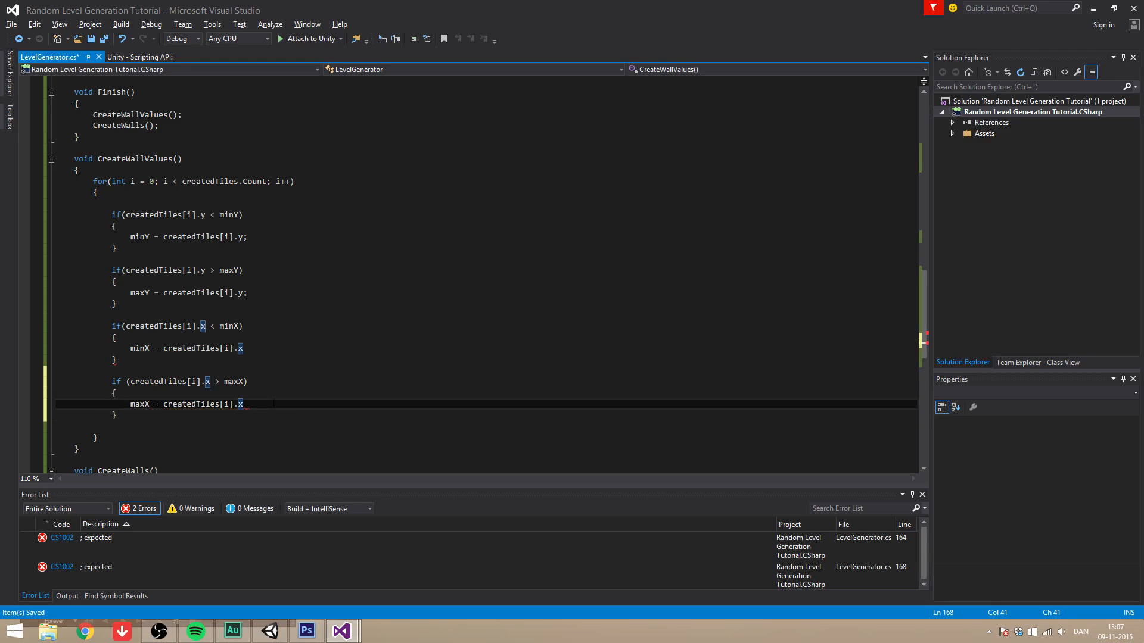
type(";")
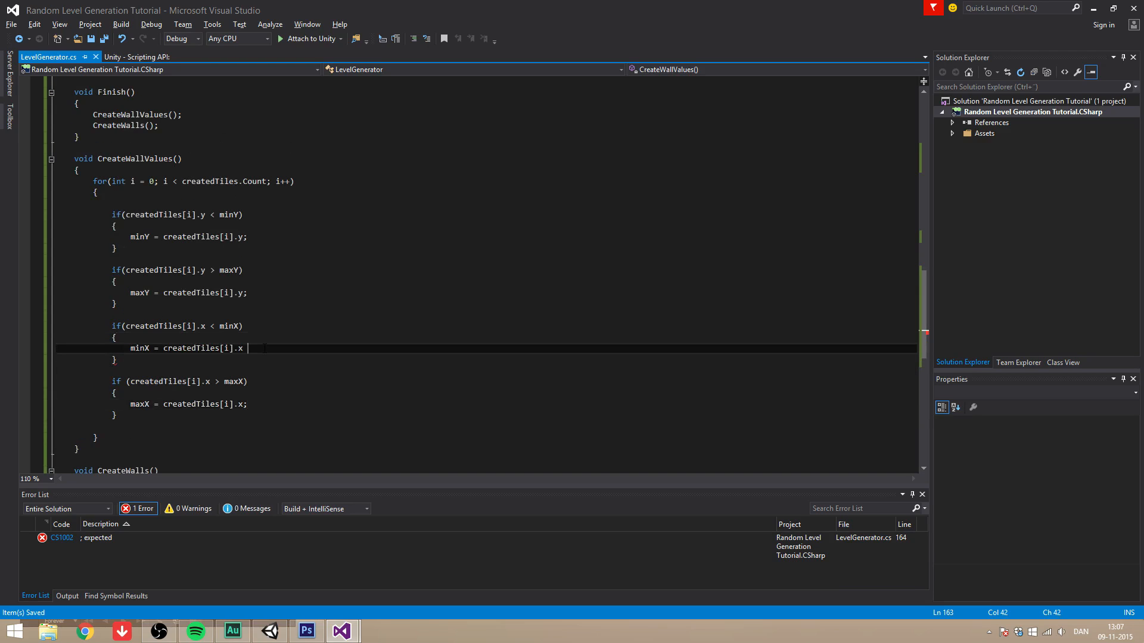
type(";")
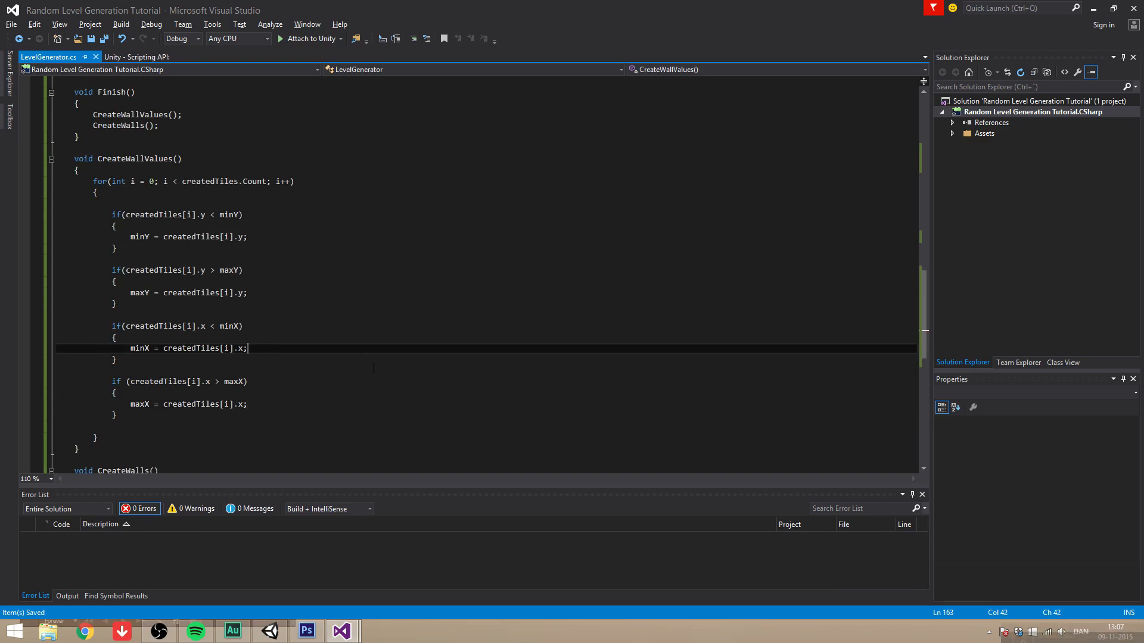
After the loop, set xAmount = ((maxX - minX) / tileSize) + extraWallX
scroll("down", 3)
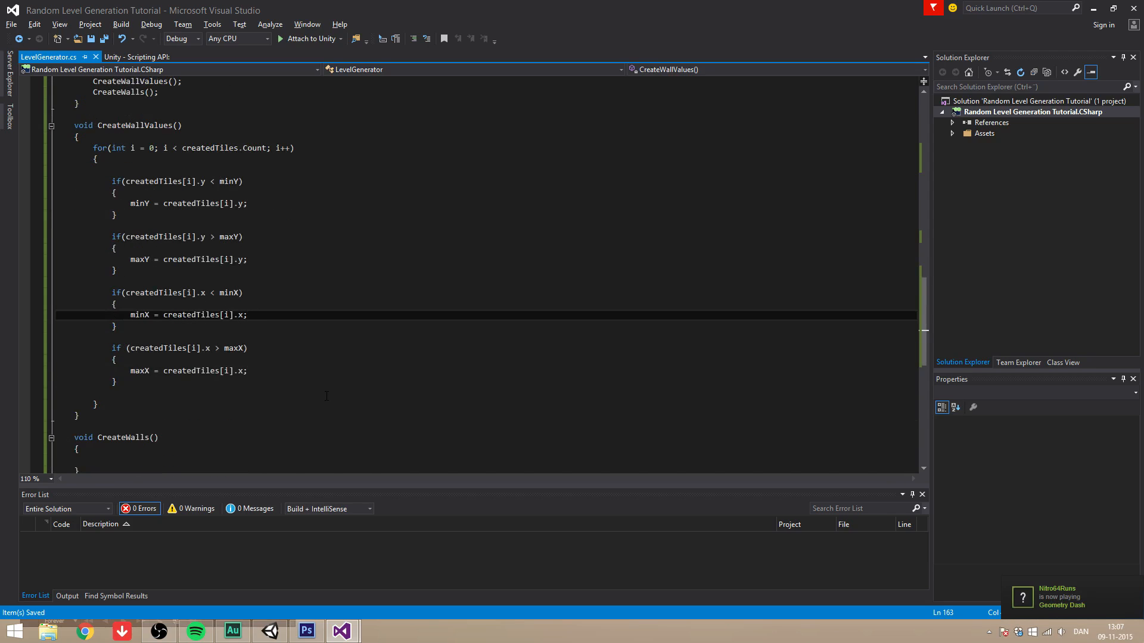
scroll("down", 3)
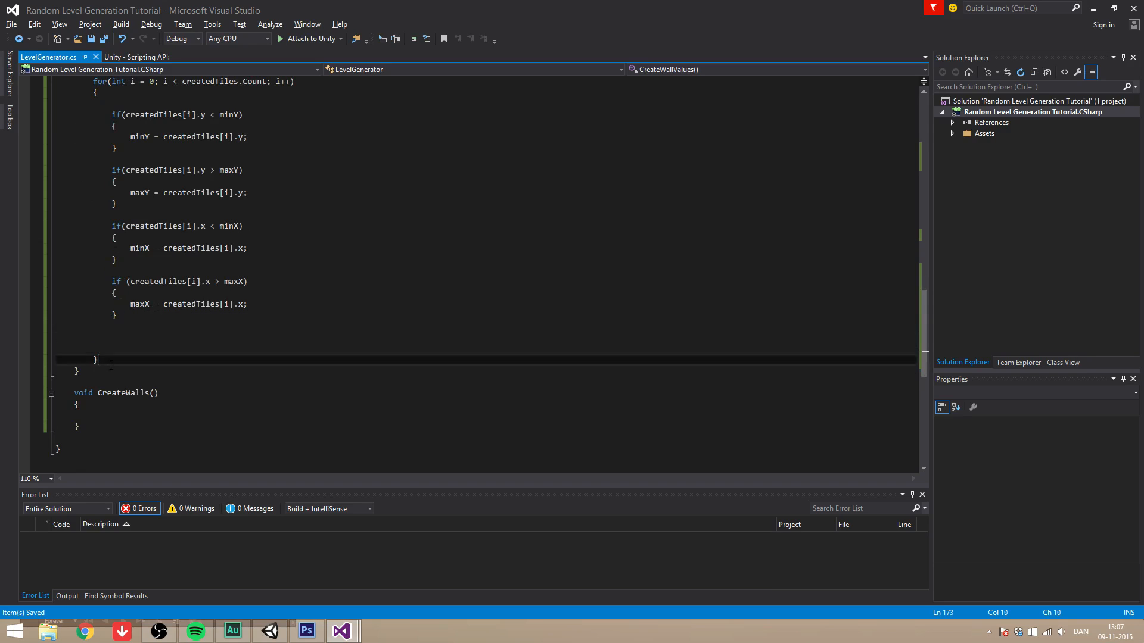
scroll("down", 3)
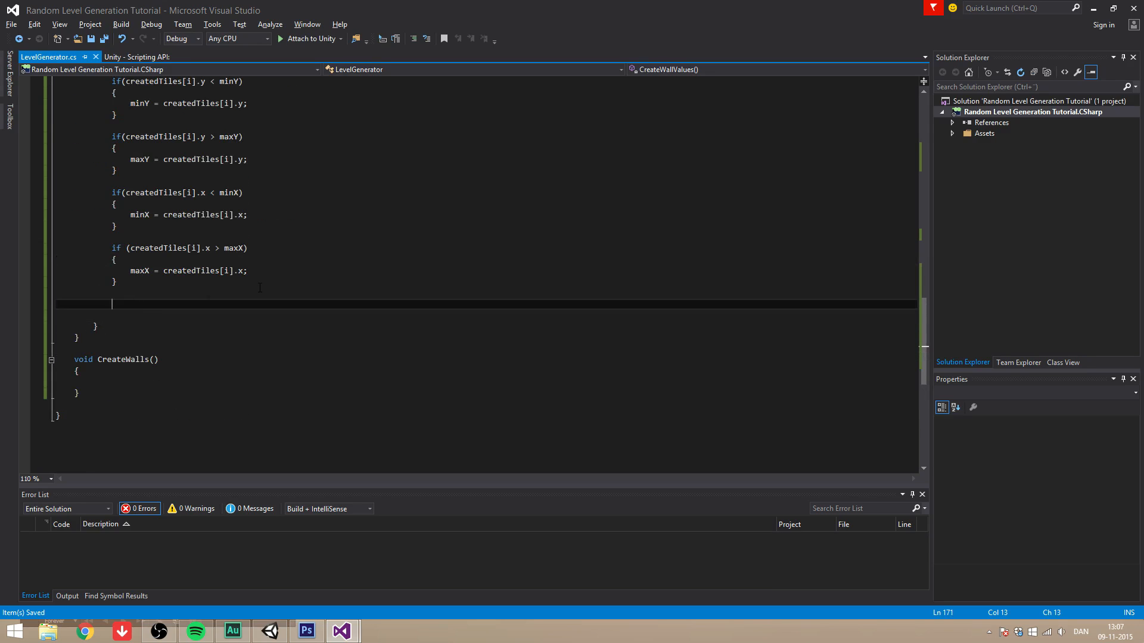
type("xAmount")
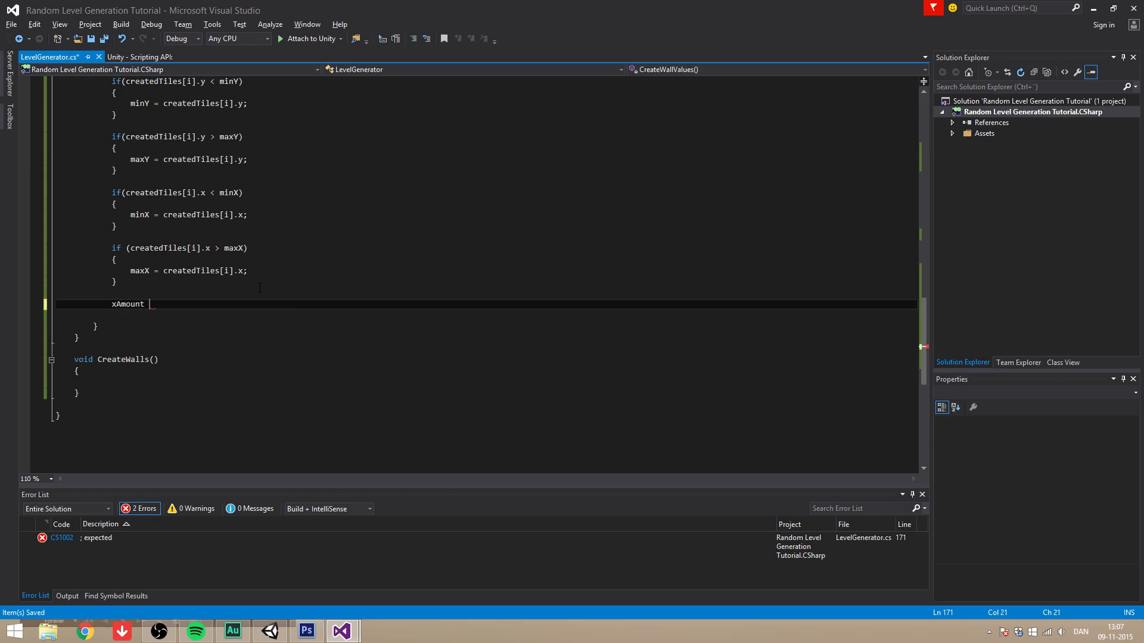
type("=")
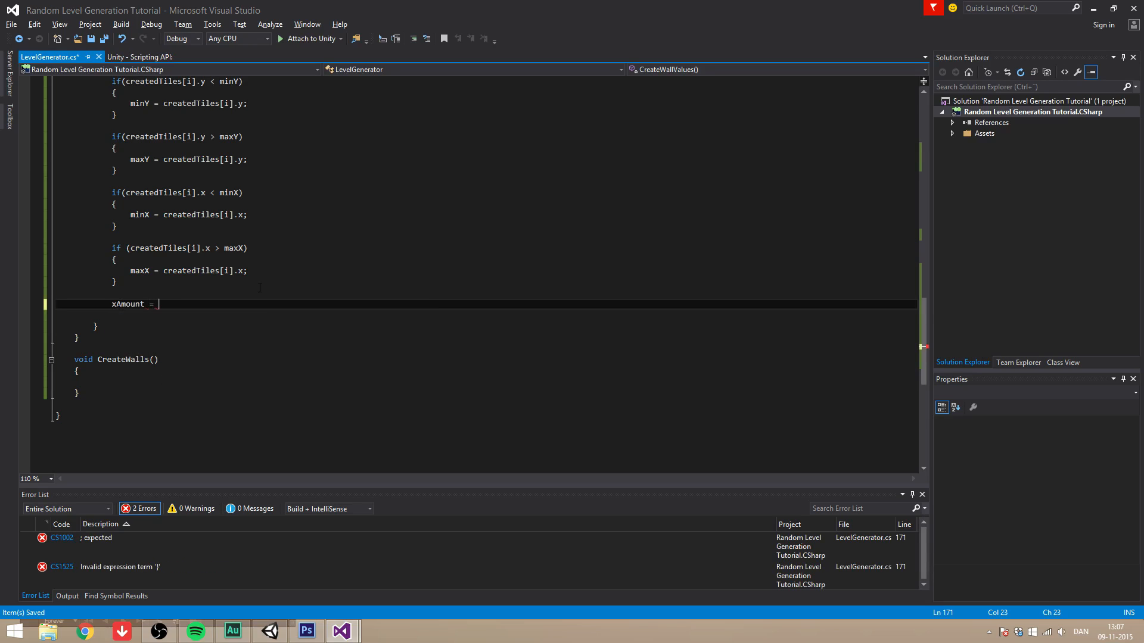
type("((")
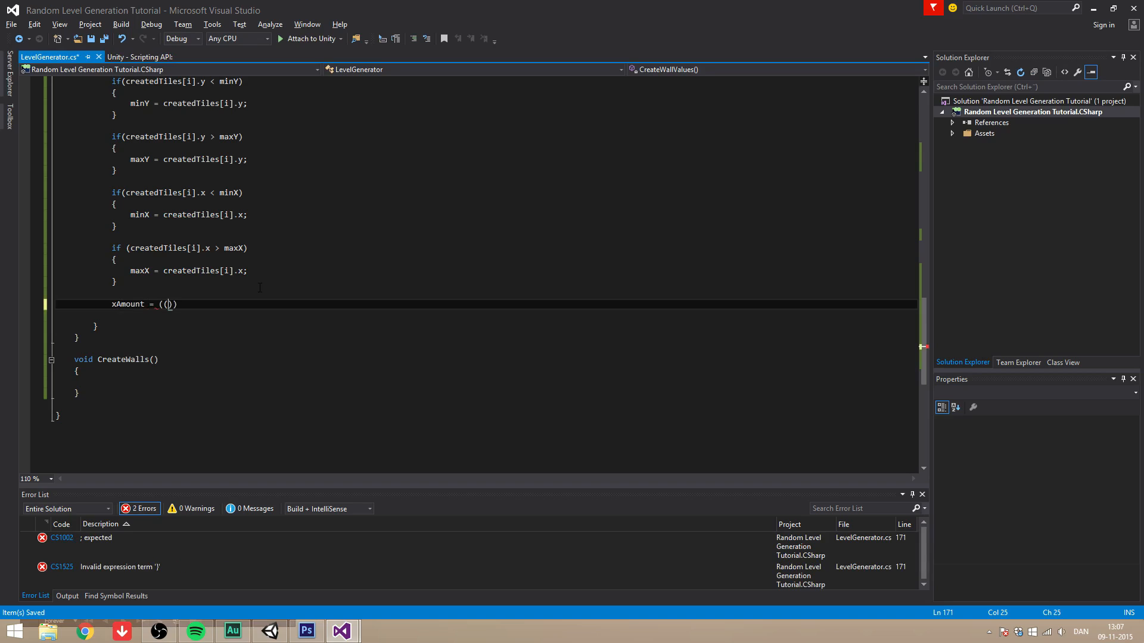
type("maxy")
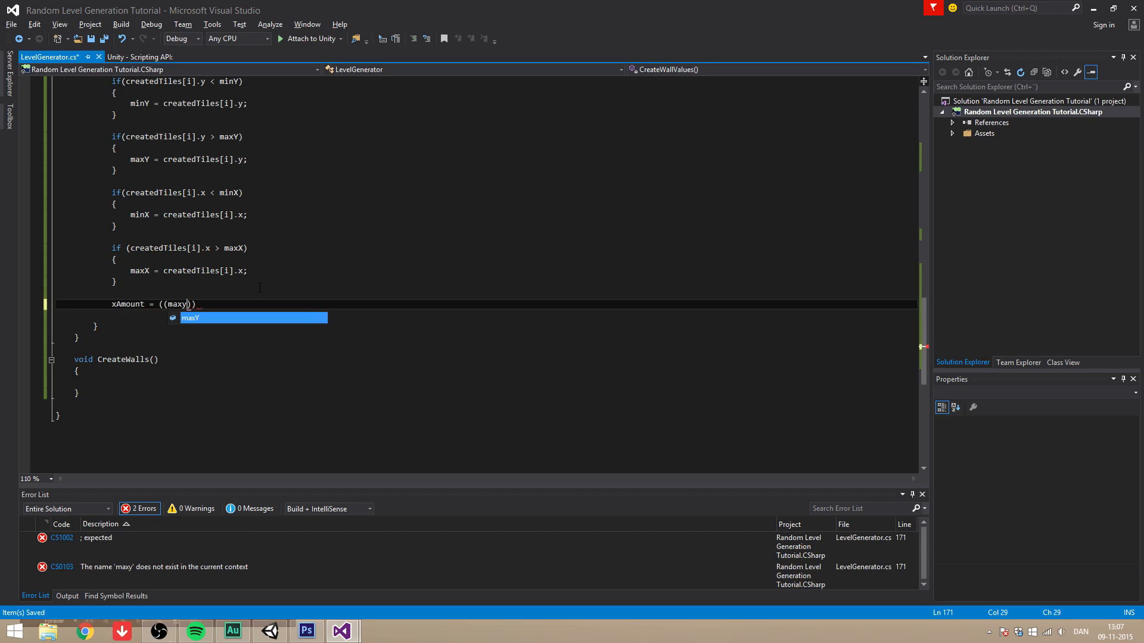
type("maxX")
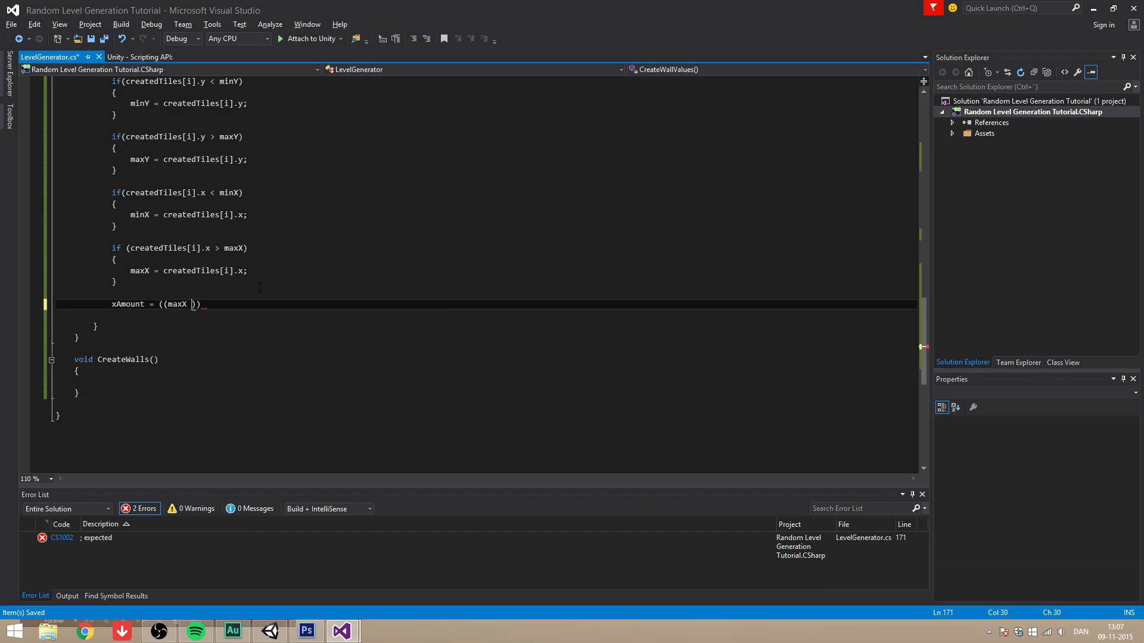
type("- minX)")
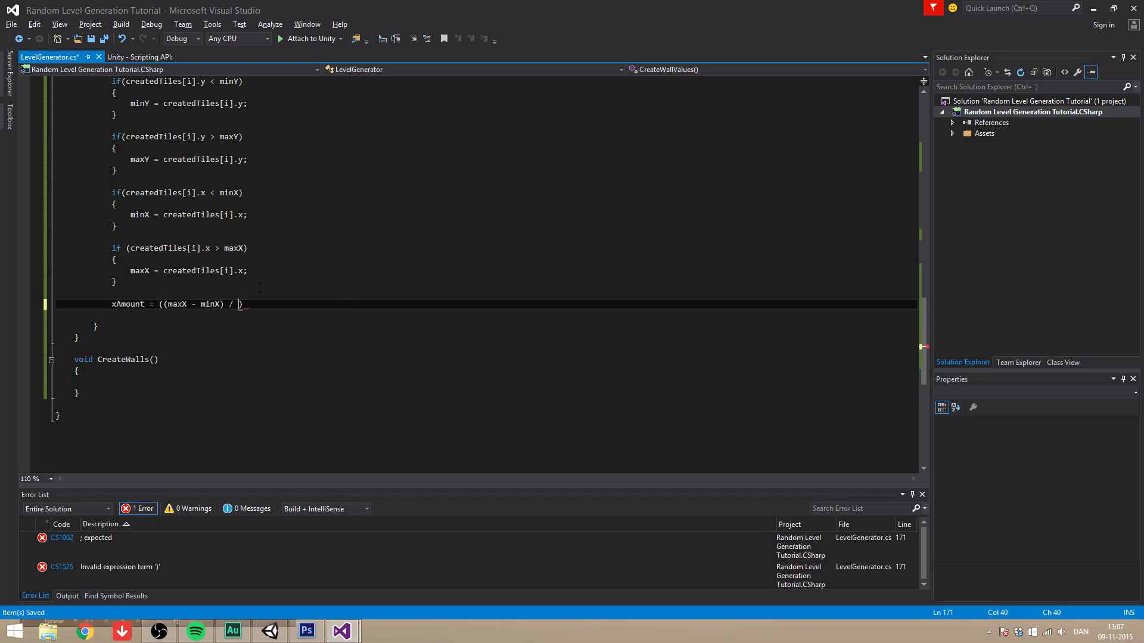
type("tileSize")
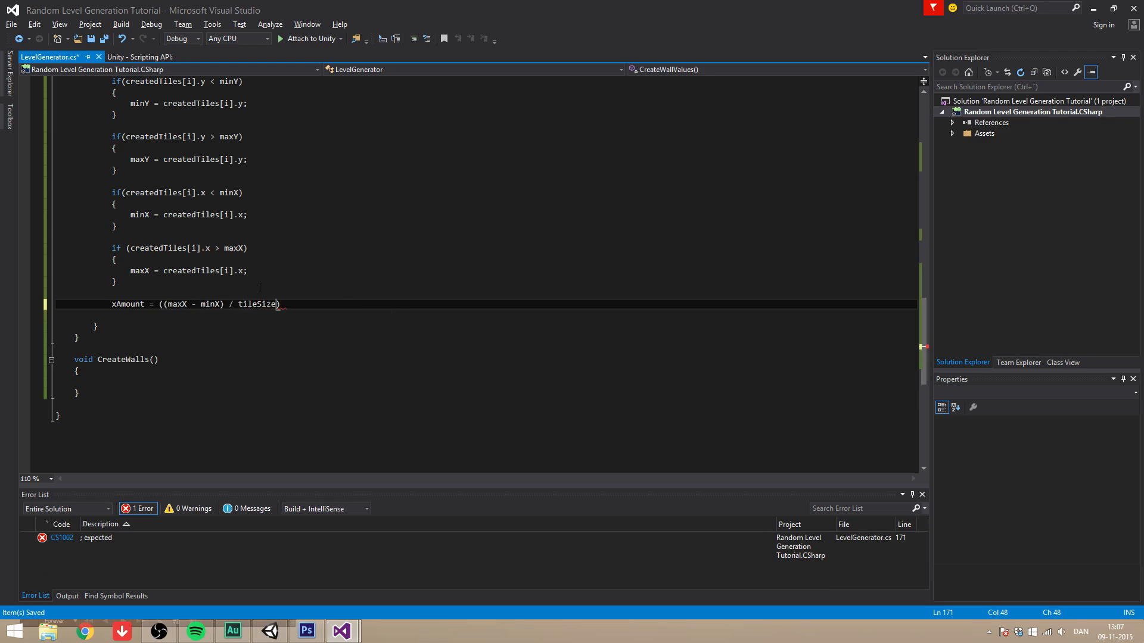
type("+ extre")
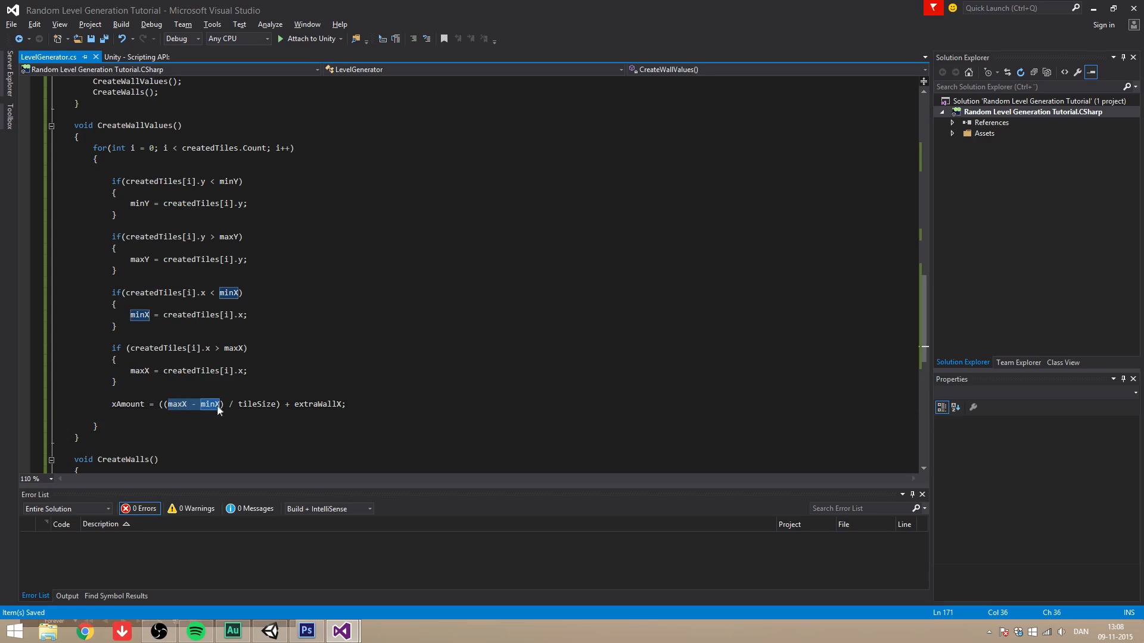
mouse_move(214, 411)
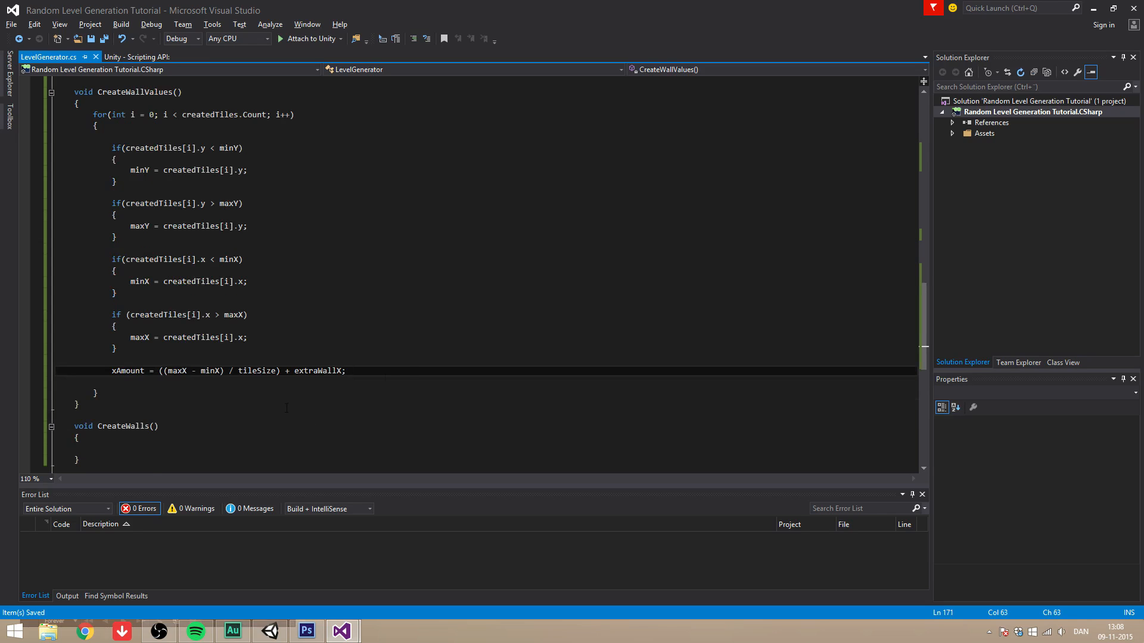
Set yAmount to ((maxY - minY) / tileSize) + extraWallY in CreateWallValues
type("yAmount")
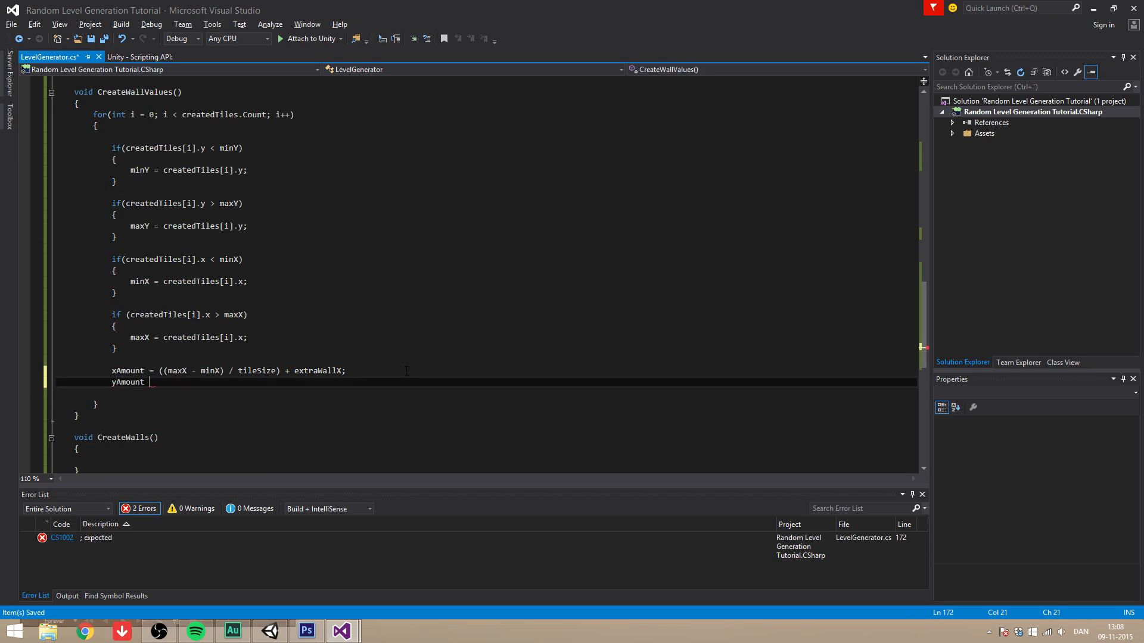
type("= (()")
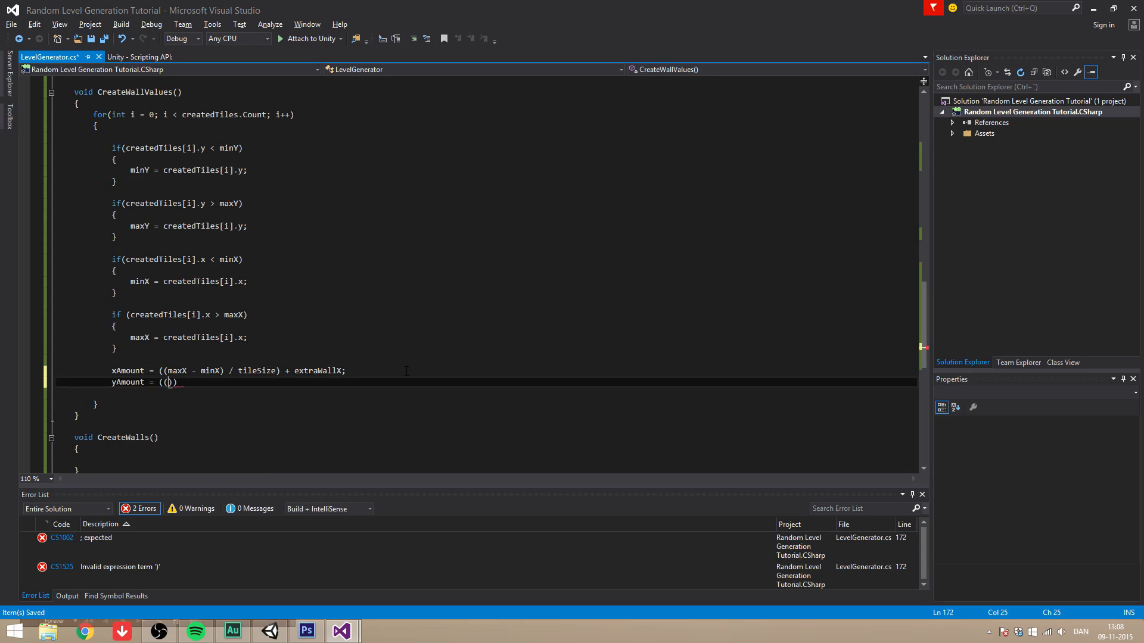
type("maxY -")
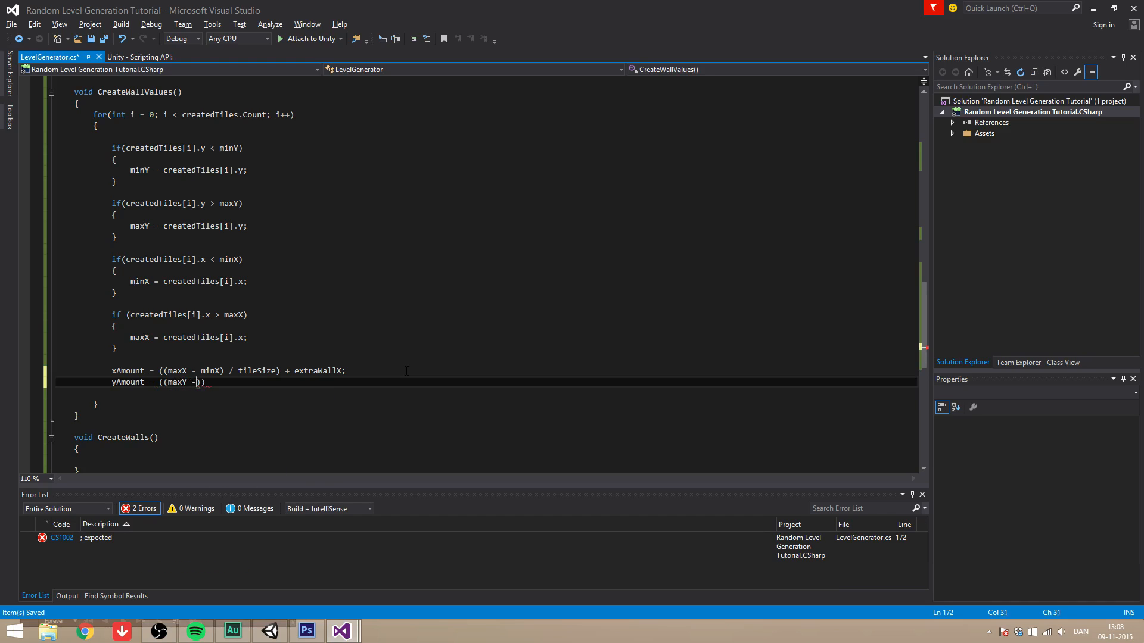
type("minY))")
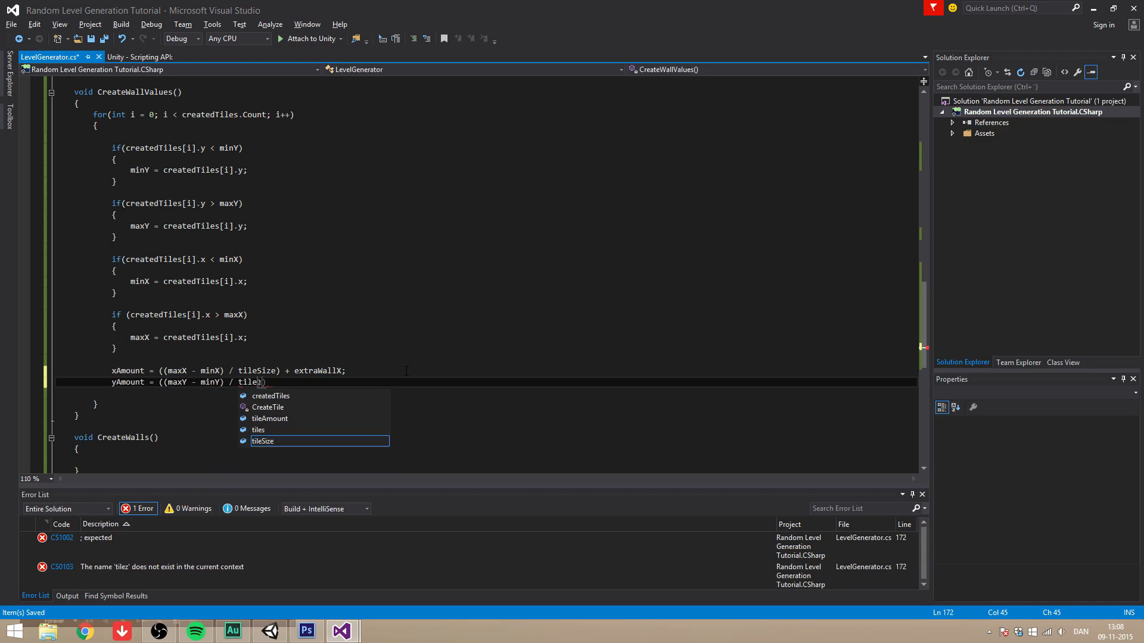
key("backspace")
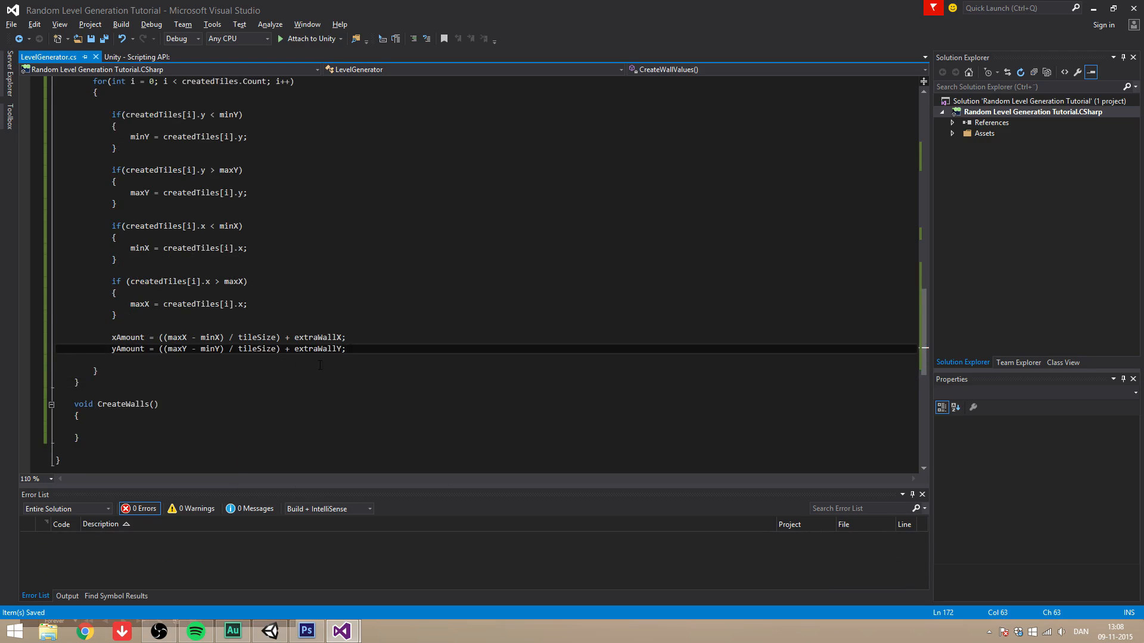
scroll("down", 3)
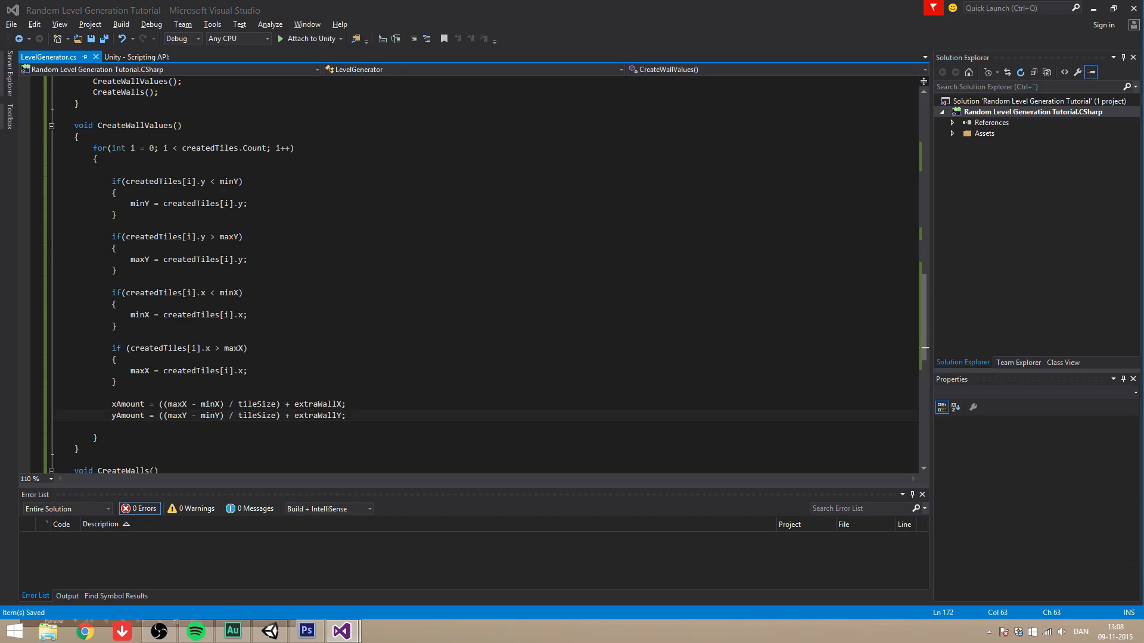
mouse_move(947, 295)
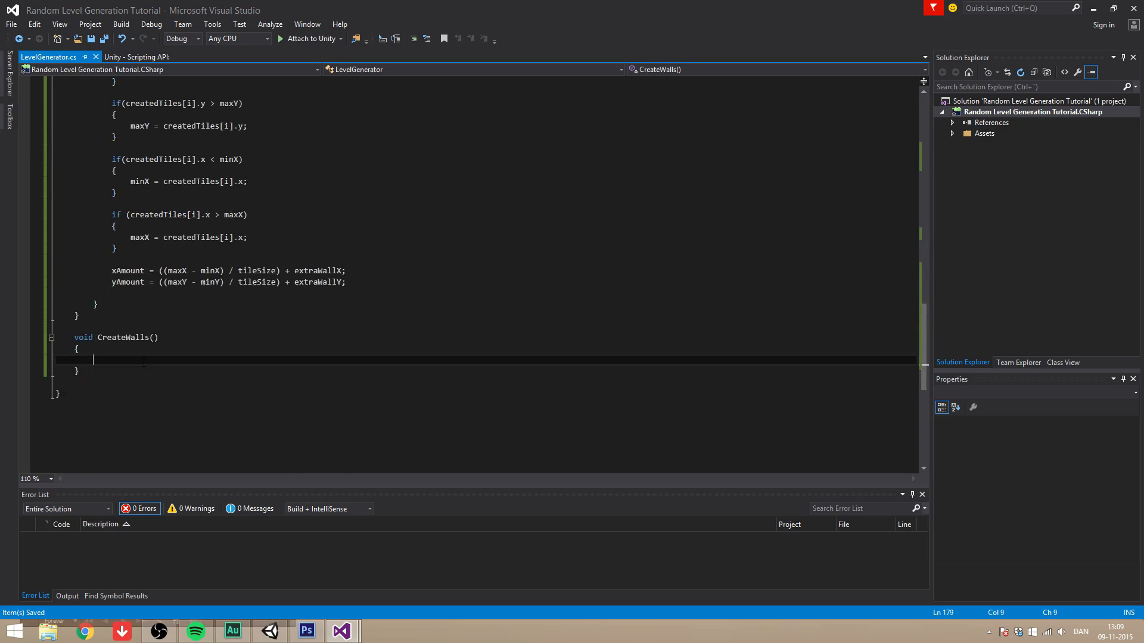
Write nested for loops over x up to xAmount and y up to yAmount inside CreateWalls
key("enter")
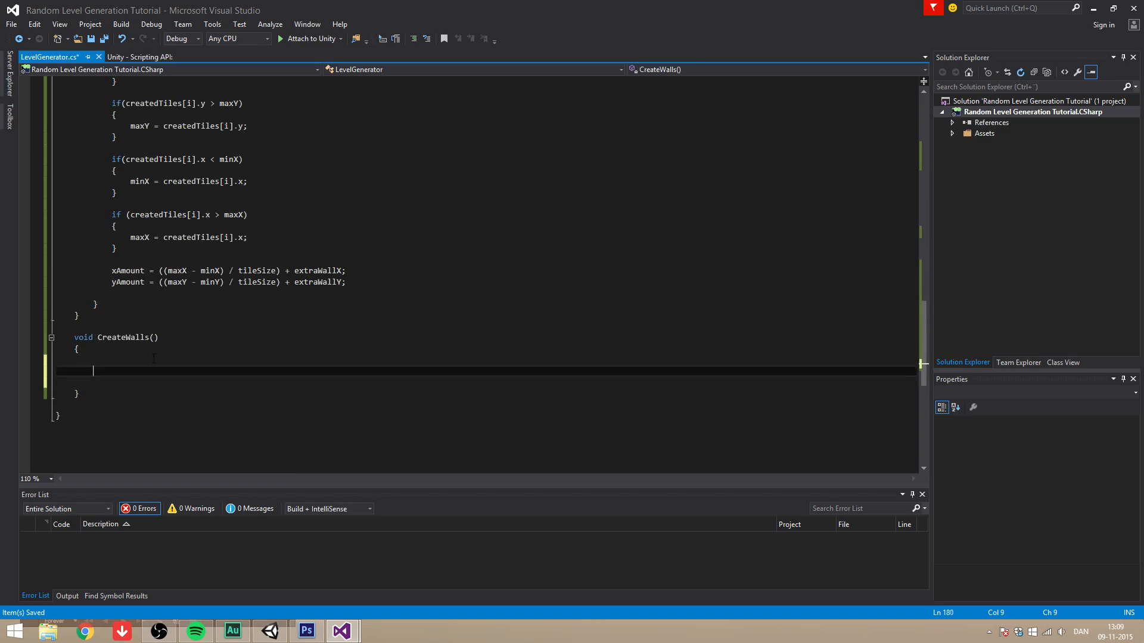
type("for()")
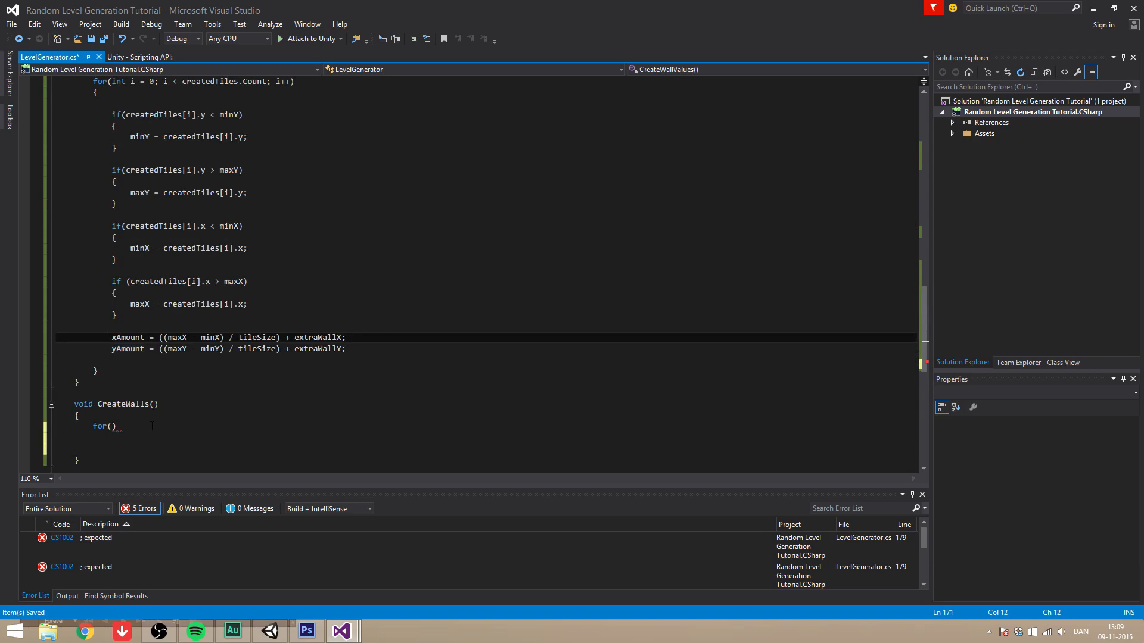
double_click(100, 427)
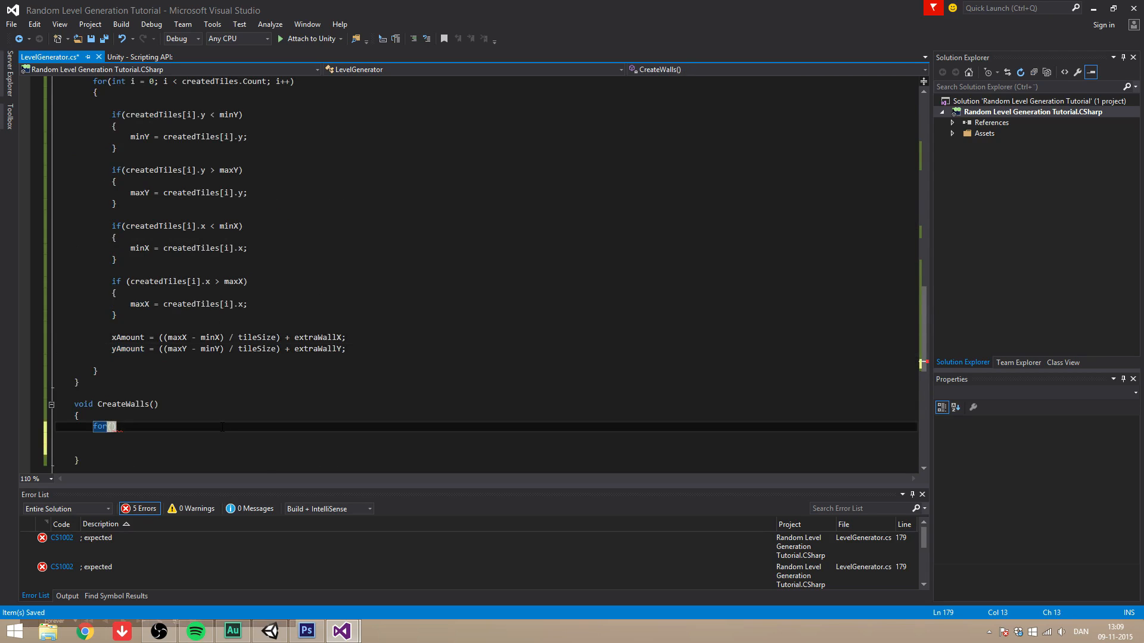
type("(int x =)")
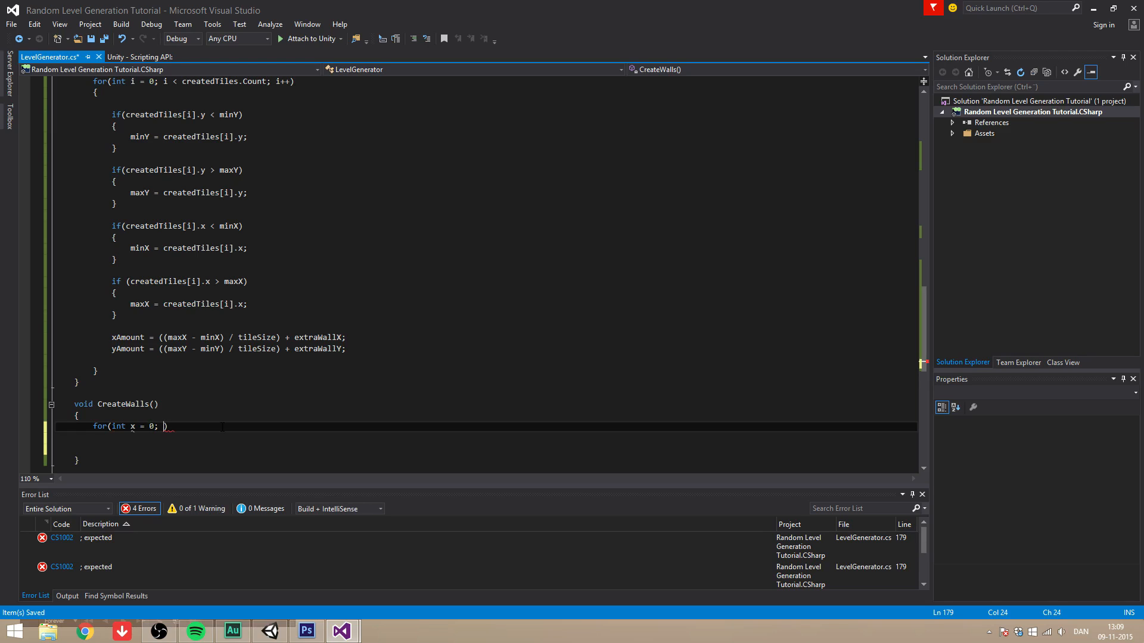
type("x < xAmount; x")
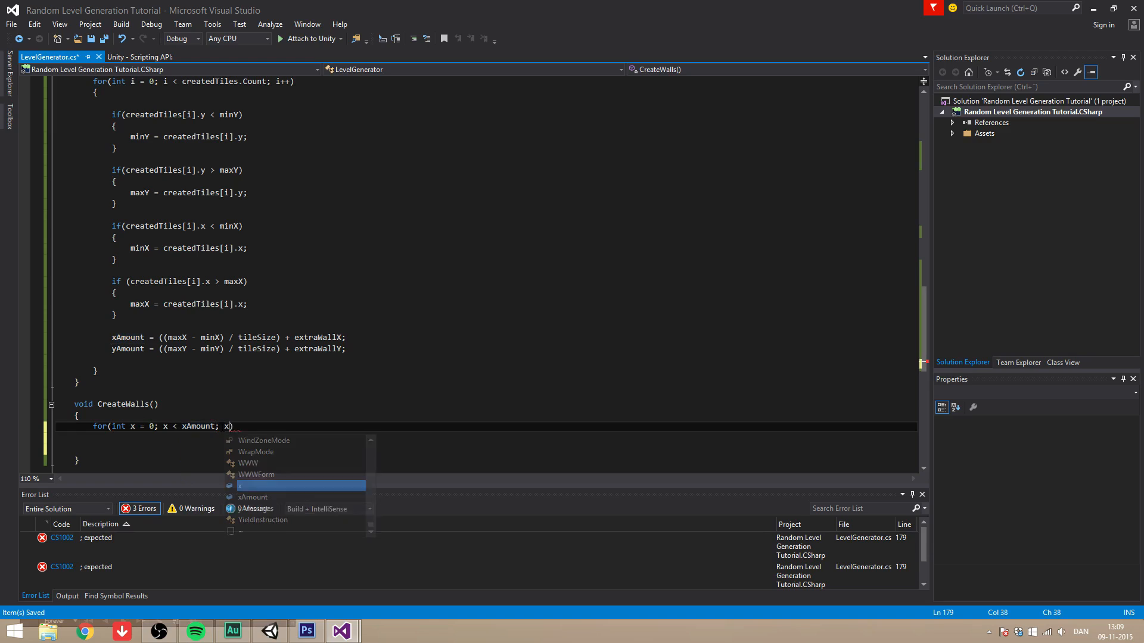
type("++")
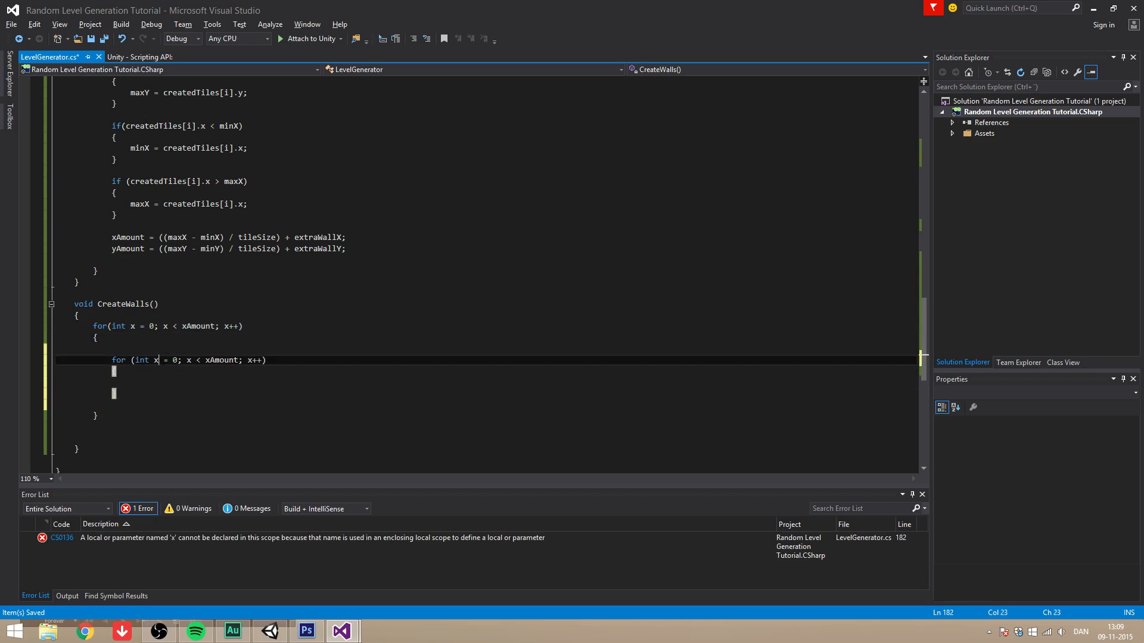
type("y")
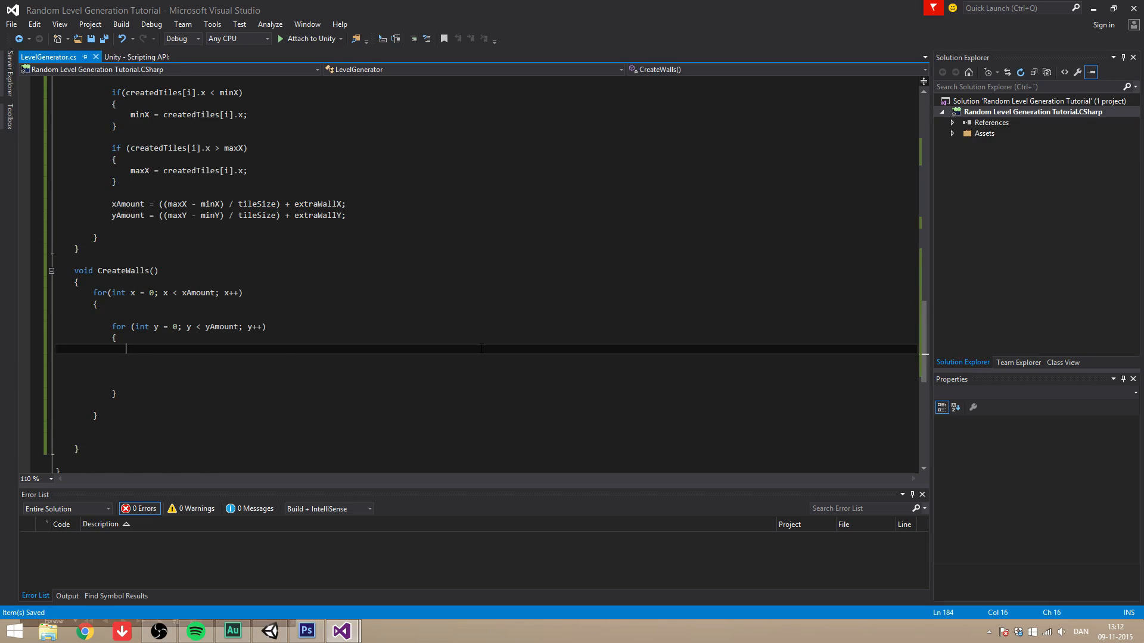
Begin an if checking !createdTiles.Contains a new Vector3 with x from minX, extraWall, tileSize / 2 and x * tileSize
type("if()")
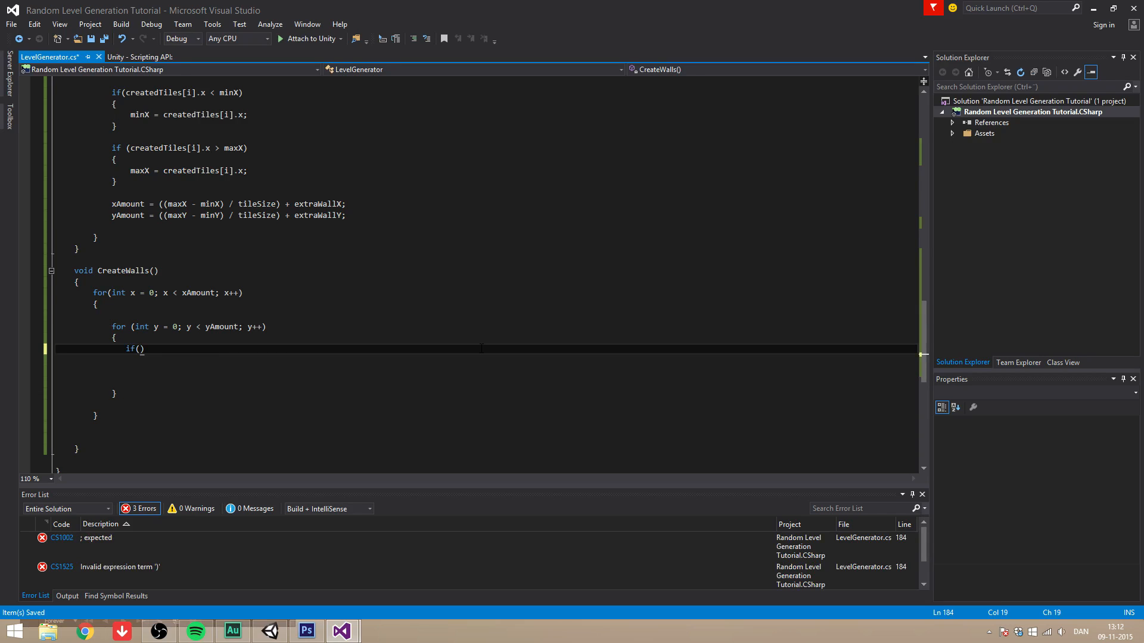
type("!t")
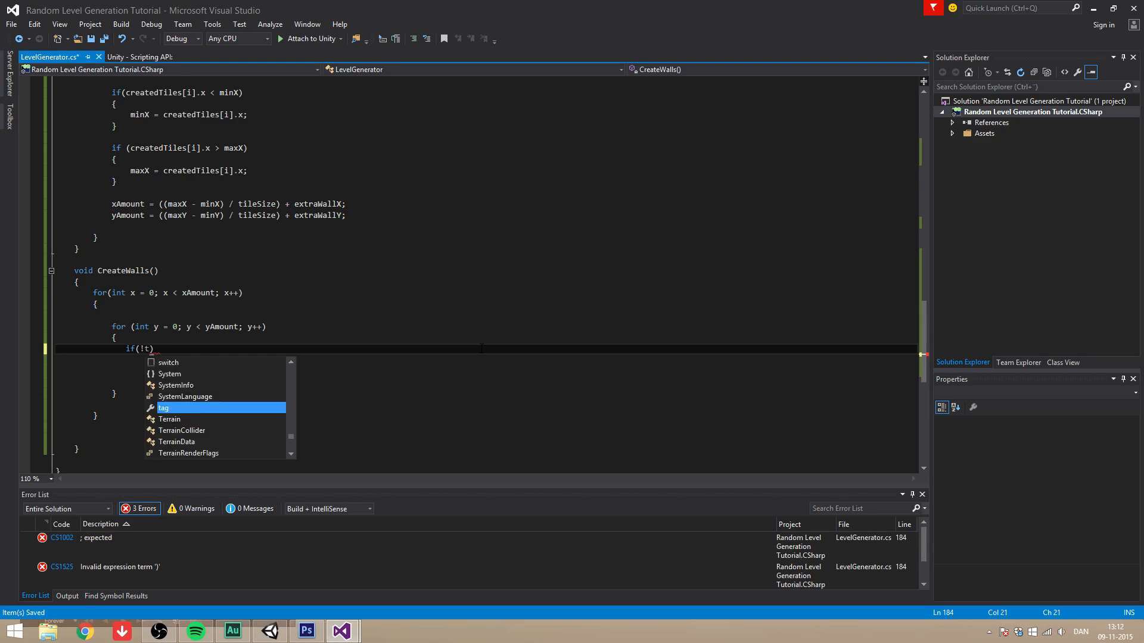
type("create")
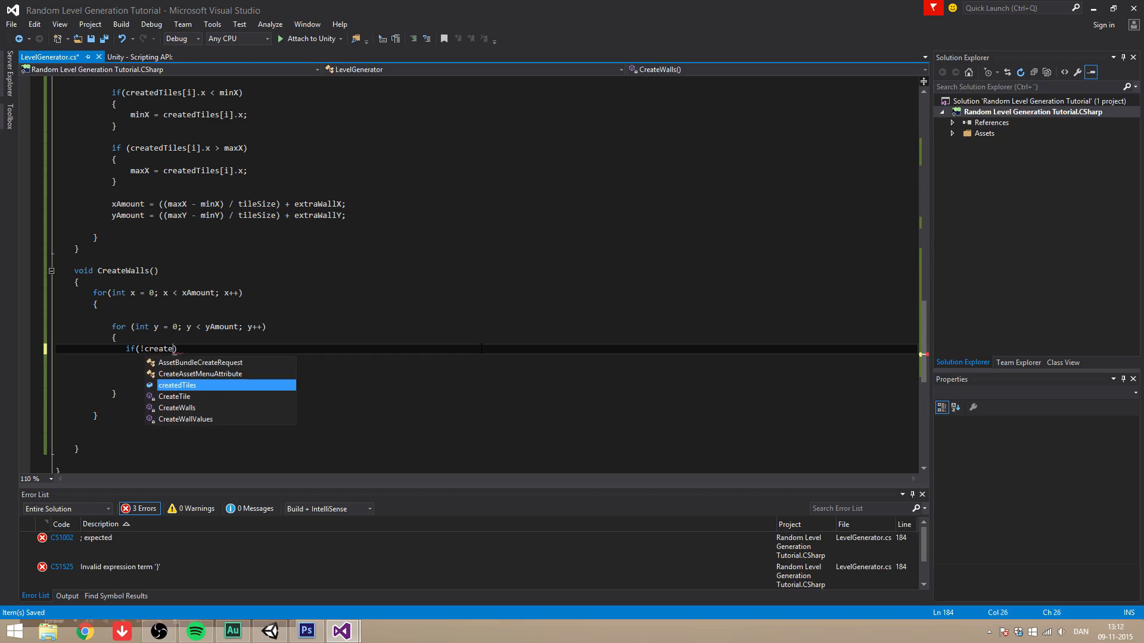
type("Tiles.co")
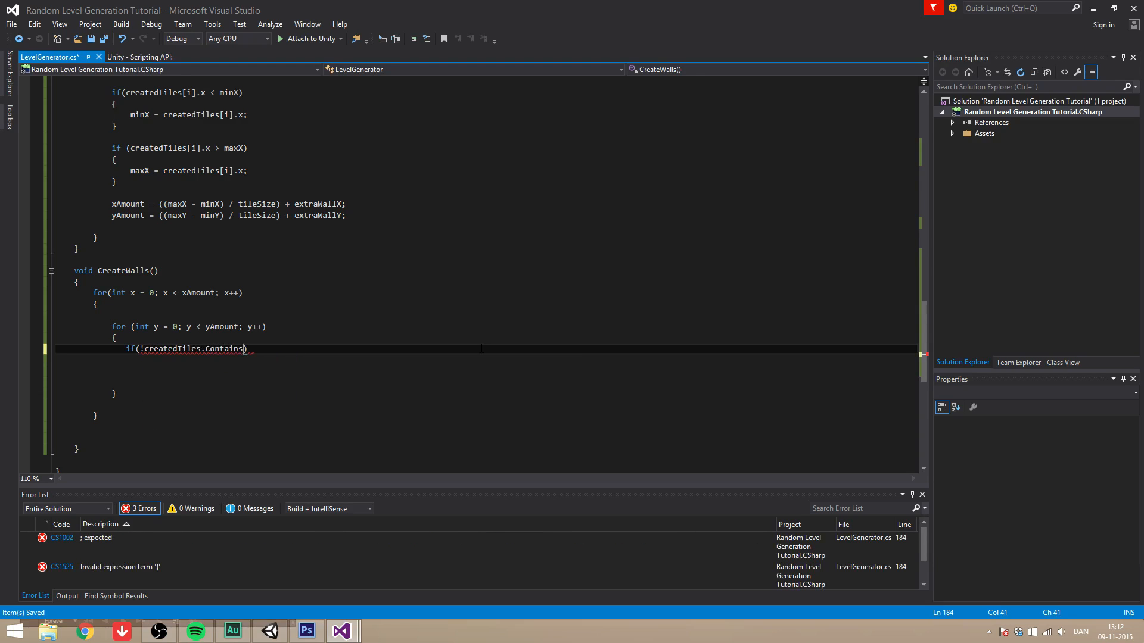
type("new")
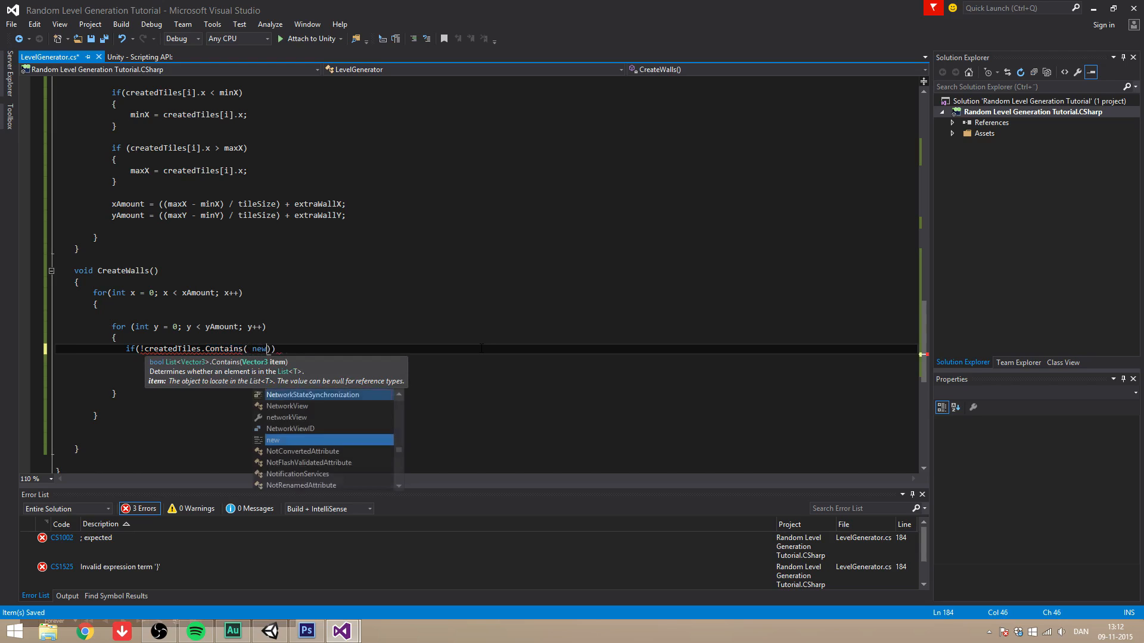
type("Vector3")
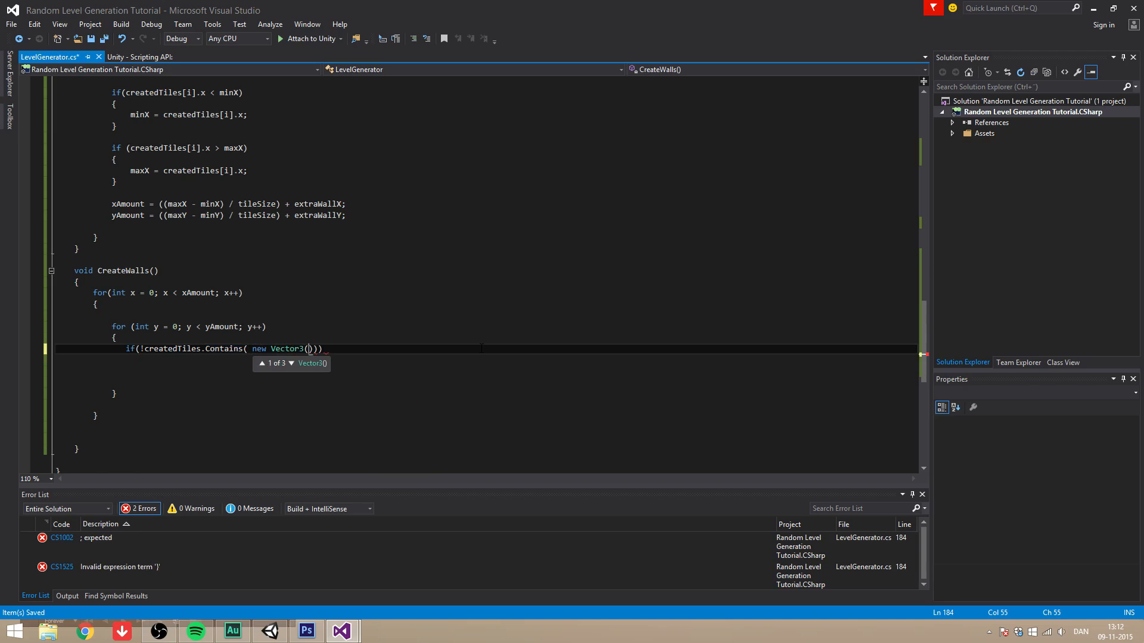
type("(minX - (")
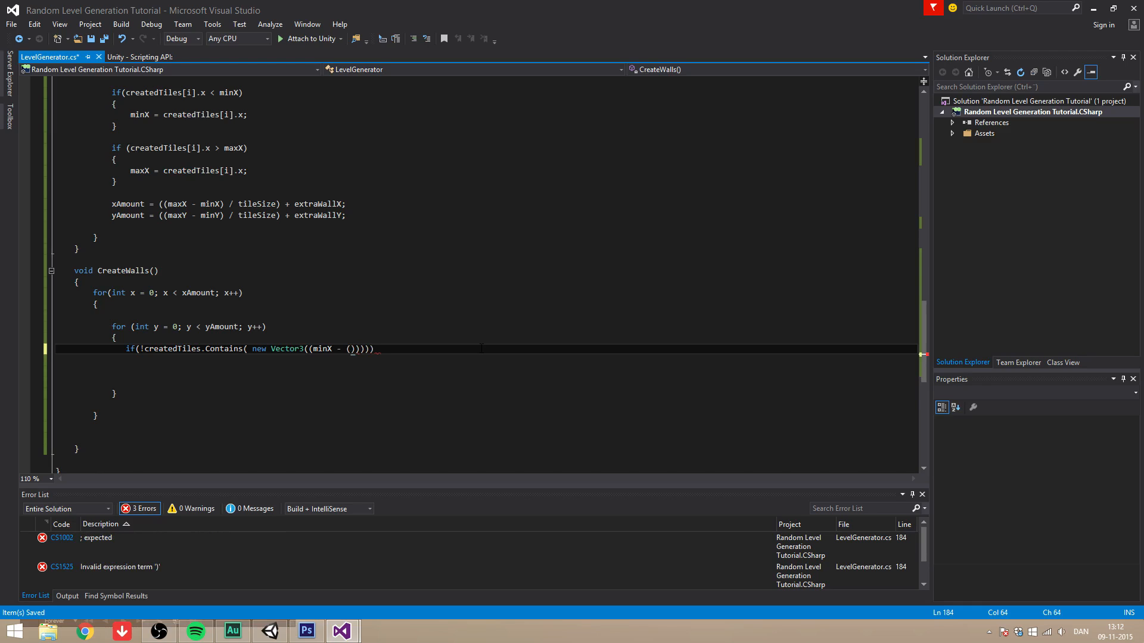
type("extraWallX *")
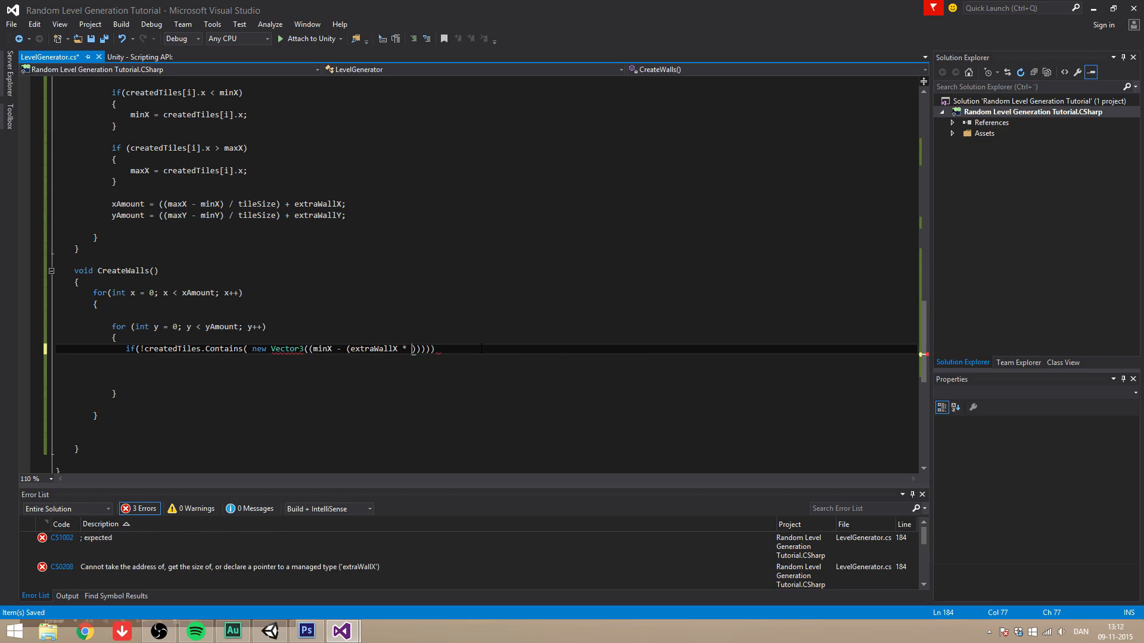
type("tileSize")
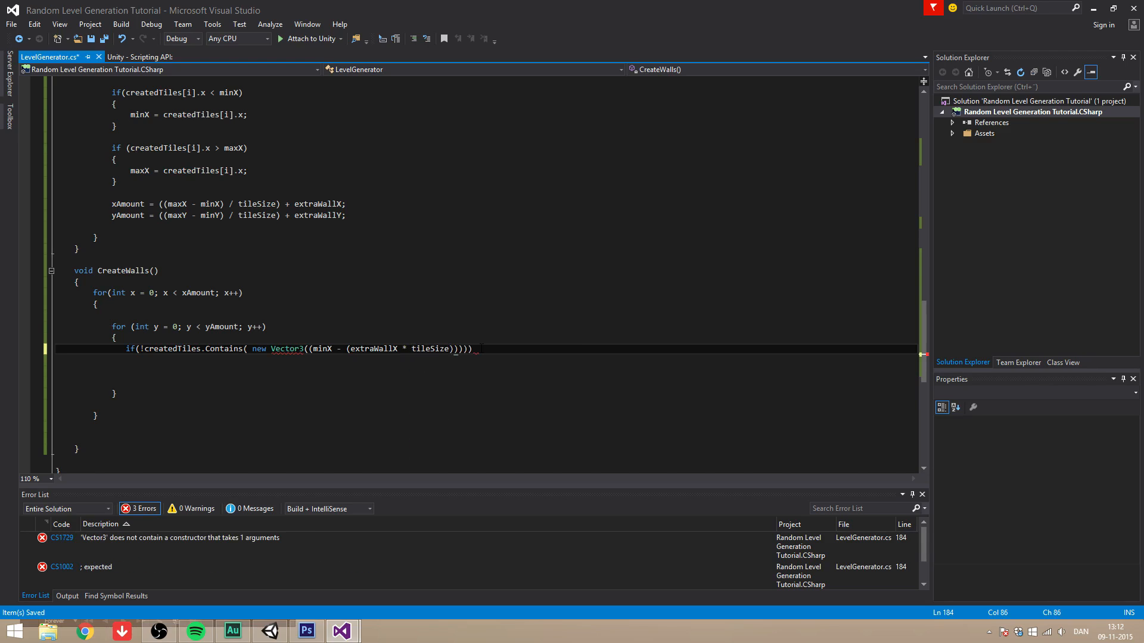
type("/ 2) +")
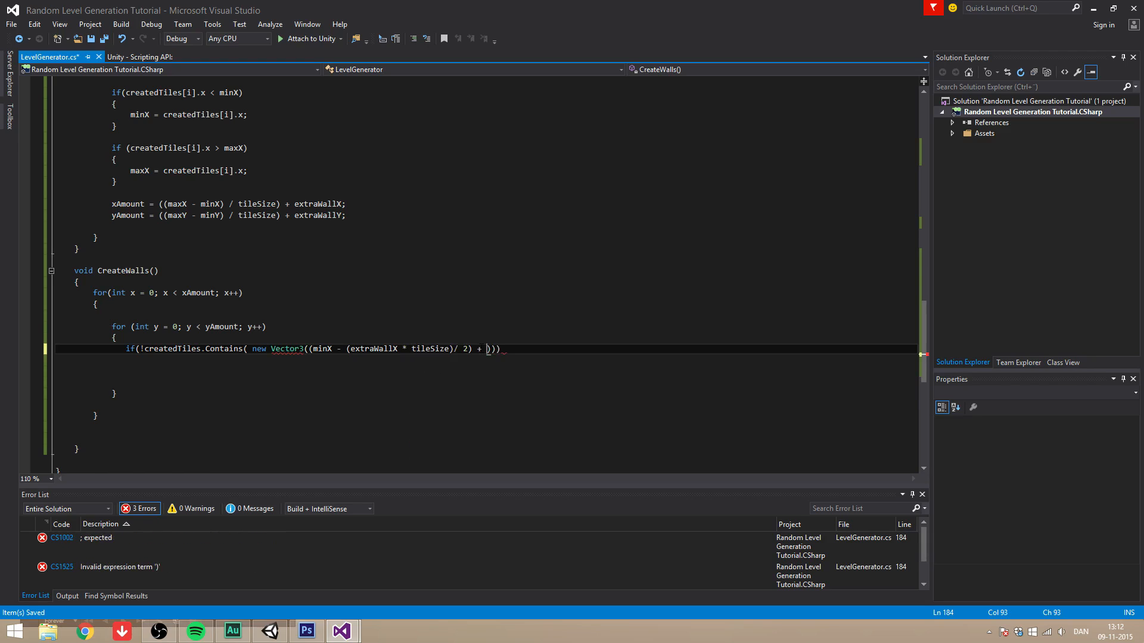
type("x * tils")
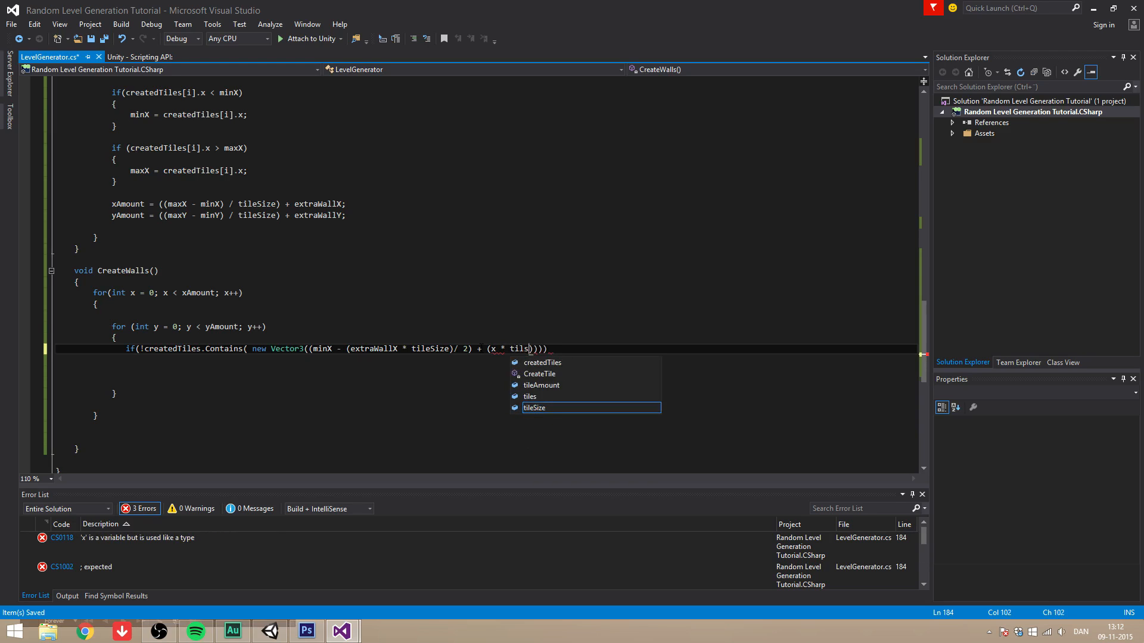
key("Tab")
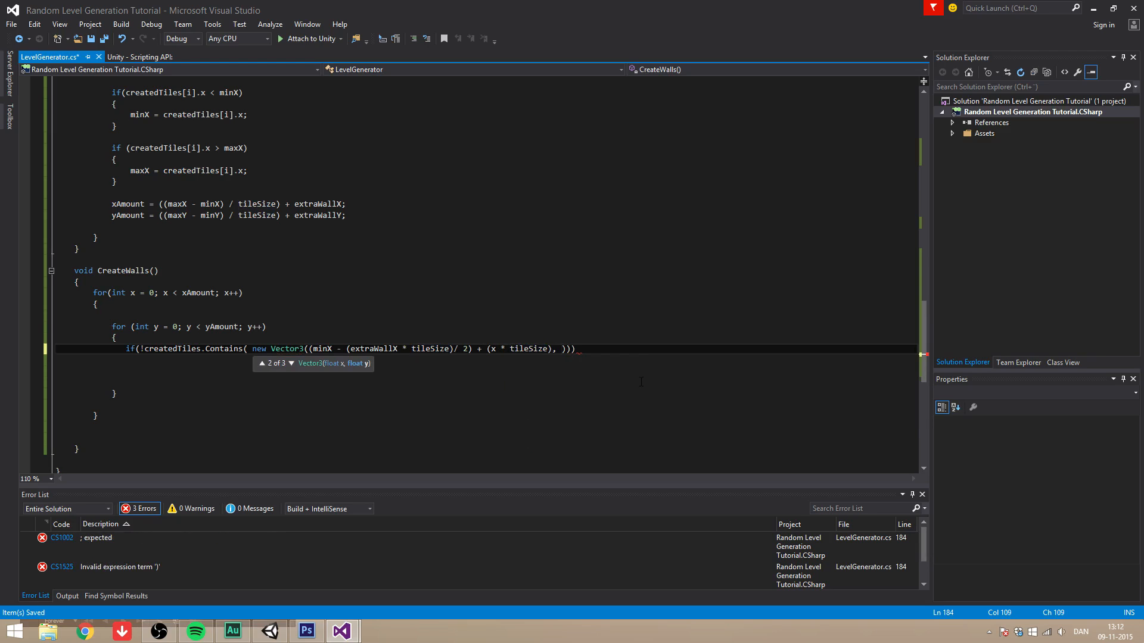
Complete the Vector3's y component from minY, extraWall, tileSize and y * tileSize
type("miny")
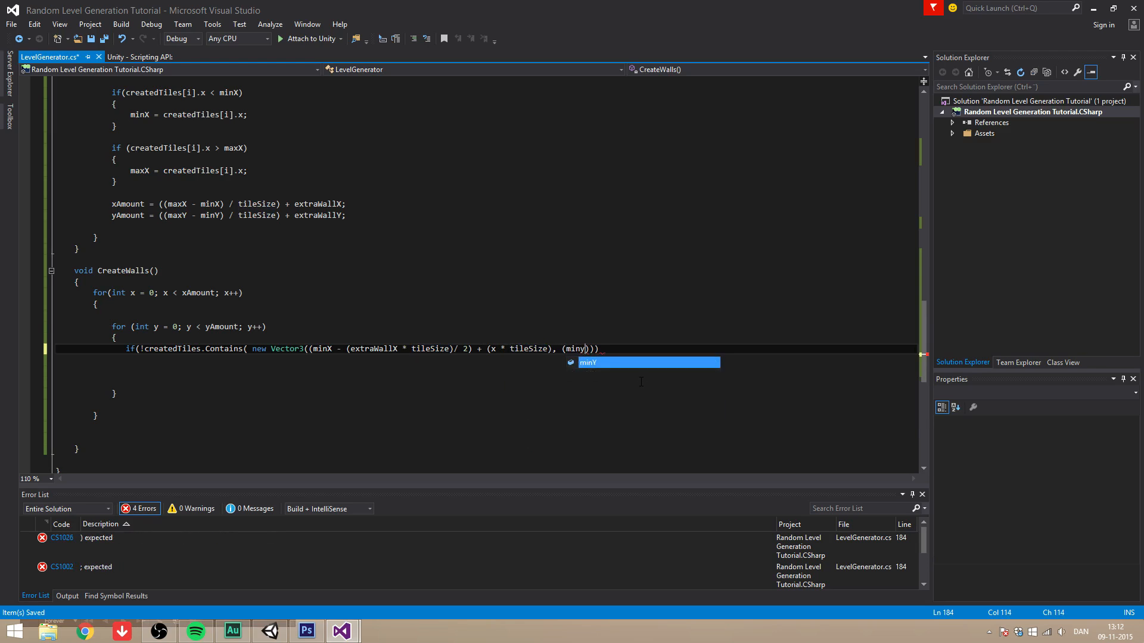
type("-(")
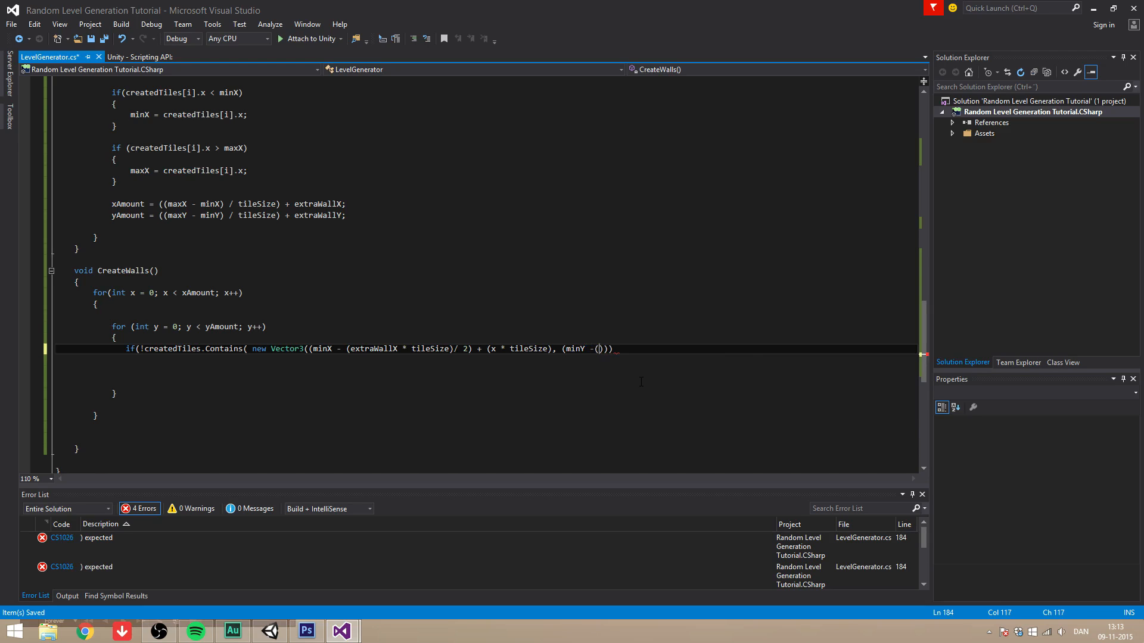
type("extraWallY *")
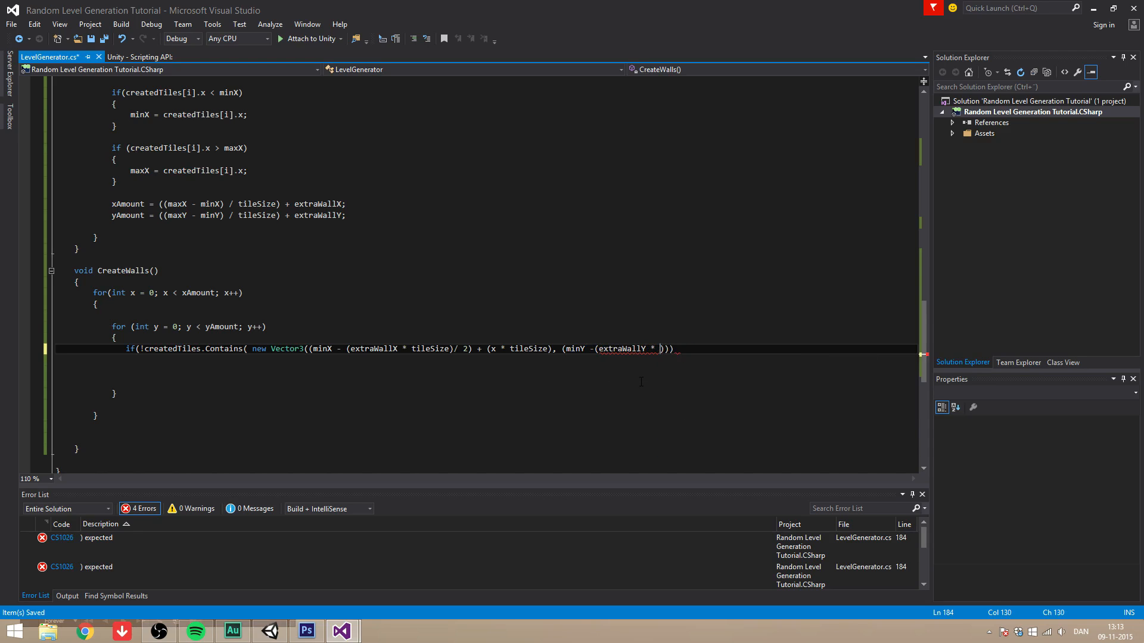
type("tileSize)/ 2")
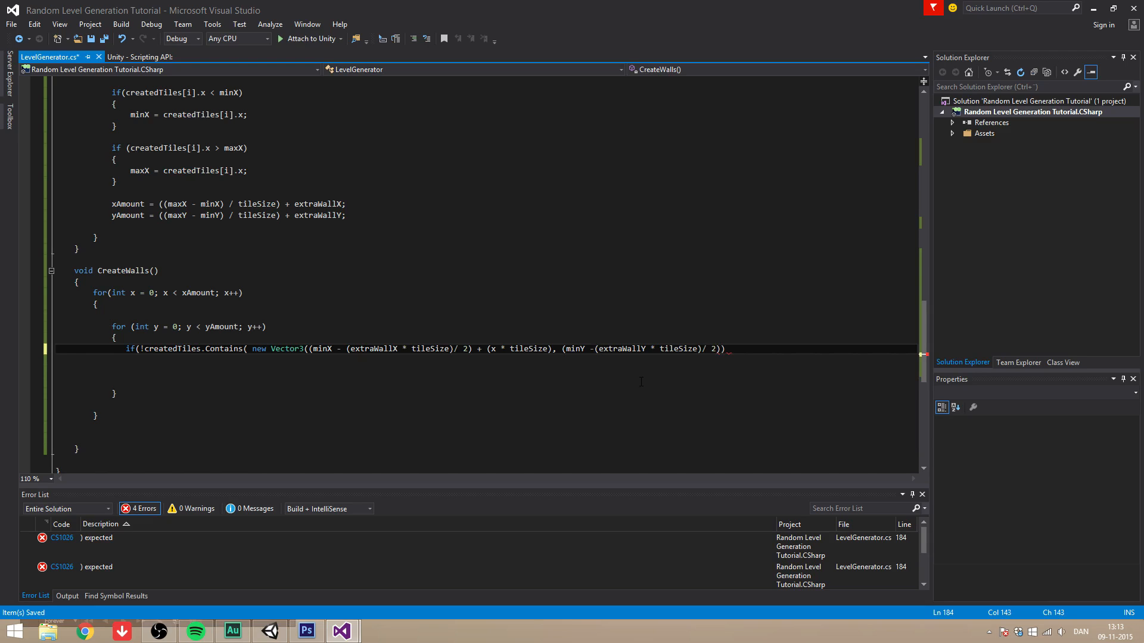
type("+ ()")
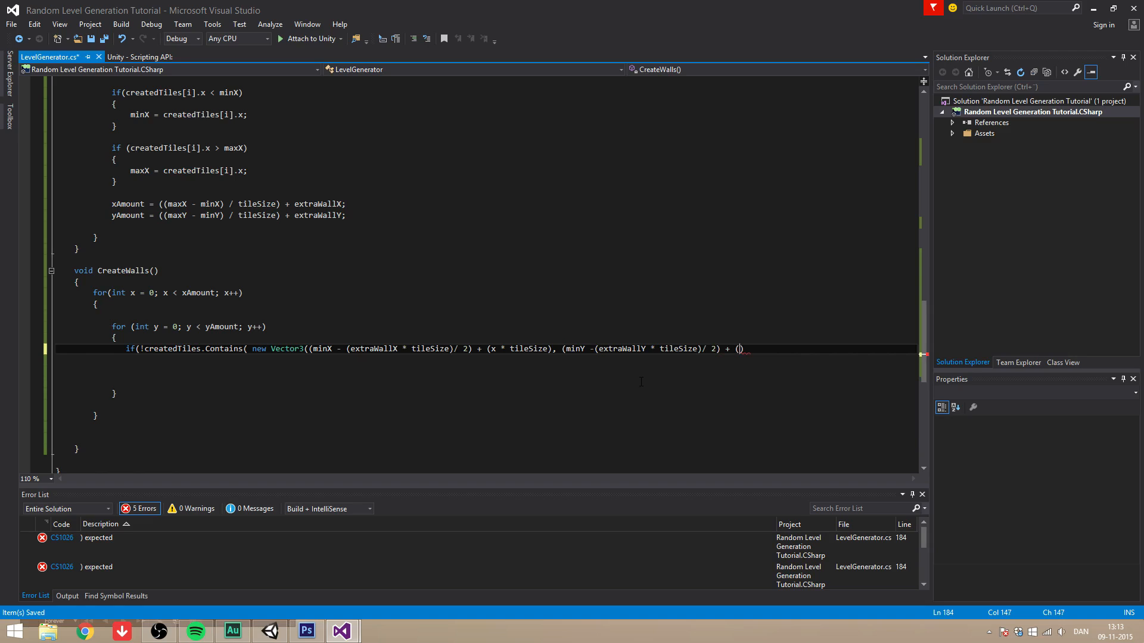
type("y")
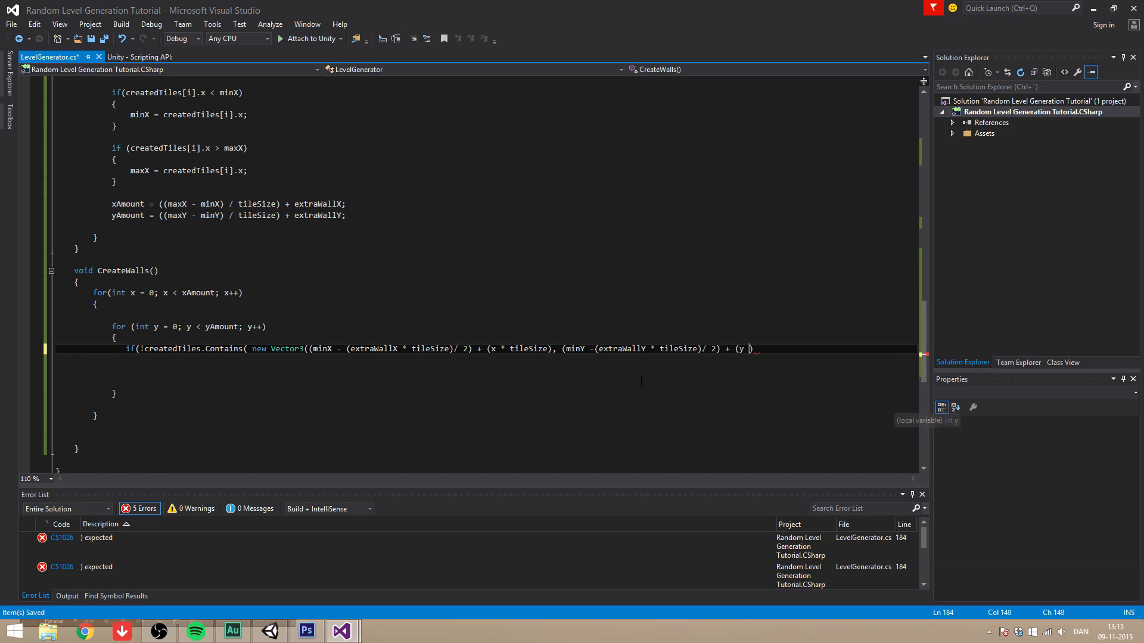
key("enter")
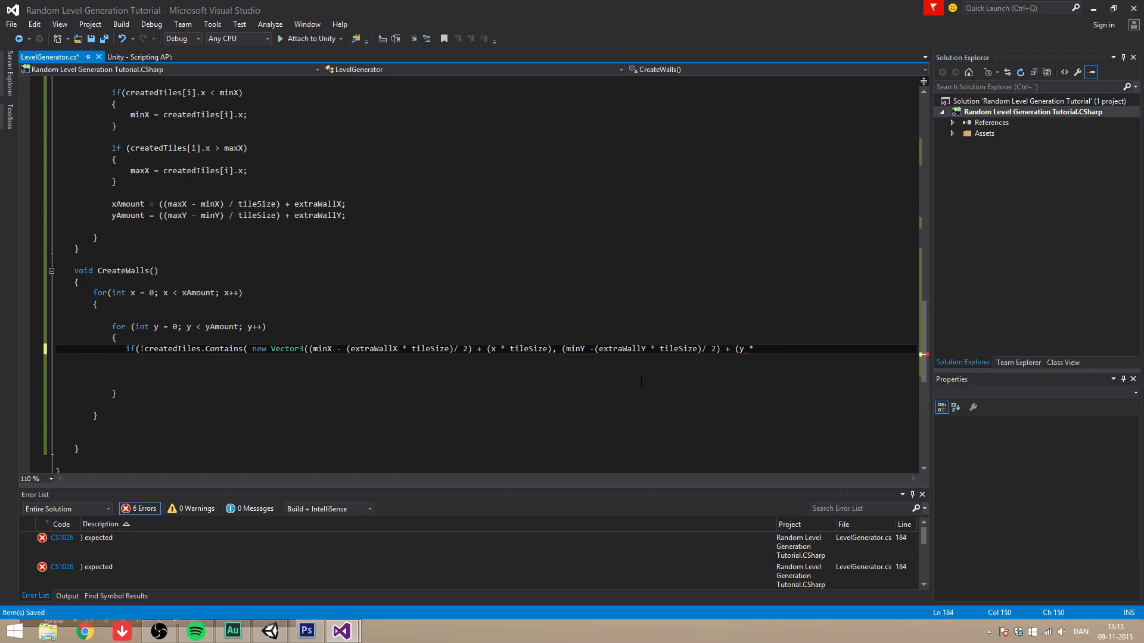
type("tilesi")
type("{")
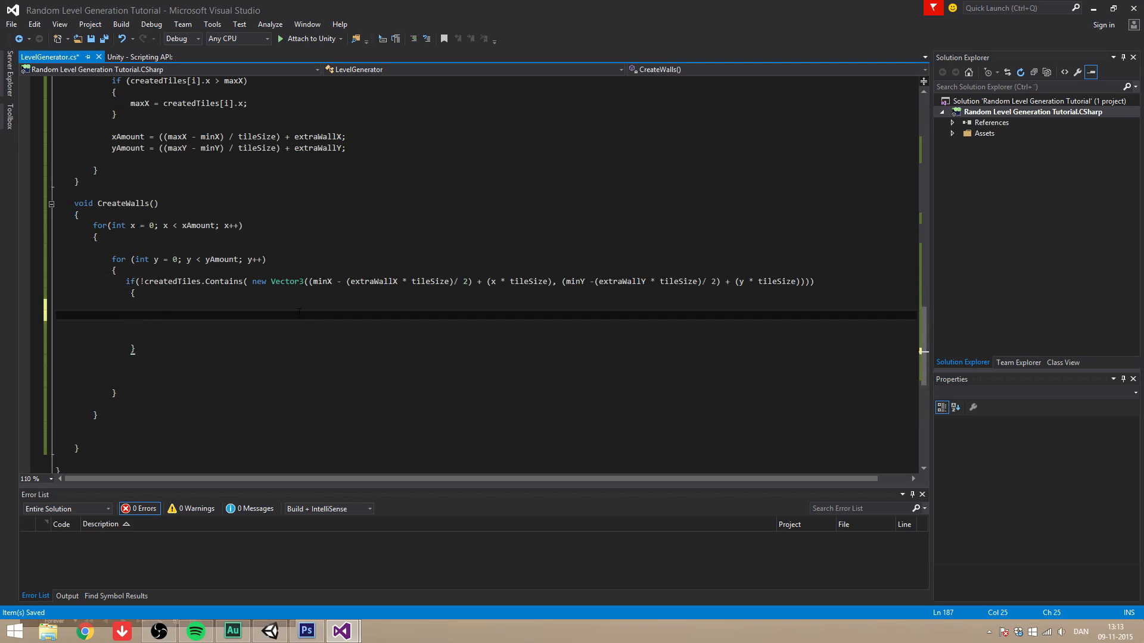
Instantiate wall at the computed Vector3 wall position inside the if block
type("Instiate")
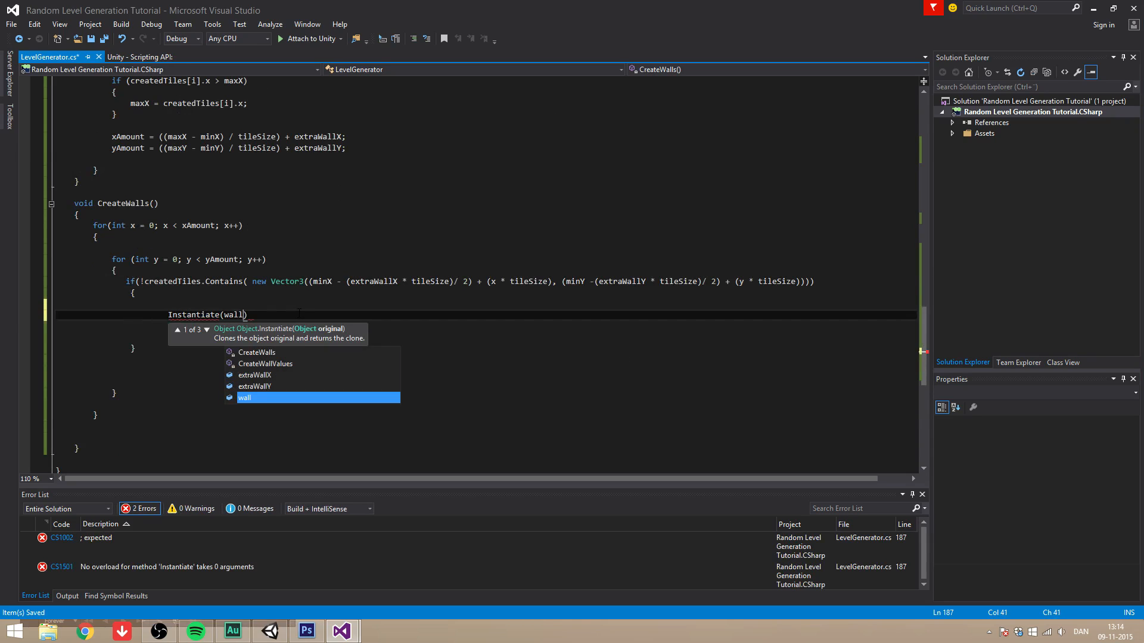
key("Tab")
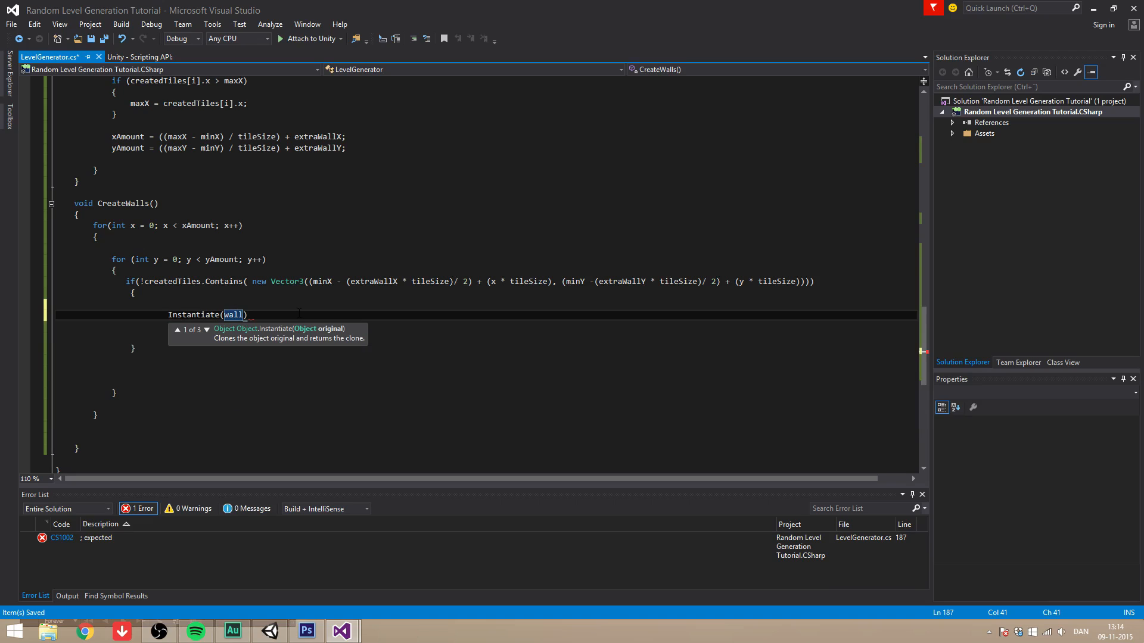
type(", be")
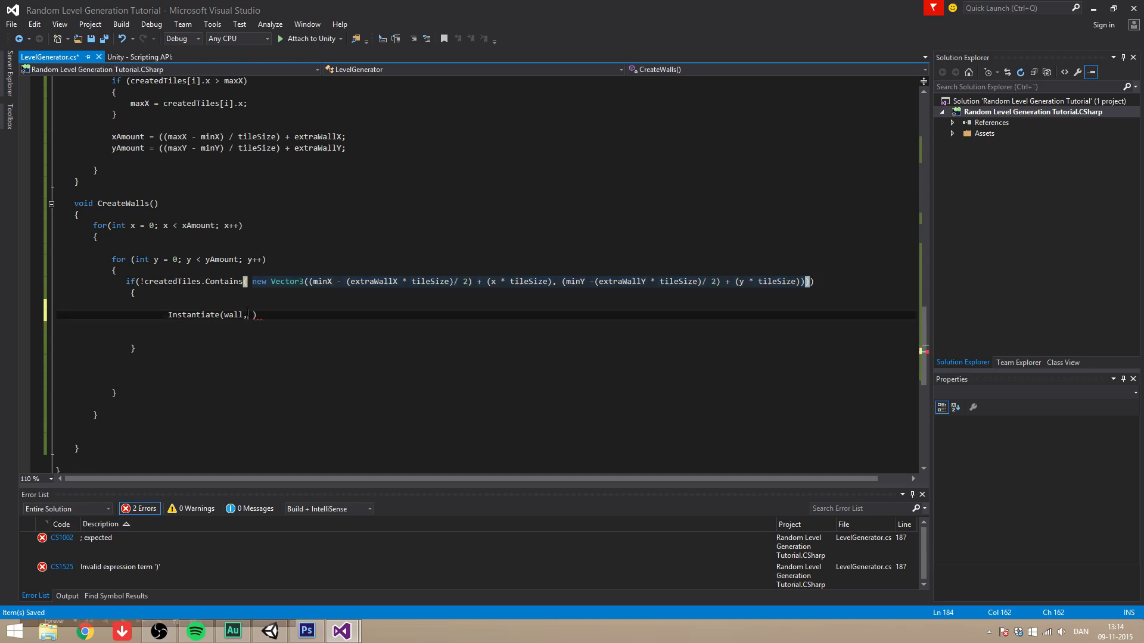
type("new Vector3((minX - (extraWallX * tileSize) / 2) + (x * tileSize), (minY - (extraWallY * tileSize) / 2) + (y * tileSize))), )")
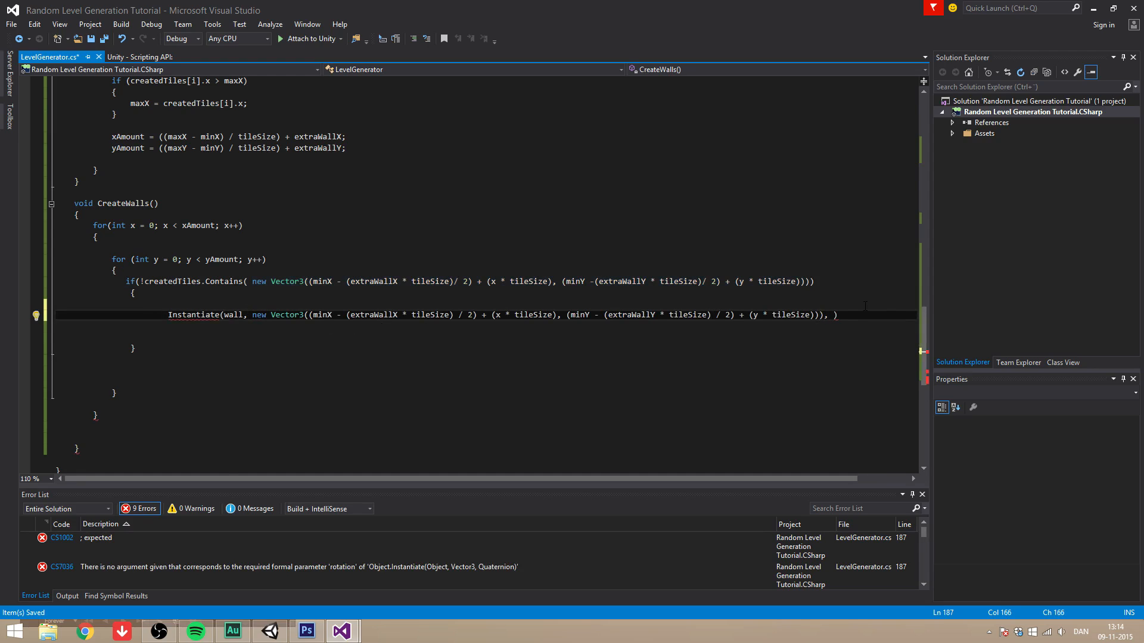
Pass transform.rotation as the rotation argument, correcting the 'rotai' typo
type("tran")
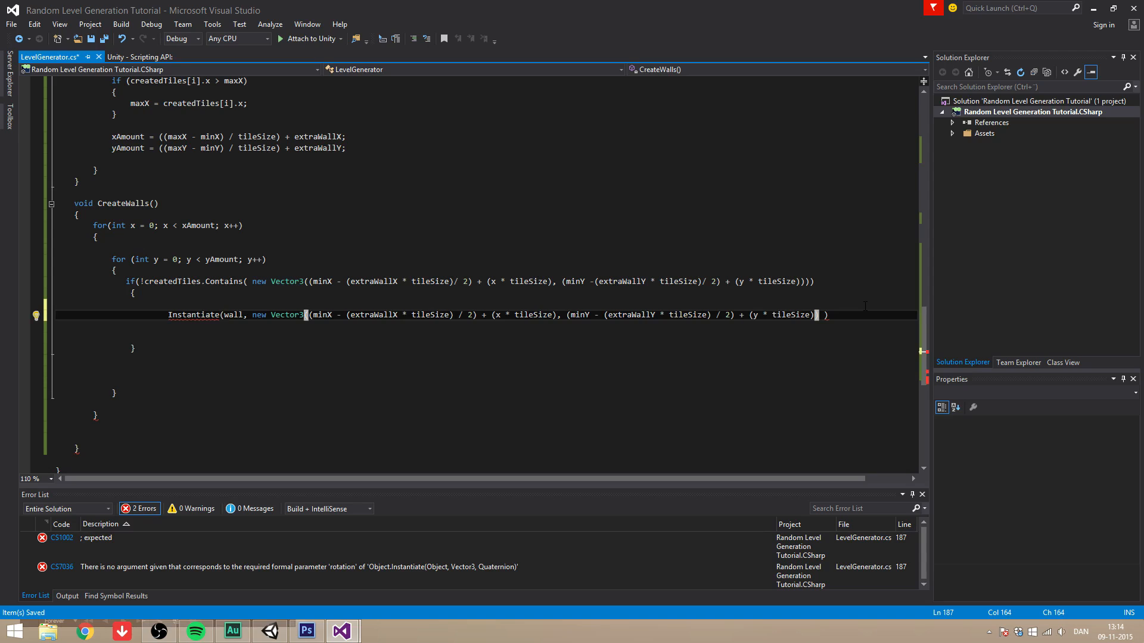
type(", transform.rot")
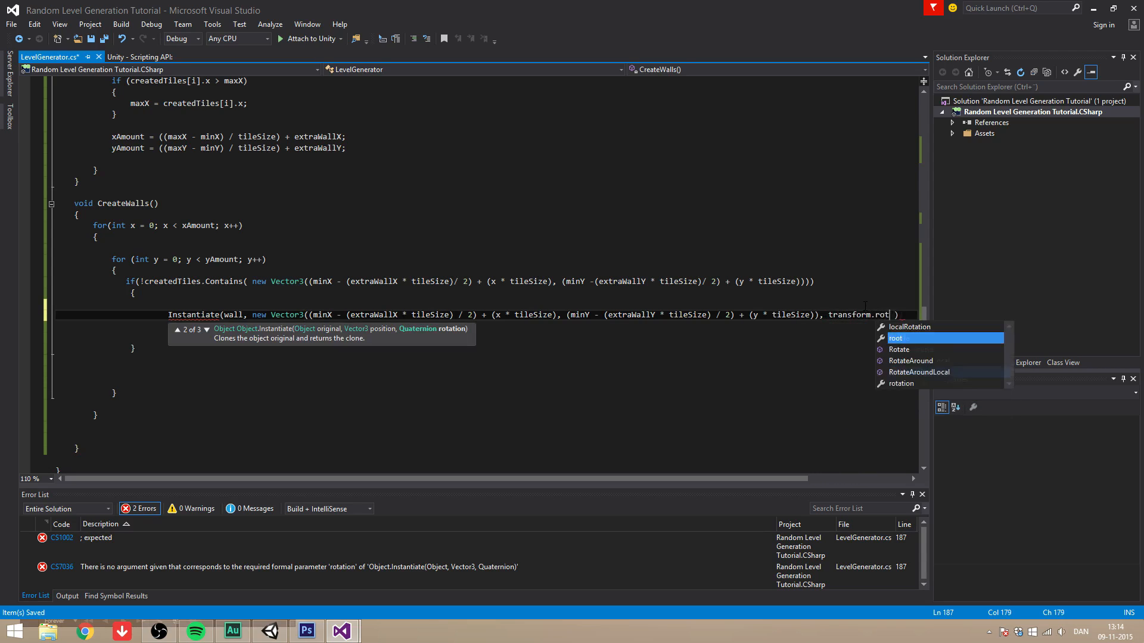
type("ai")
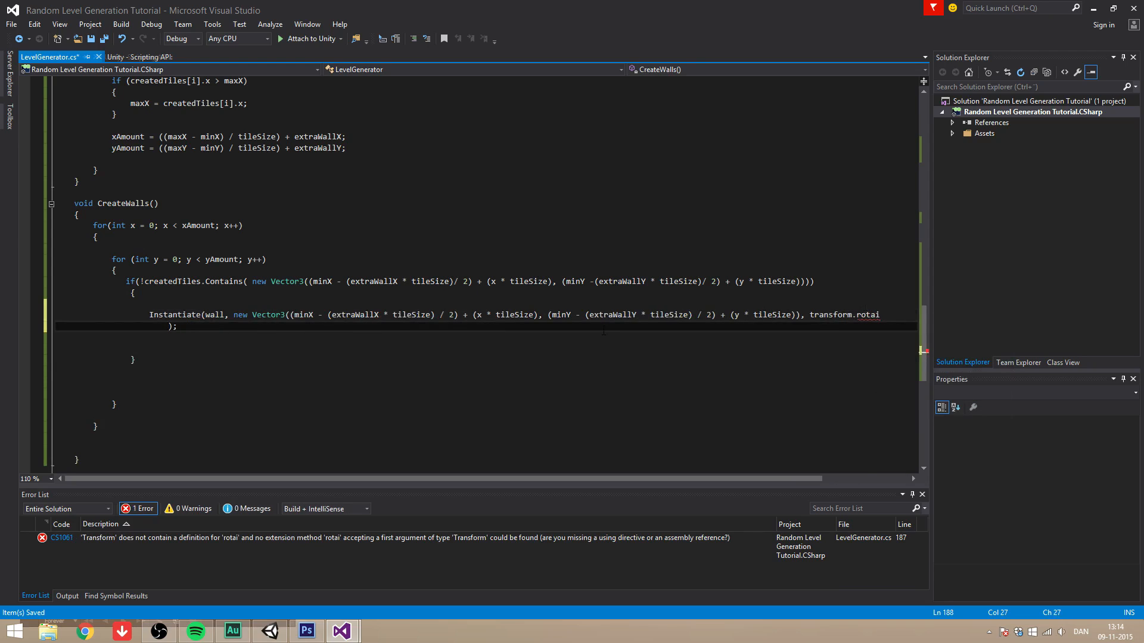
double_click(868, 314)
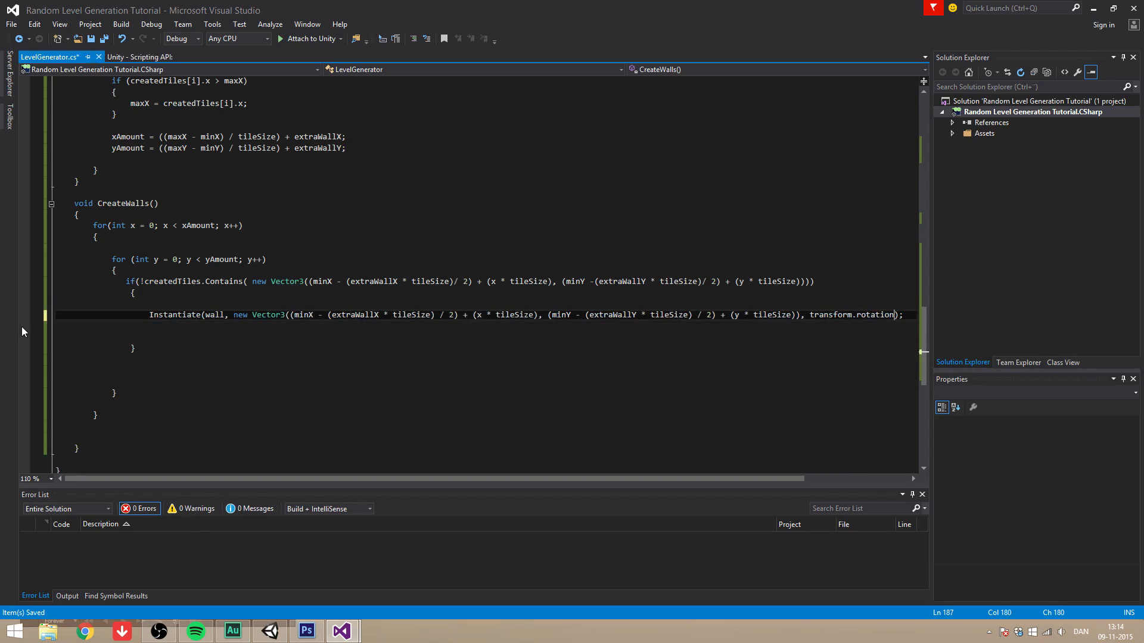
double_click(875, 314)
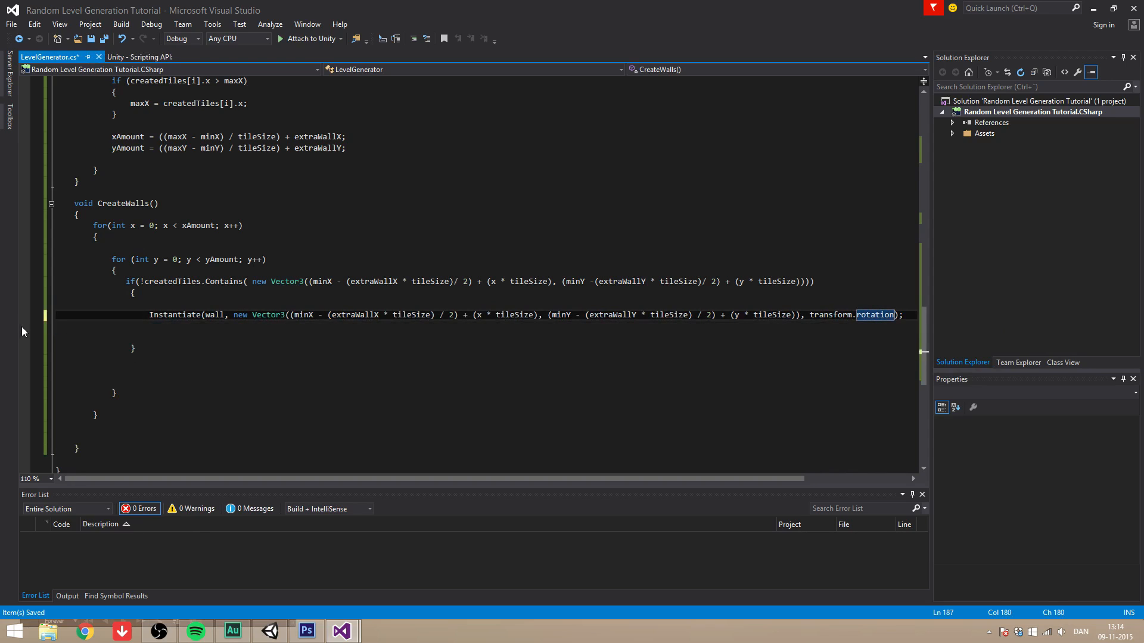
scroll("down", 3)
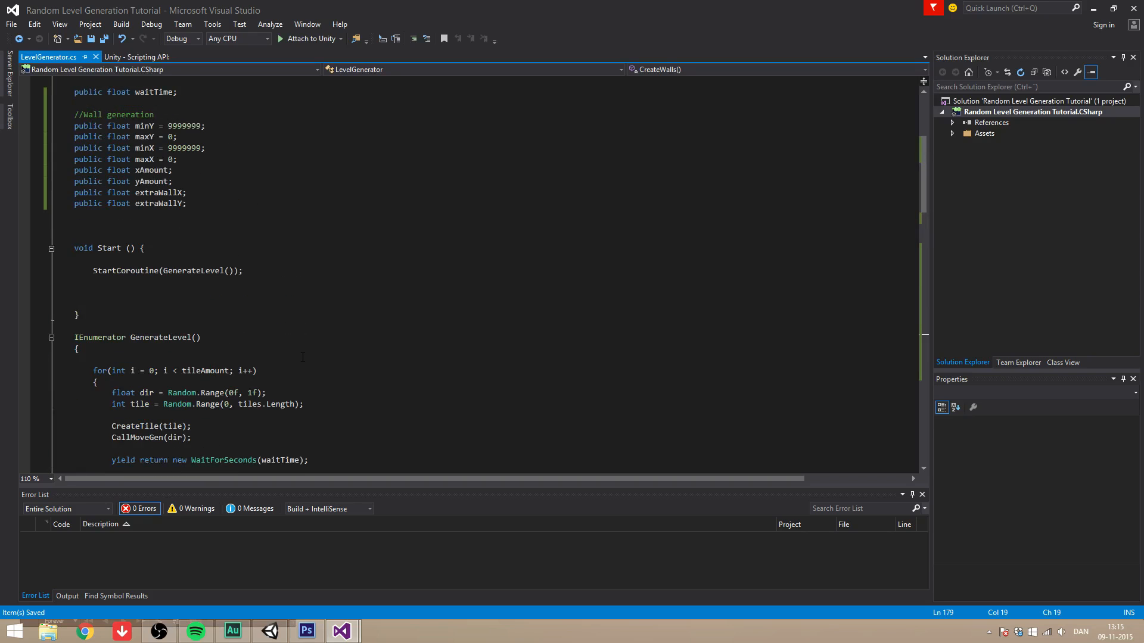
Stop play mode and set LevelGen's Extra Wall X and Y to 10 in the Inspector
left_click(269, 631)
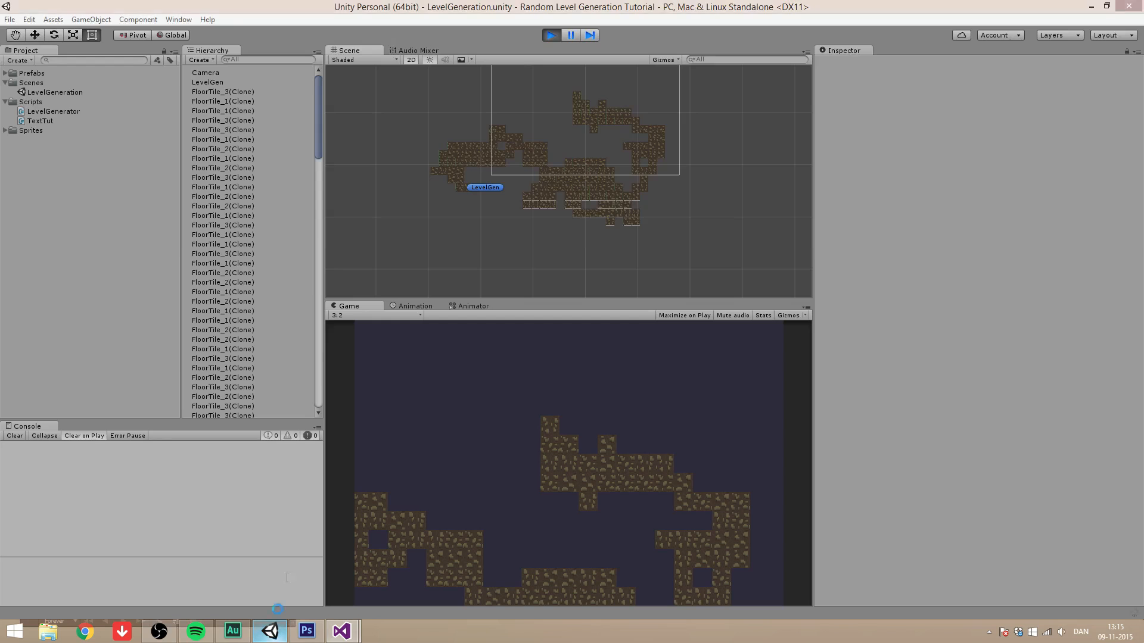
left_click(551, 34)
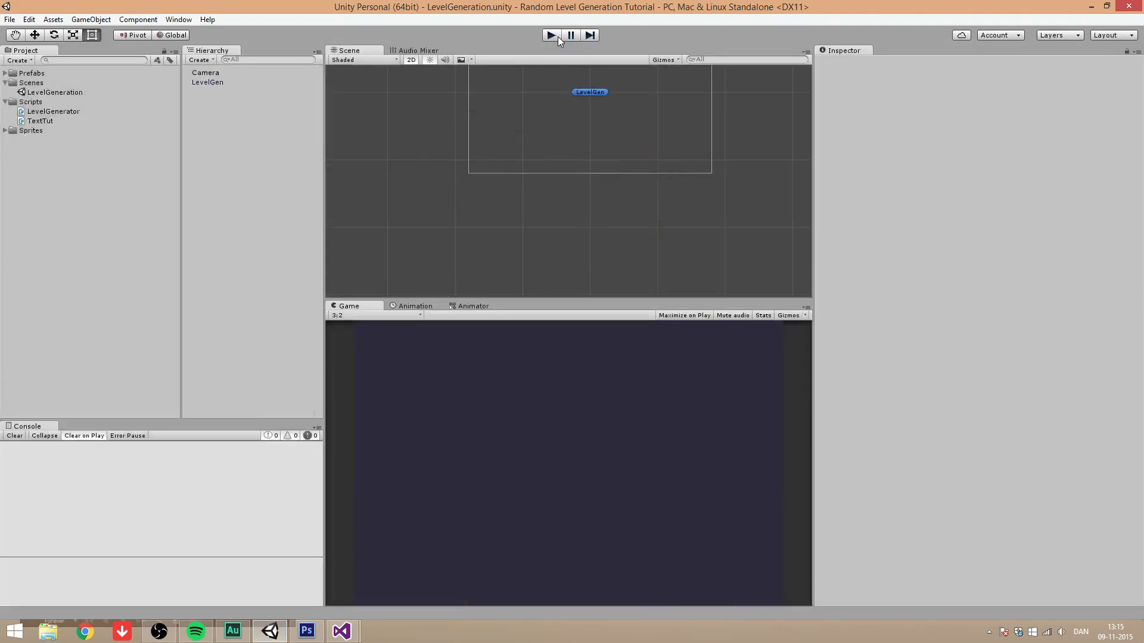
left_click(207, 82)
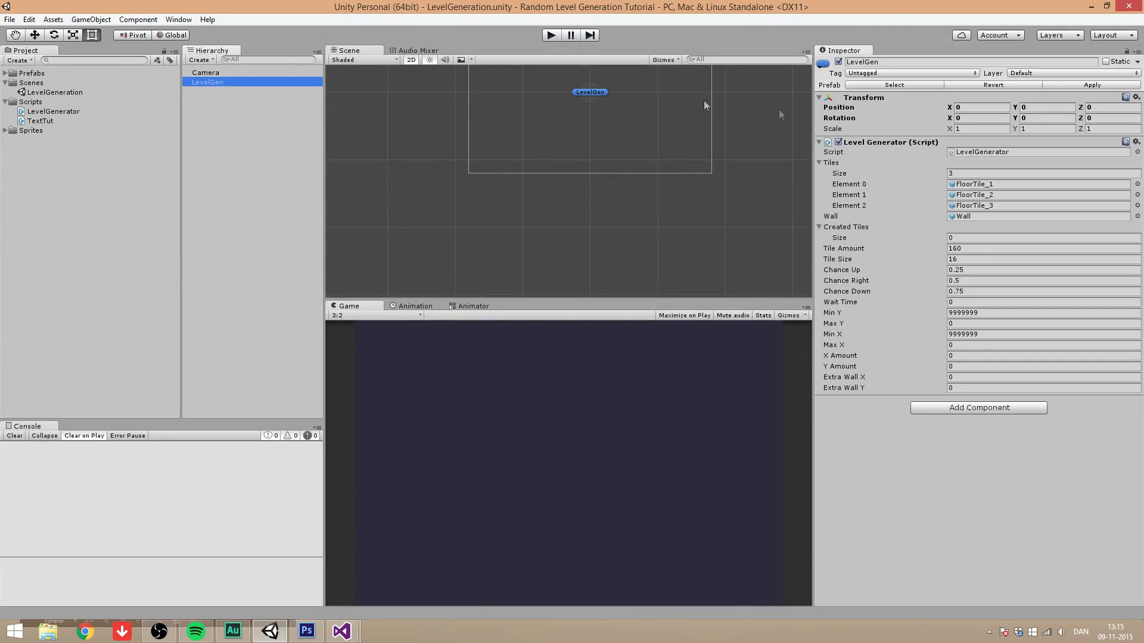
mouse_move(938, 362)
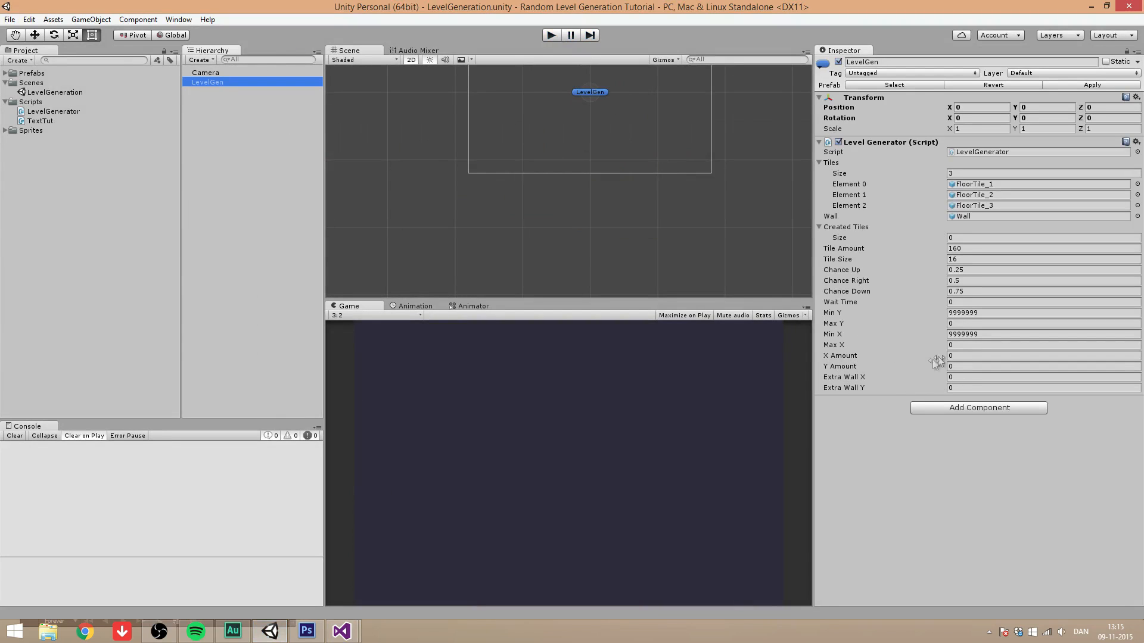
left_click(1043, 378)
type("10")
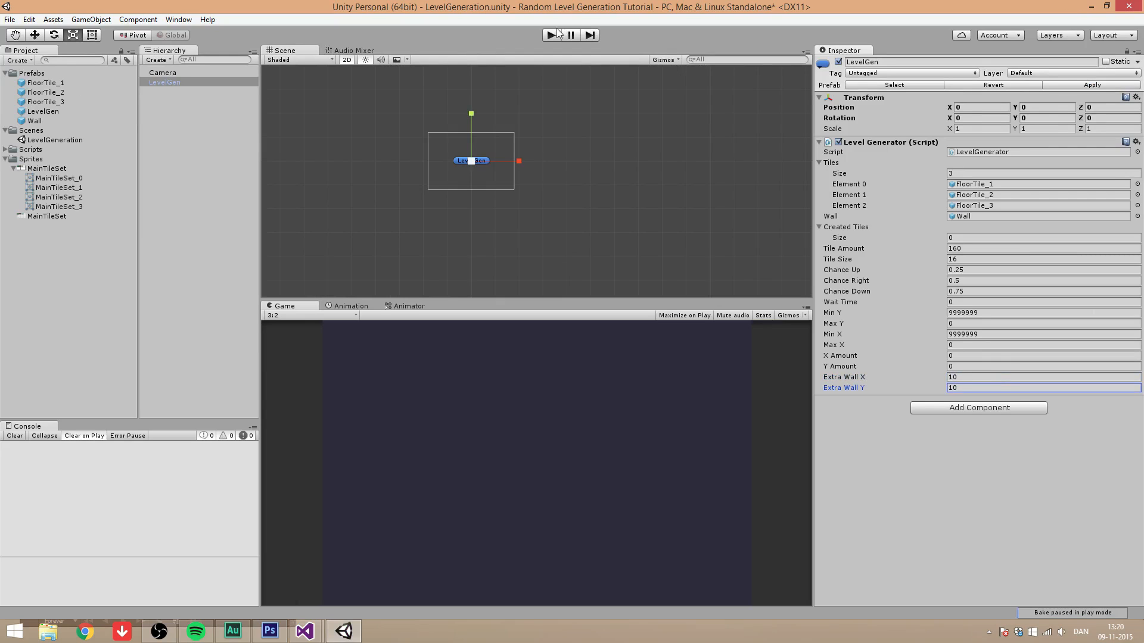
Play the scene and inspect the generated grass walls around the dirt floor
left_click(550, 34)
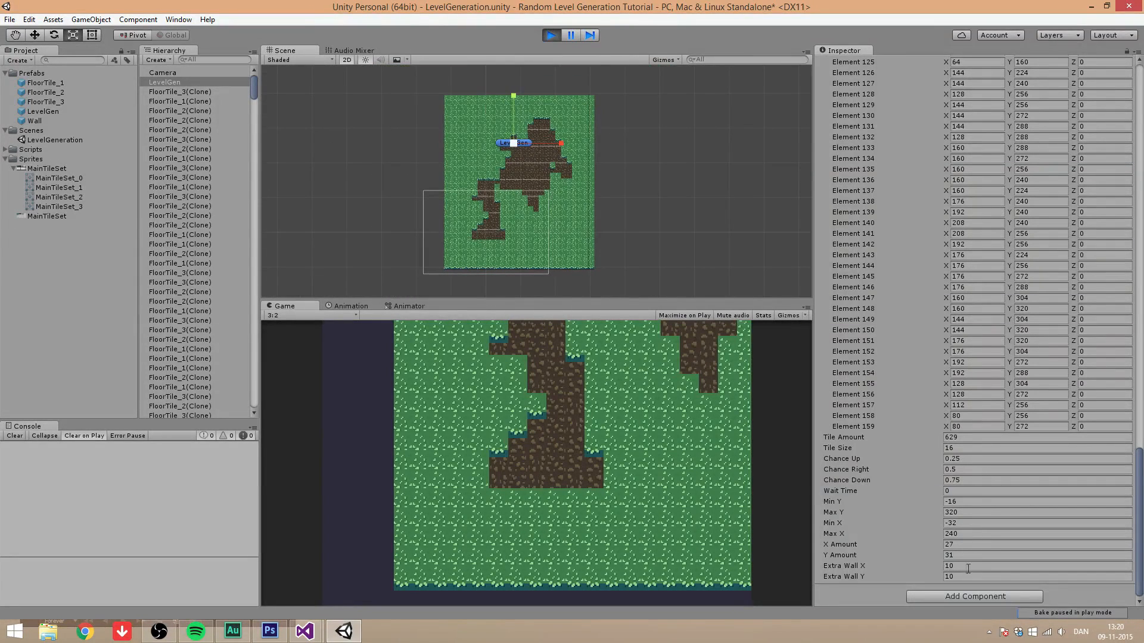
left_click(1020, 565)
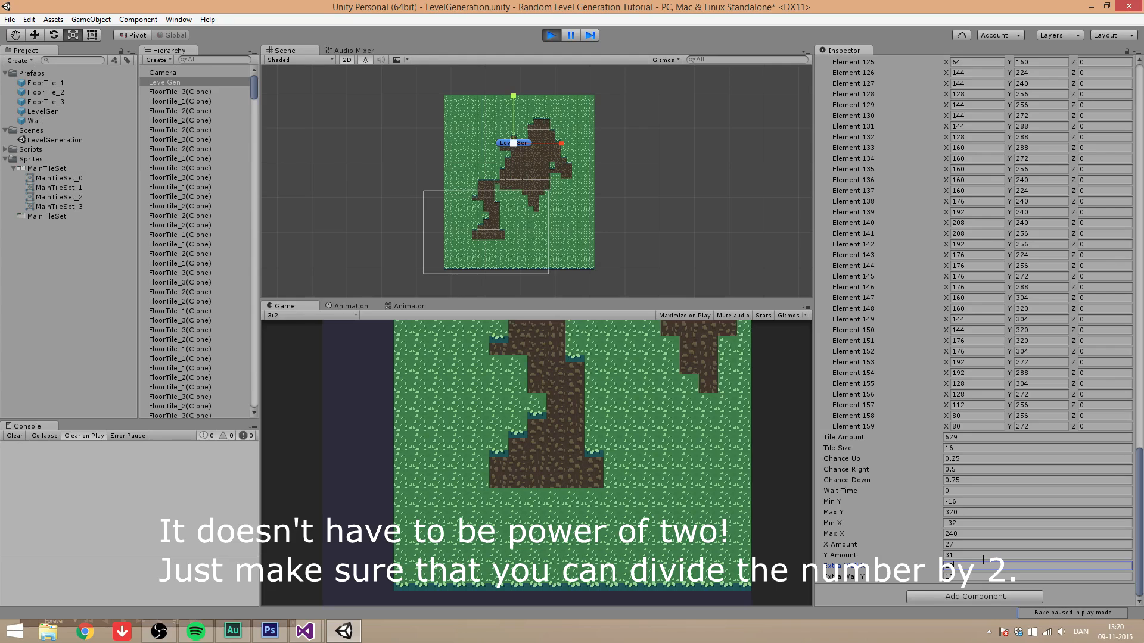
mouse_move(620, 188)
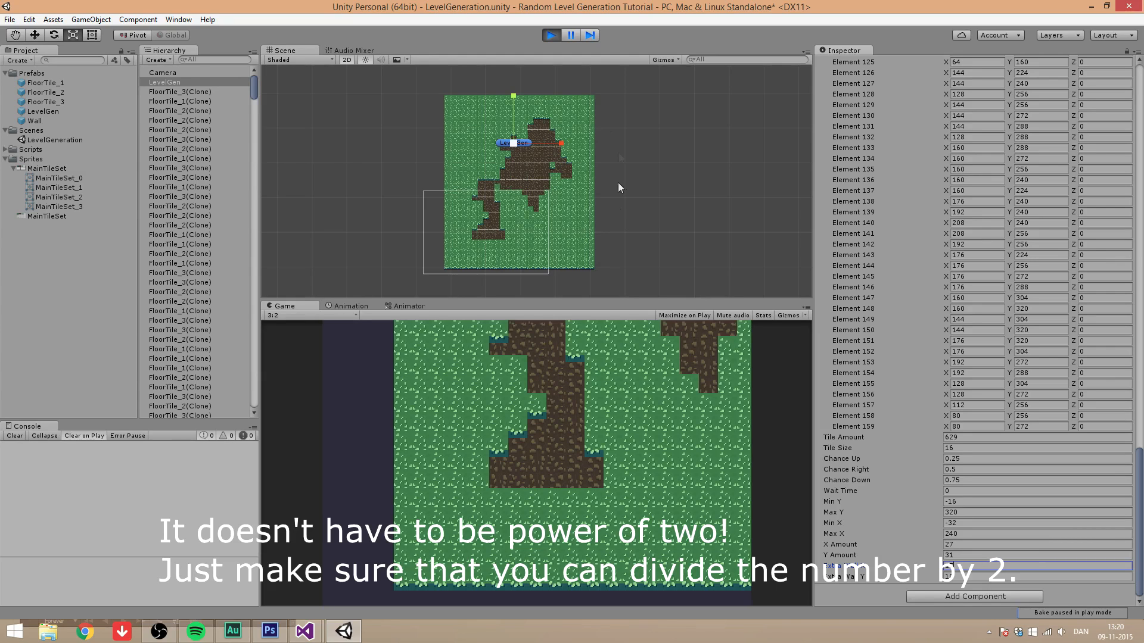
left_click(569, 34)
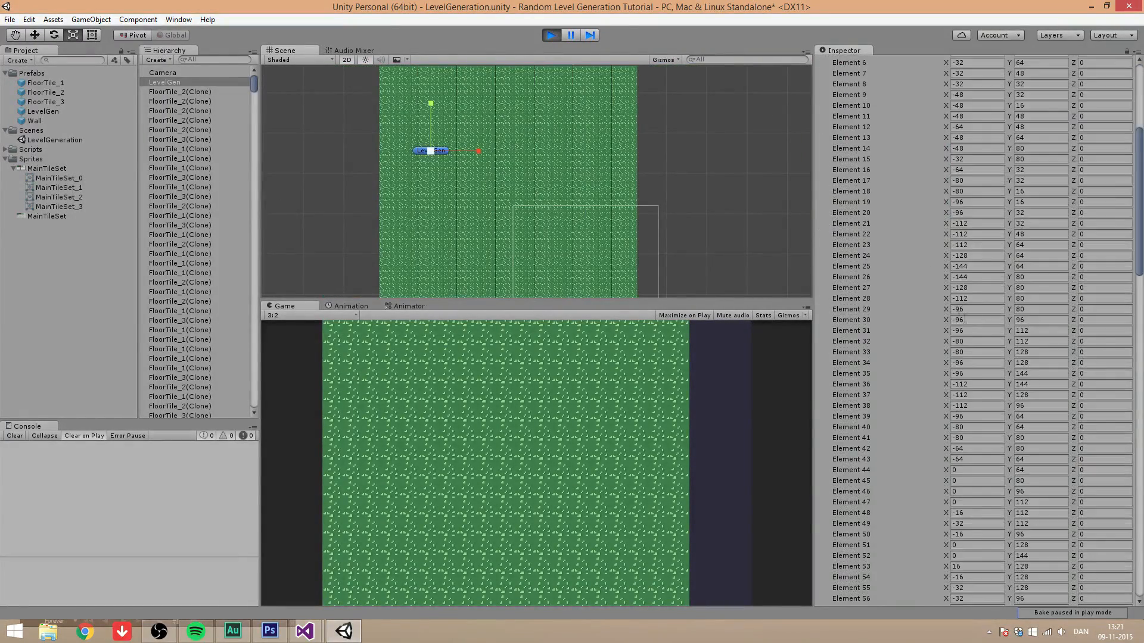
Zoom the Scene view to inspect the Wall(Clone) tiles
scroll("down", 3)
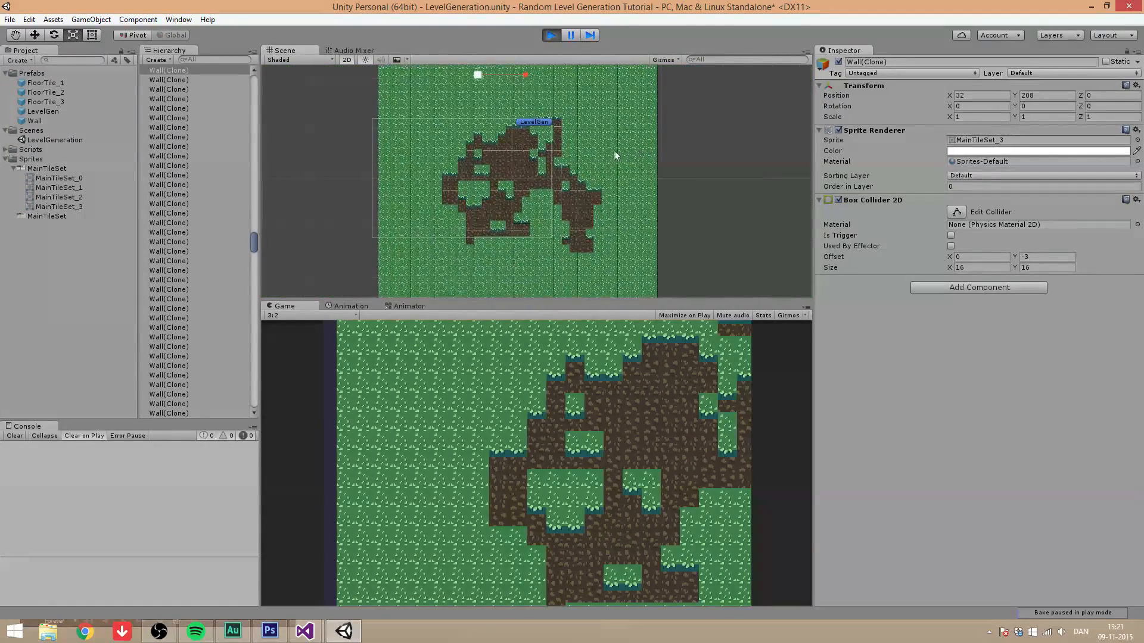
scroll("down", 3)
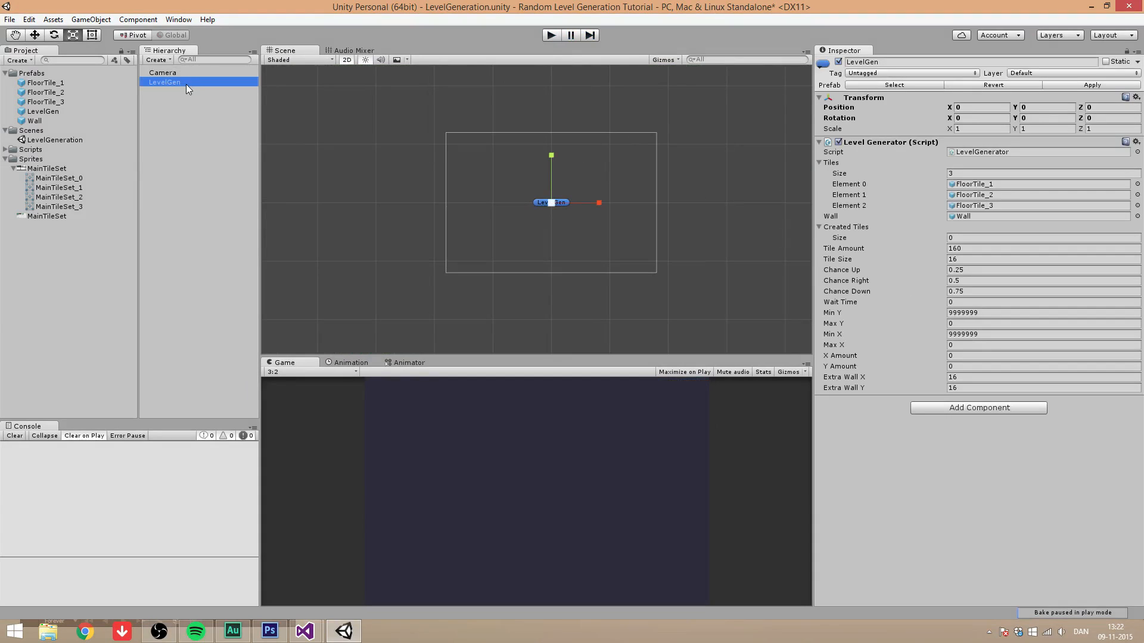
double_click(164, 82)
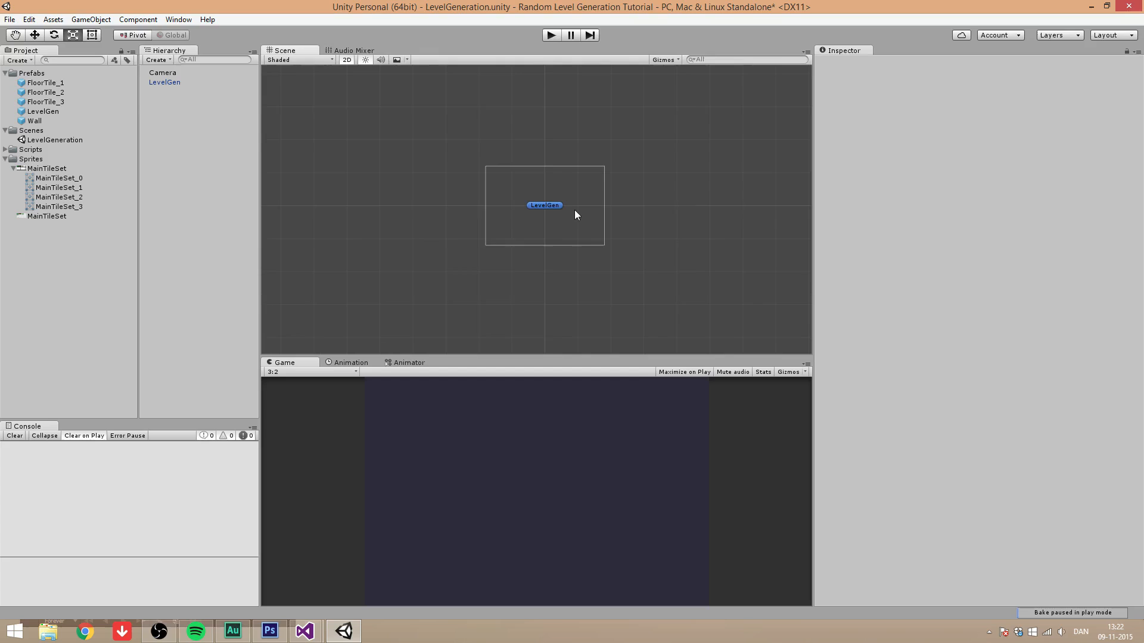
scroll("down", 3)
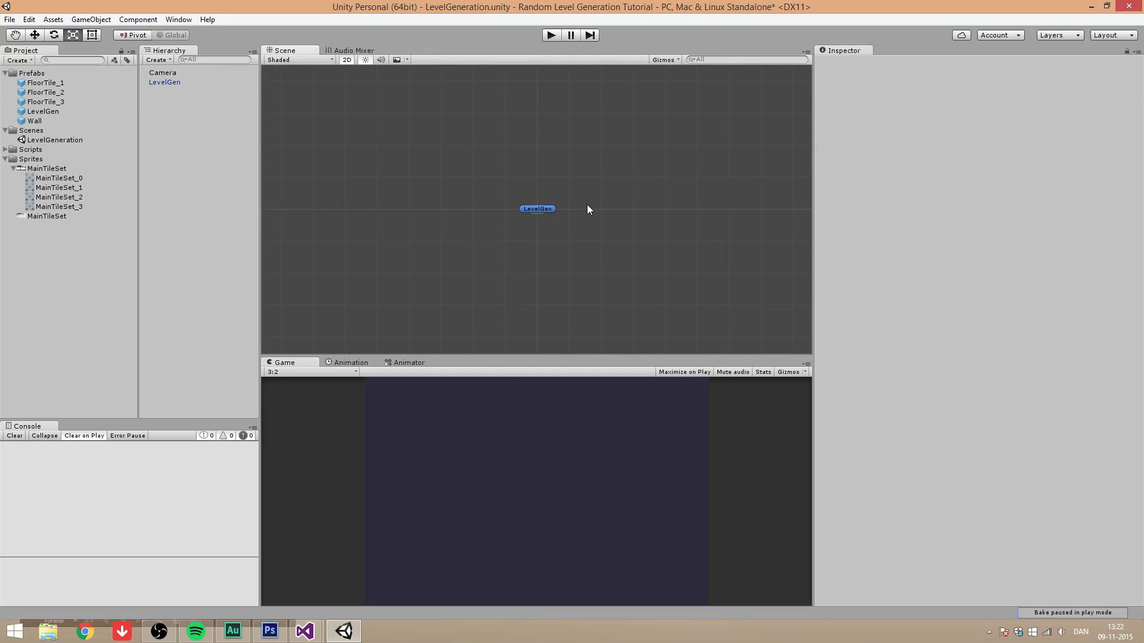
mouse_move(512, 210)
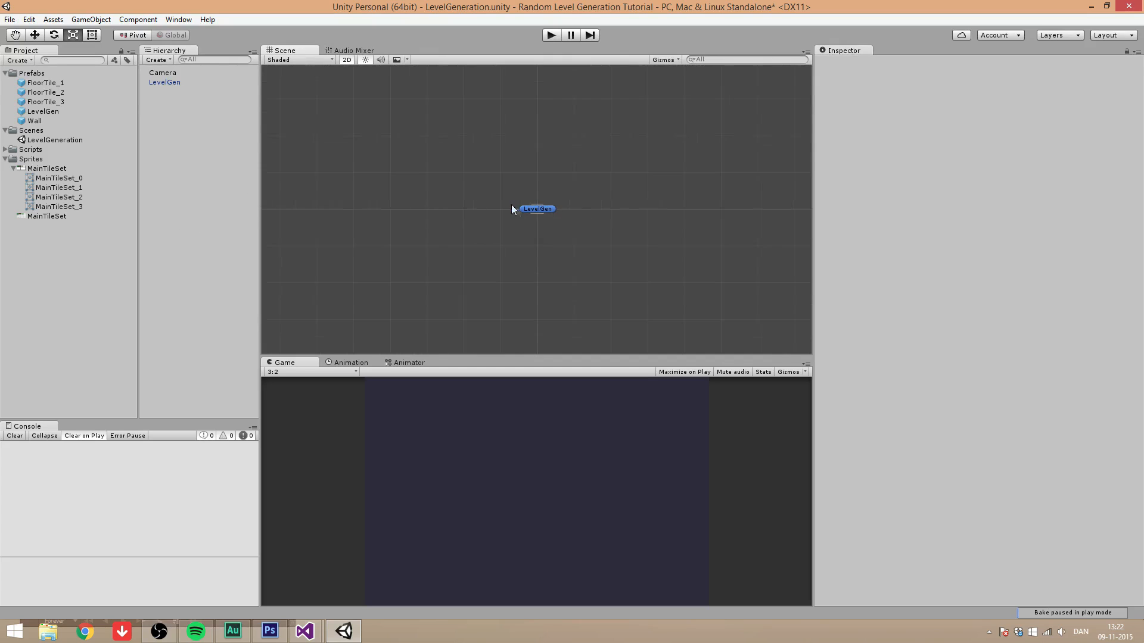